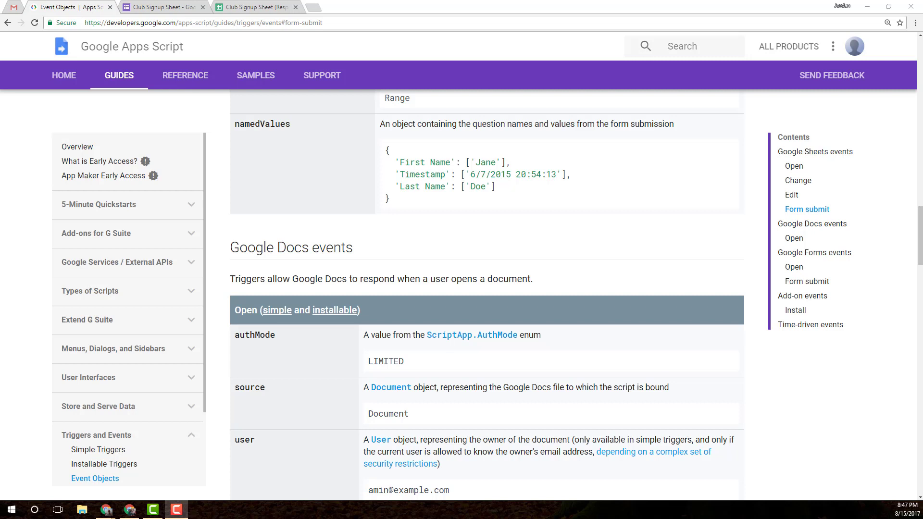
pyautogui.moveTo(88, 430)
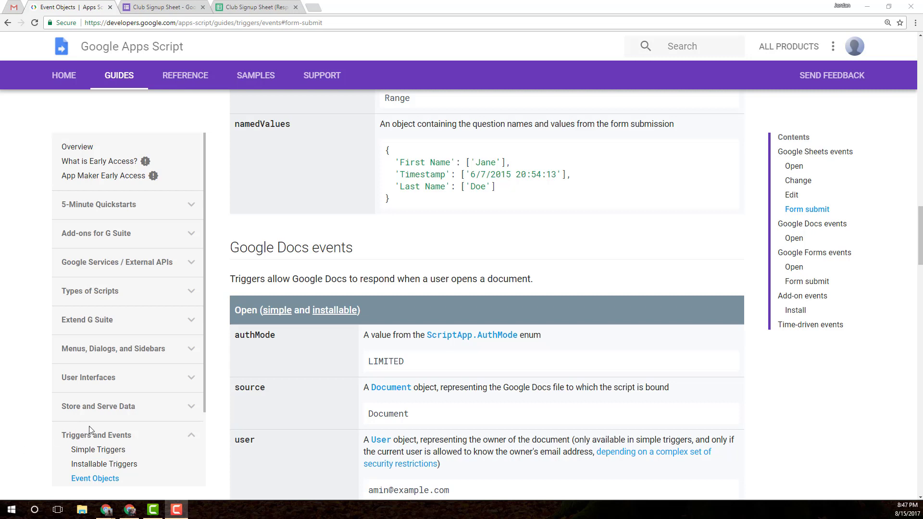
pyautogui.moveTo(239, 301)
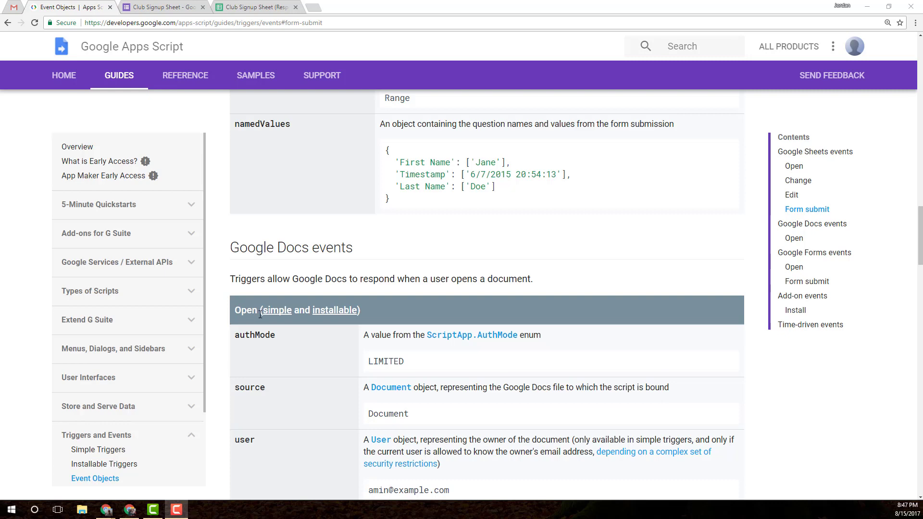
pyautogui.moveTo(265, 283)
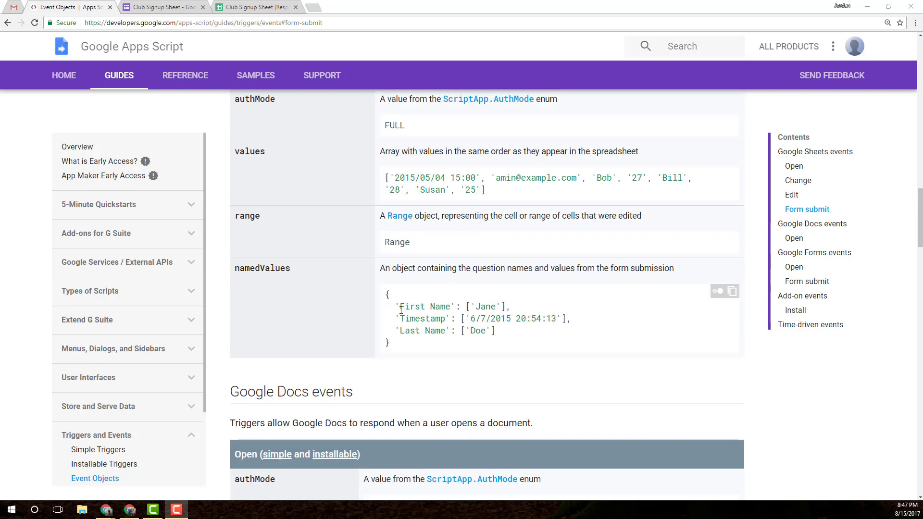
pyautogui.moveTo(793, 166)
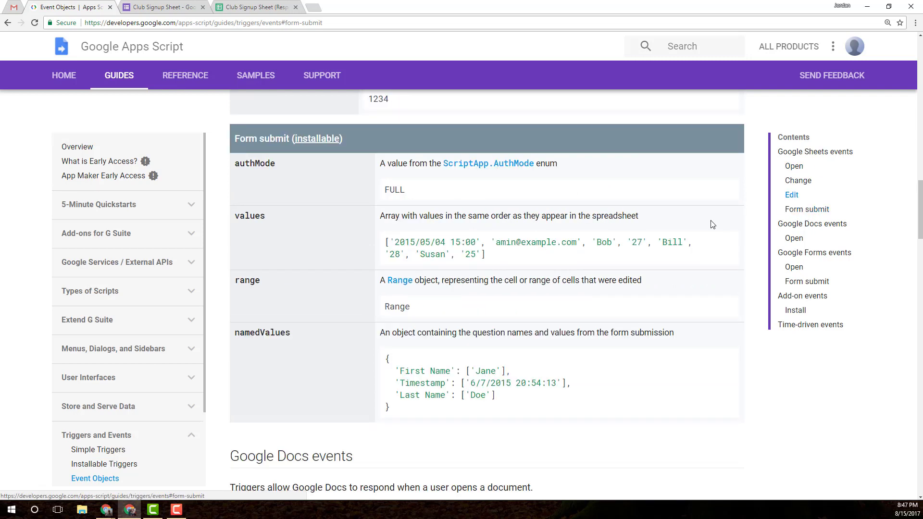
pyautogui.moveTo(317, 139)
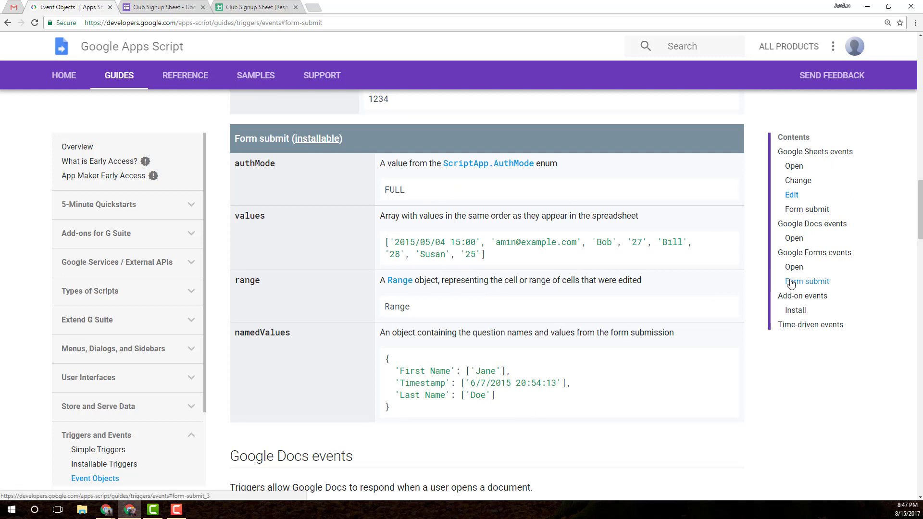
# Step: Jump to the Google Forms form-submit event reference and read its response and source fields
pyautogui.click(806, 282)
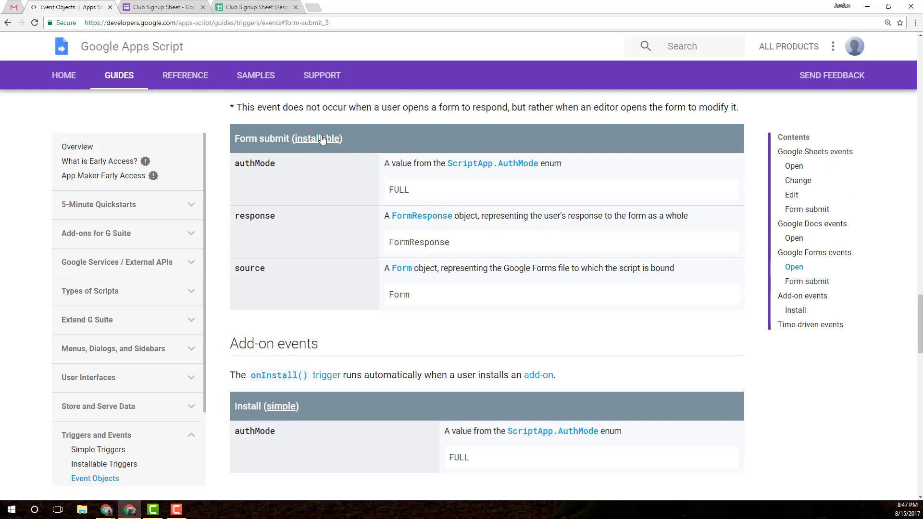
pyautogui.doubleClick(253, 139)
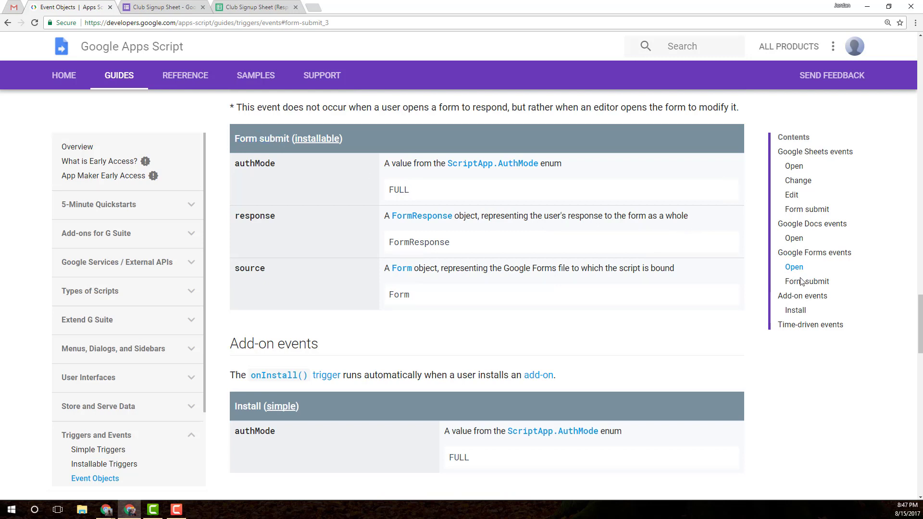
pyautogui.moveTo(463, 226)
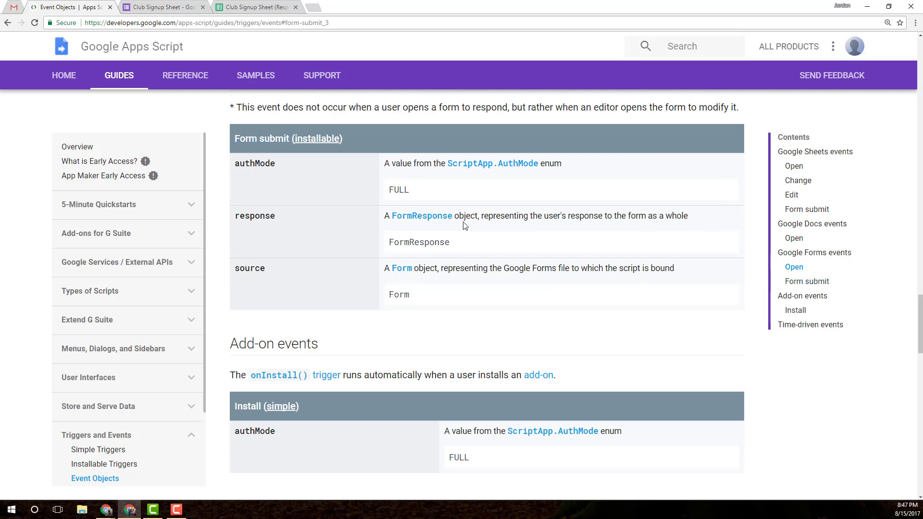
pyautogui.scroll(-3)
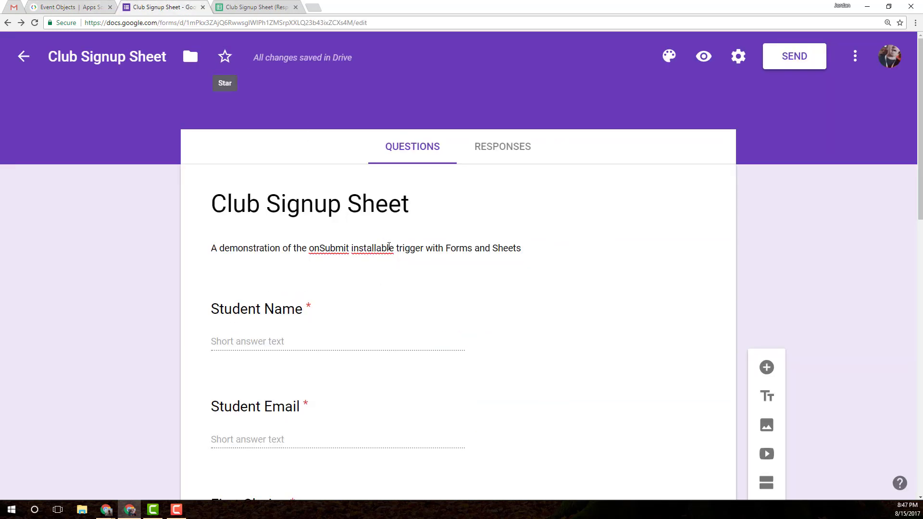
# Step: Scroll through the Club Signup Sheet questions down to the First and Second Choice club lists
pyautogui.scroll(-3)
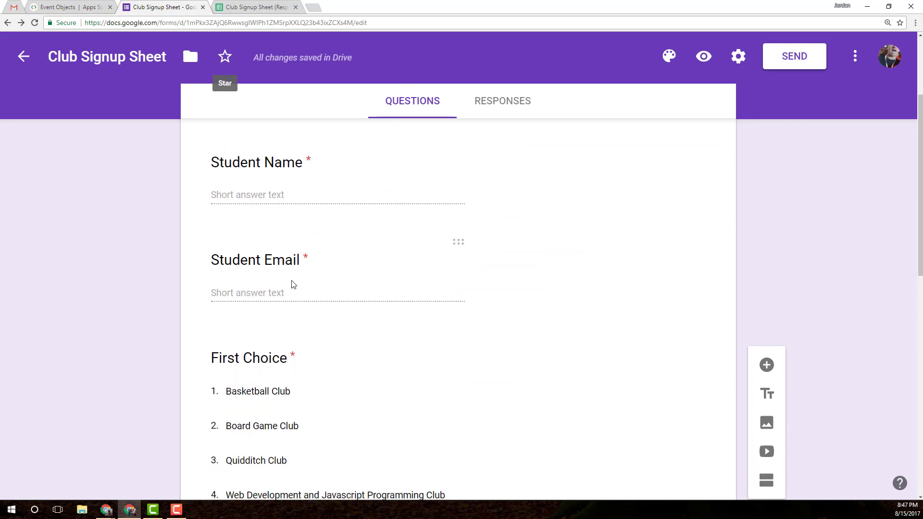
pyautogui.scroll(-3)
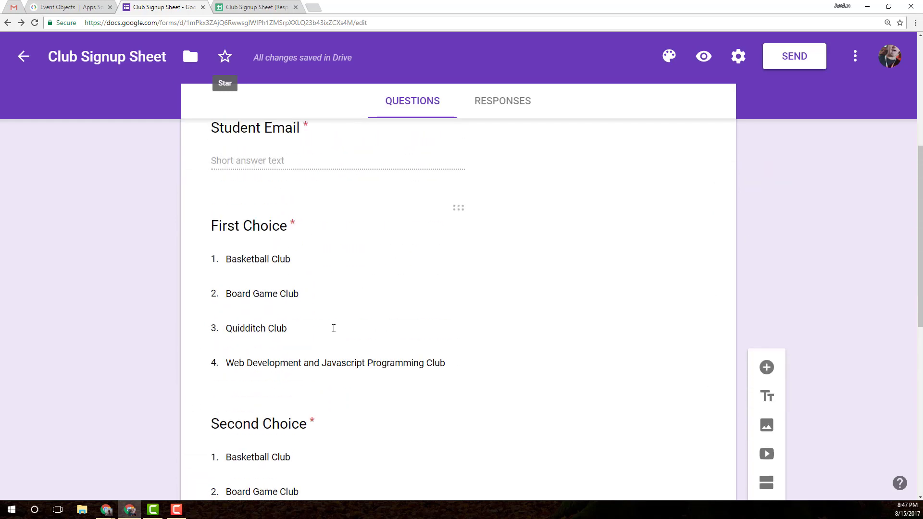
pyautogui.moveTo(242, 264)
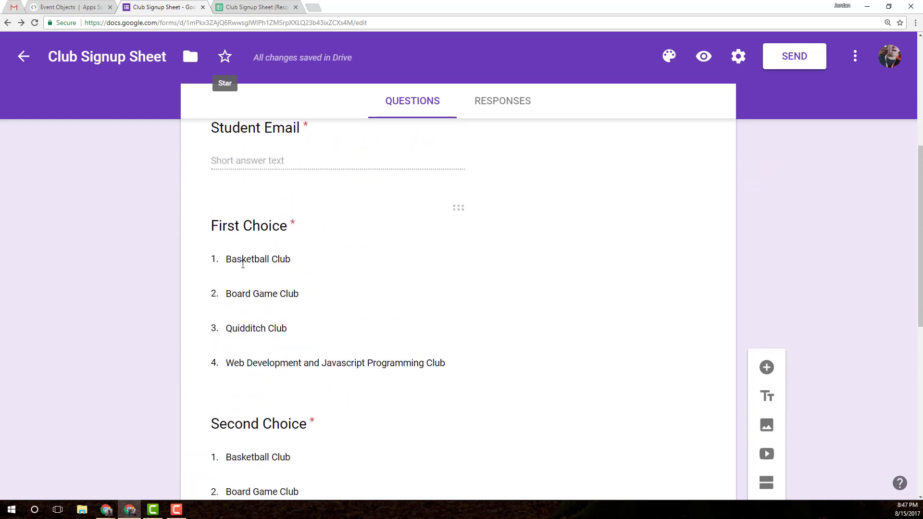
pyautogui.scroll(-3)
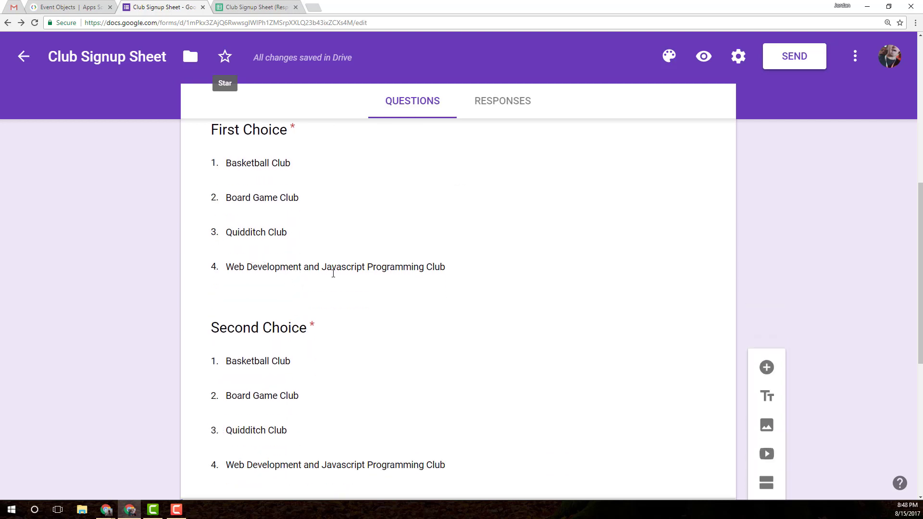
# Step: From the Club Signup Sheet (Responses) spreadsheet, launch a bound script project via Tools > Script editor
pyautogui.click(255, 7)
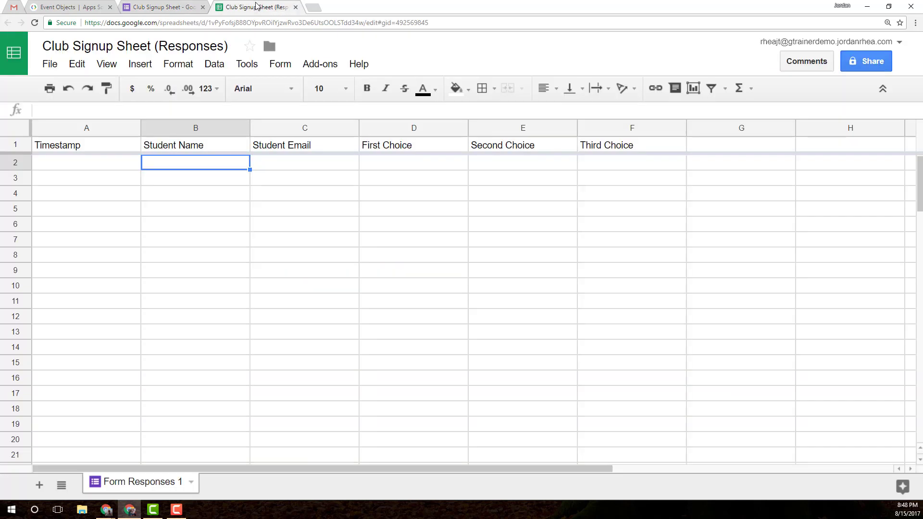
pyautogui.moveTo(223, 229)
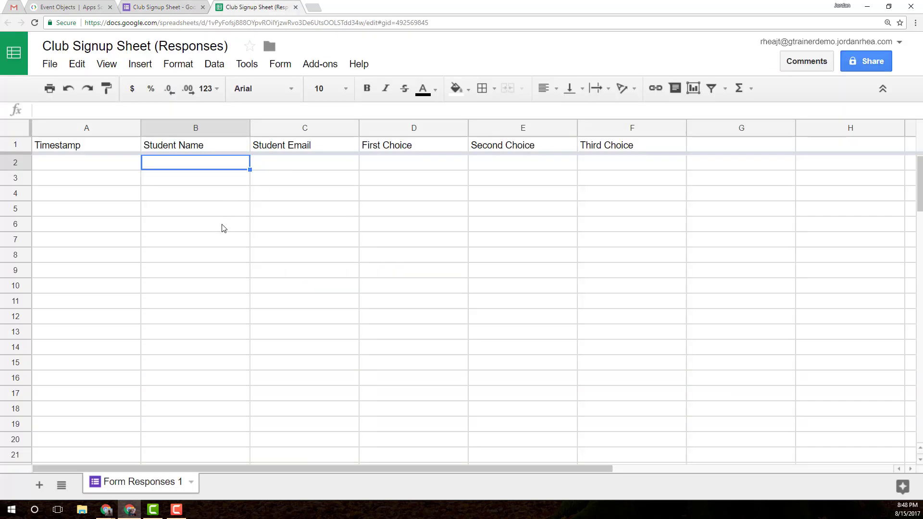
pyautogui.moveTo(232, 172)
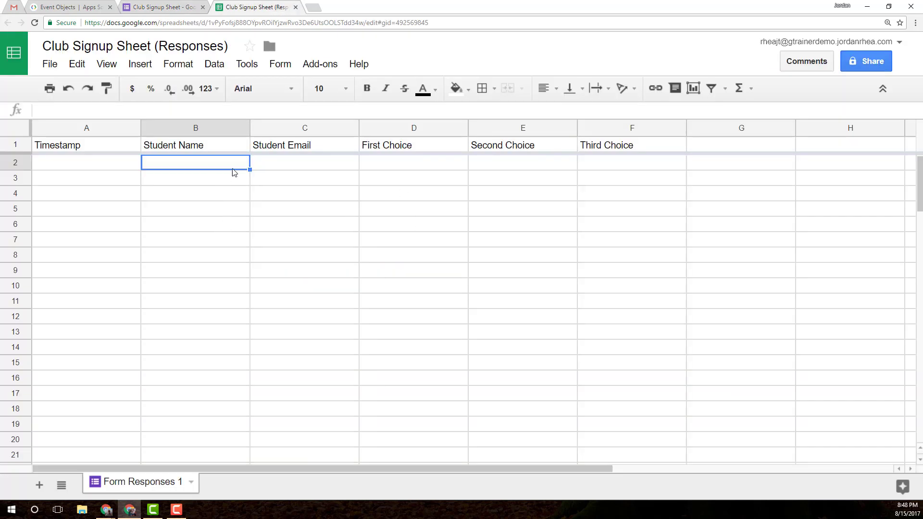
pyautogui.click(247, 64)
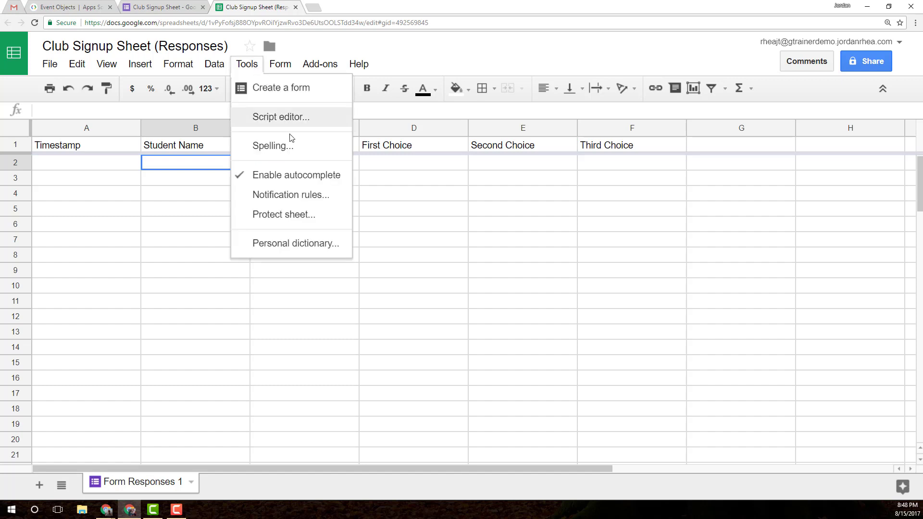
pyautogui.click(280, 116)
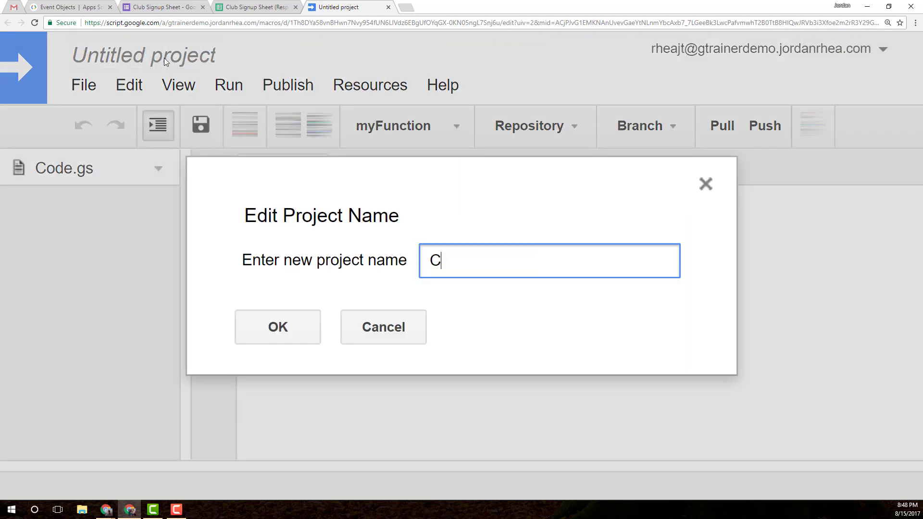
# Step: Rename the script project to Club Signup Sheet
pyautogui.write('lub Signup')
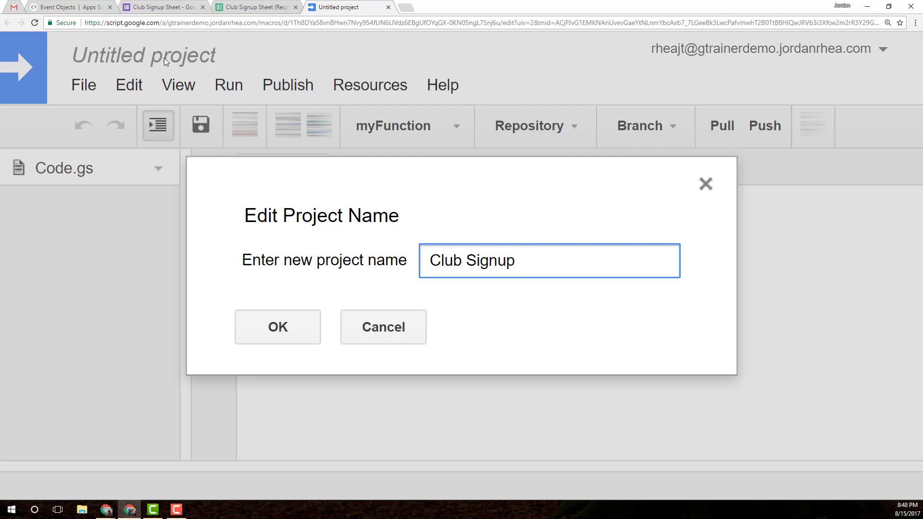
pyautogui.click(277, 327)
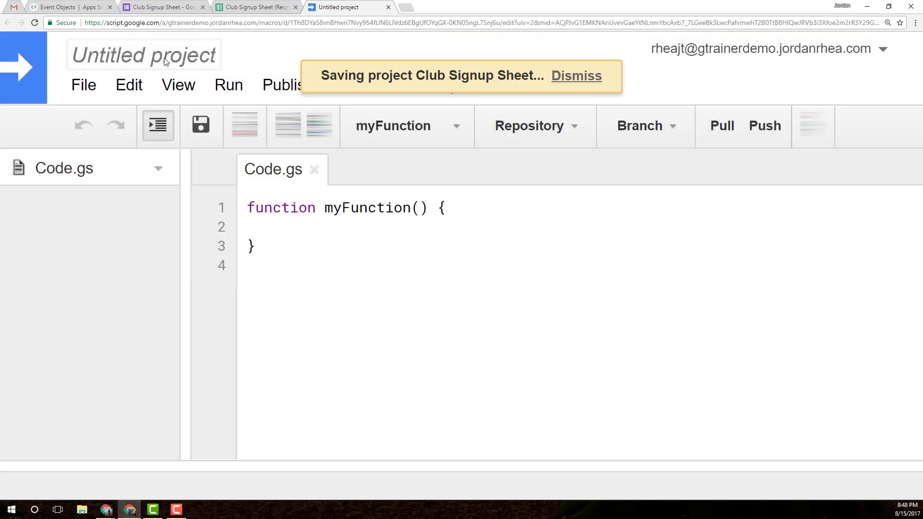
# Step: Replace myFunction with formSubmit(e) { Logger.log(e); } and save the script
pyautogui.click(263, 227)
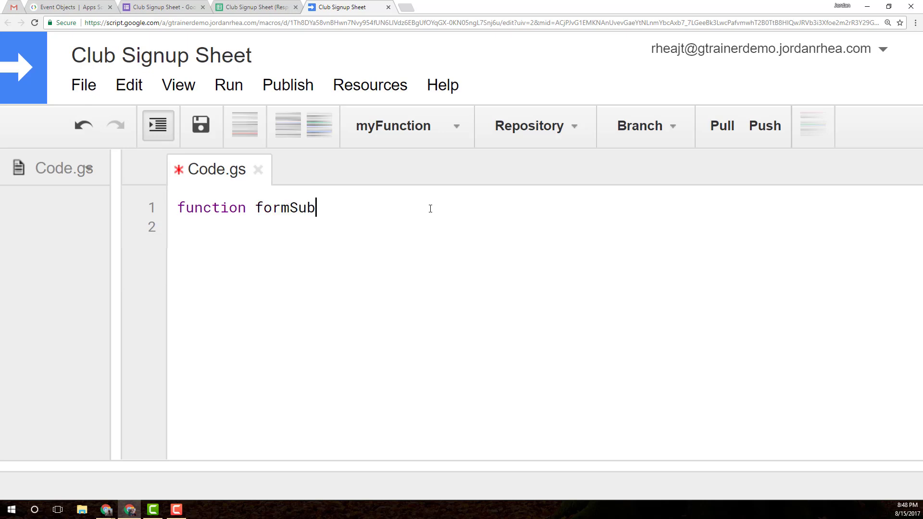
pyautogui.write('mit(e')
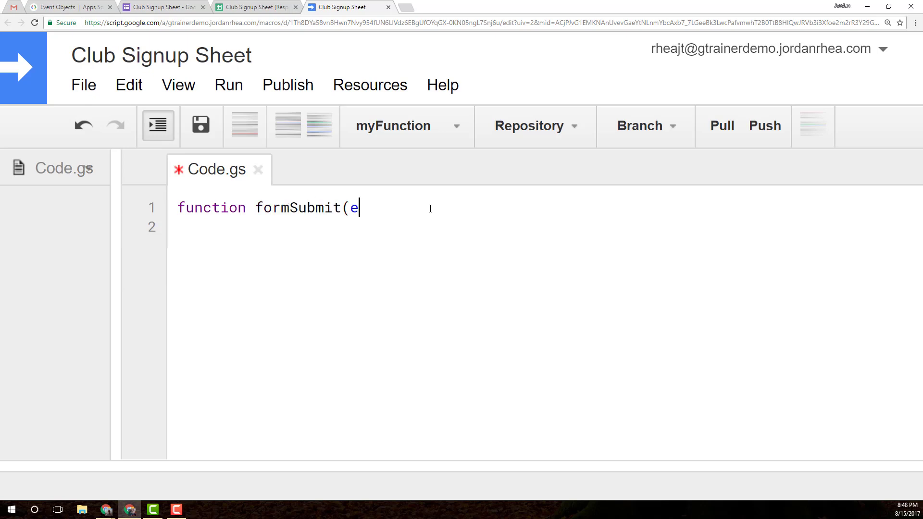
pyautogui.write(')')
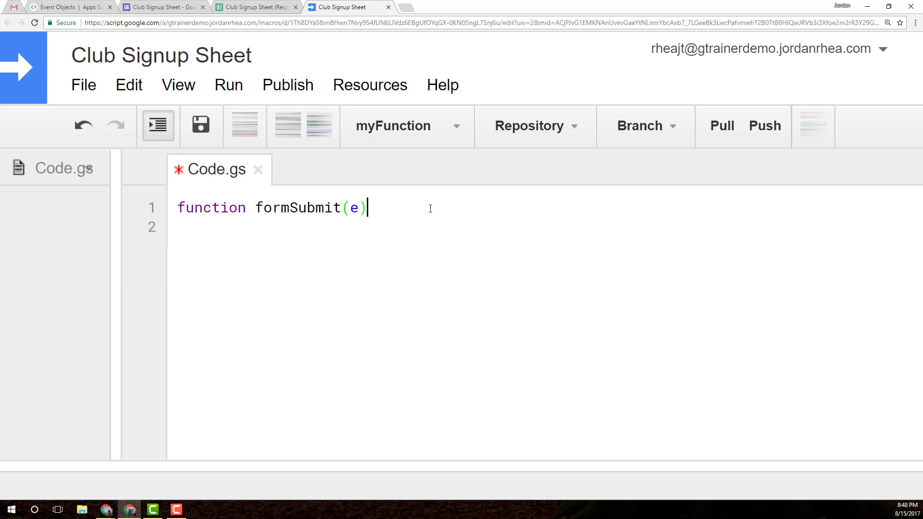
pyautogui.write('{')
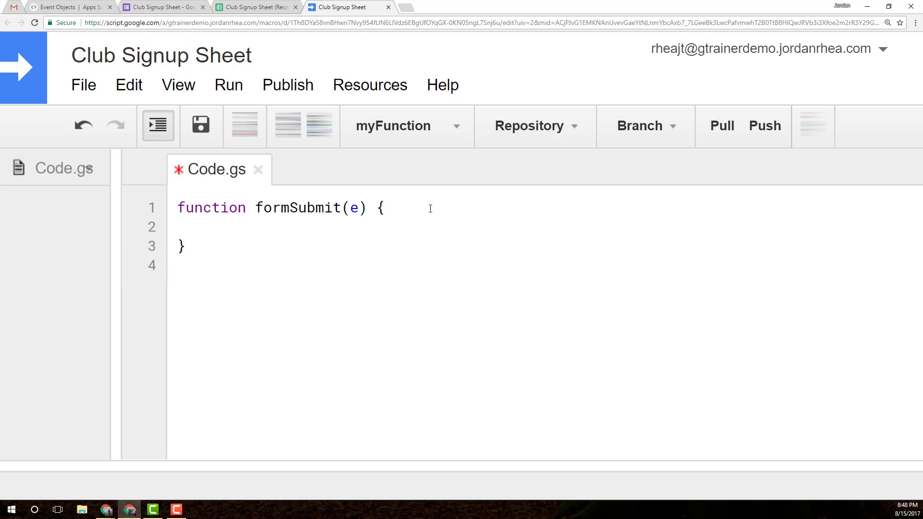
pyautogui.write('Logger.')
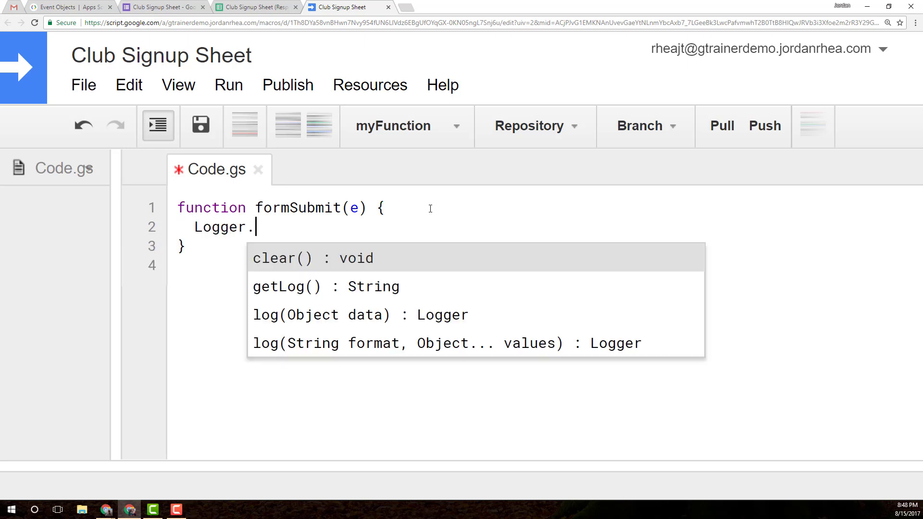
pyautogui.write('log(e);')
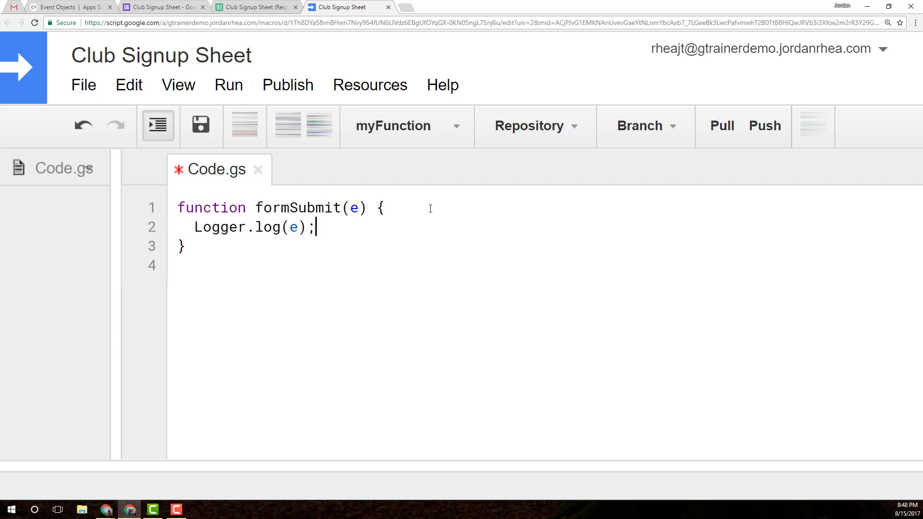
pyautogui.click(200, 125)
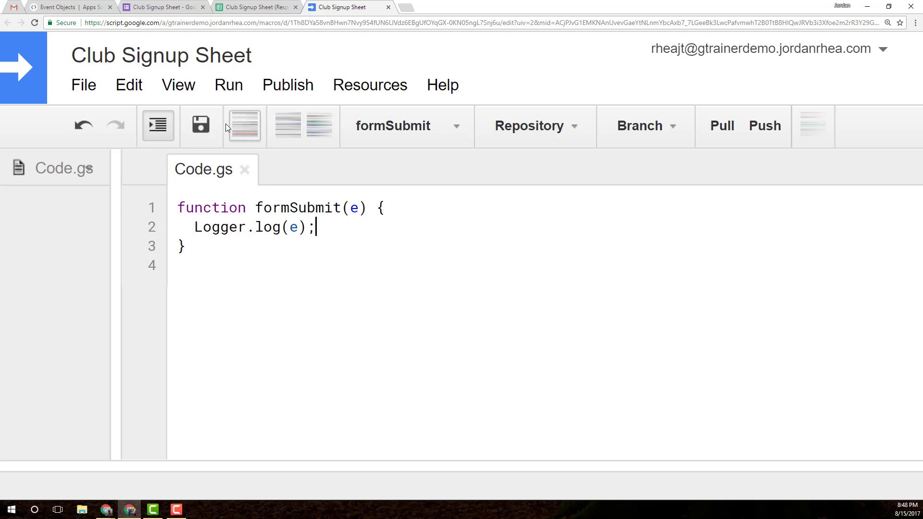
pyautogui.moveTo(158, 125)
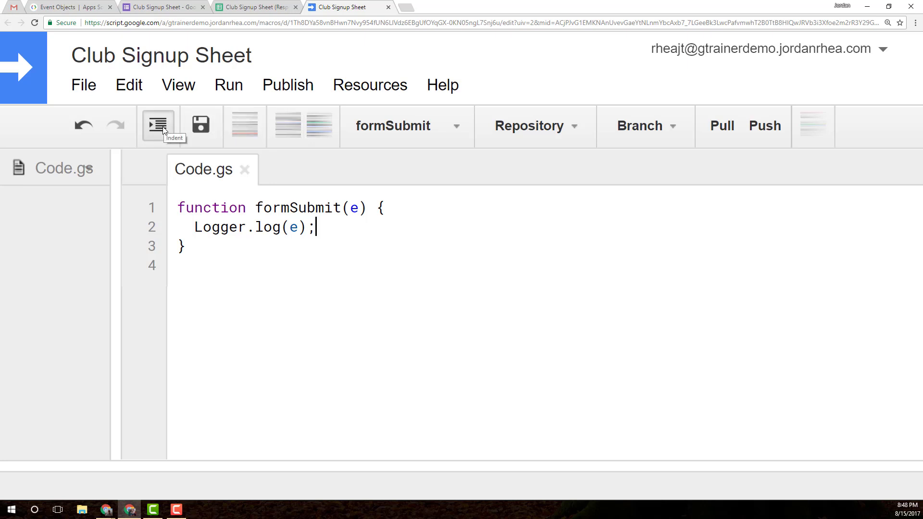
pyautogui.moveTo(245, 125)
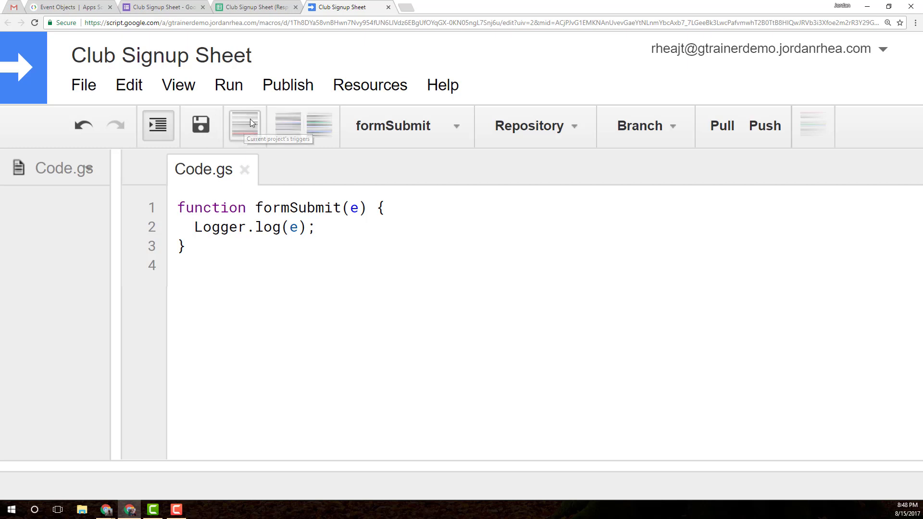
pyautogui.moveTo(243, 128)
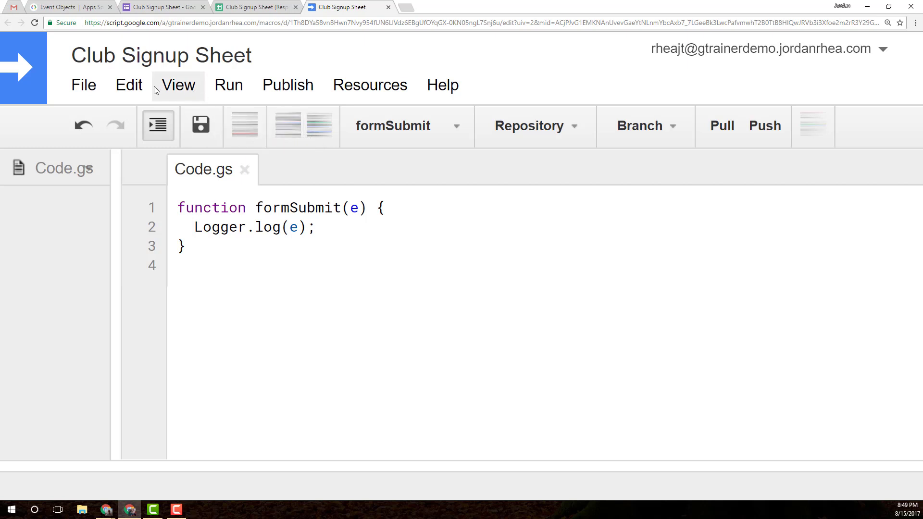
# Step: Keep the saved formSubmit(e) logging function as is in Code.gs
pyautogui.click(128, 85)
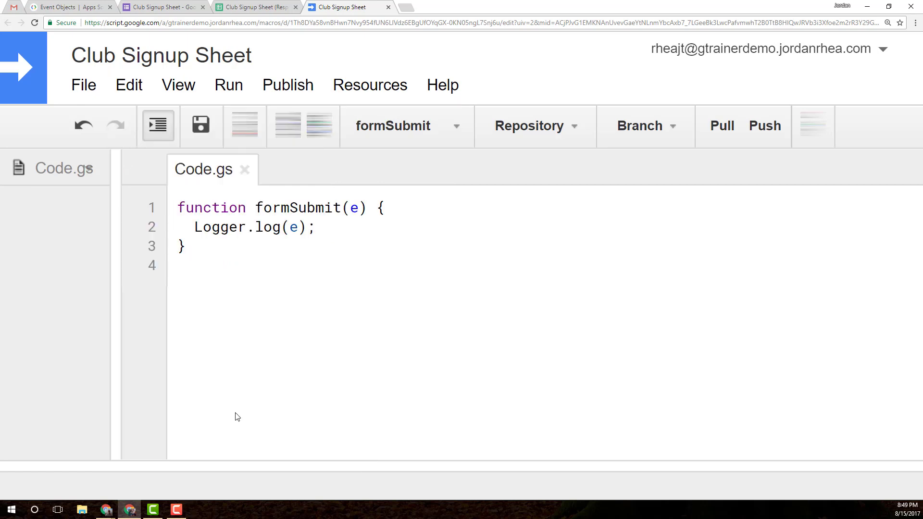
# Step: Add a project trigger running formSubmit from the spreadsheet on form submit
pyautogui.click(370, 85)
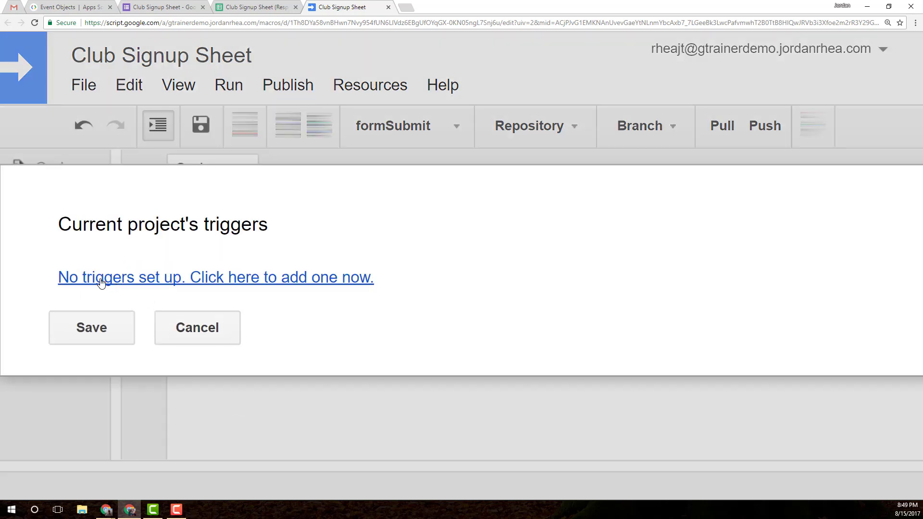
pyautogui.click(214, 277)
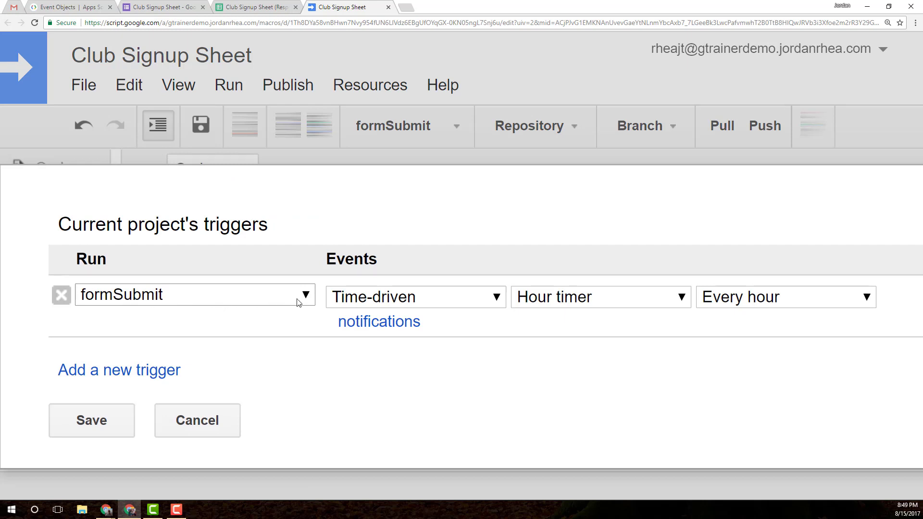
pyautogui.click(416, 297)
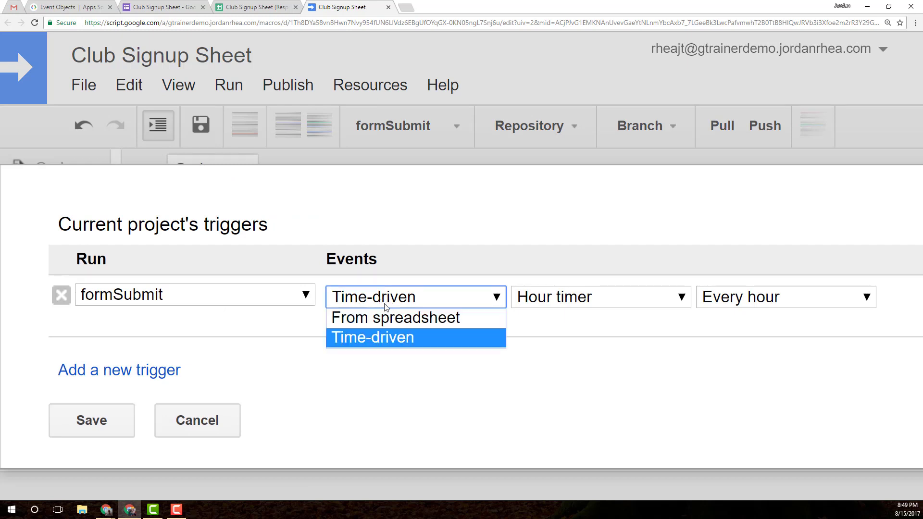
pyautogui.click(395, 318)
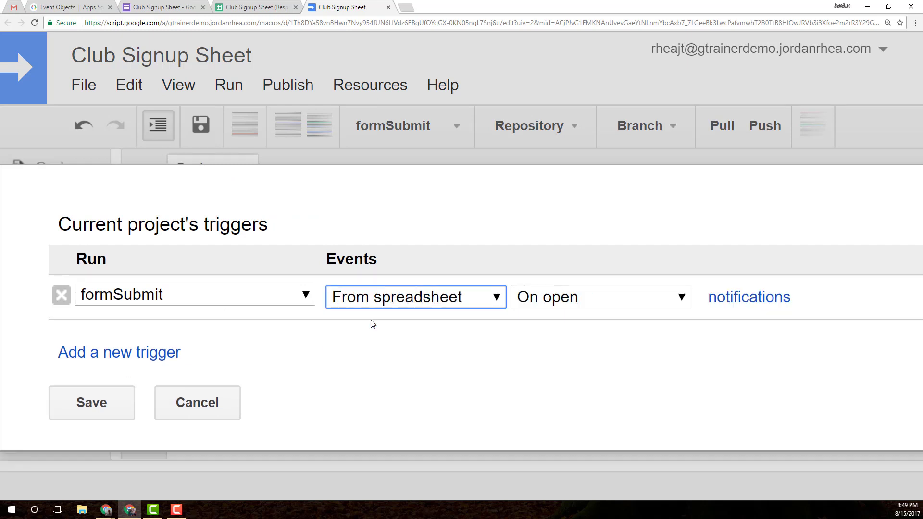
pyautogui.click(600, 297)
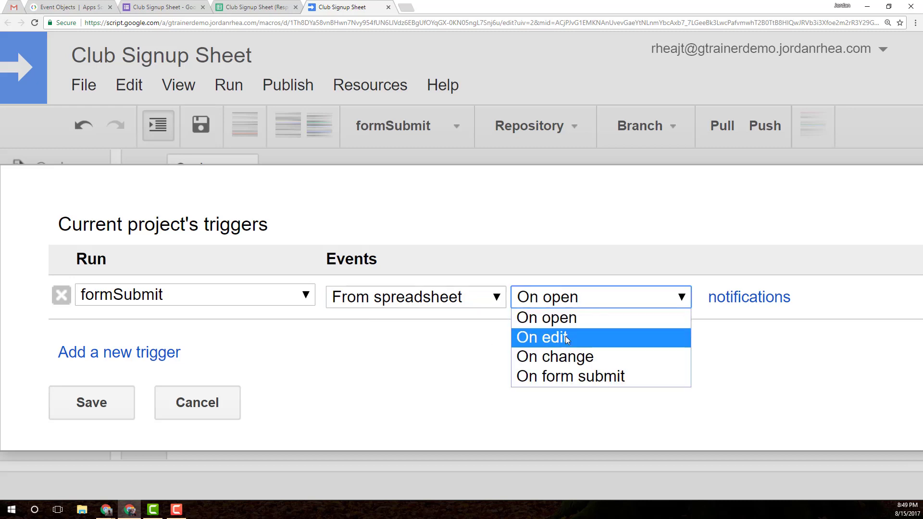
pyautogui.moveTo(569, 376)
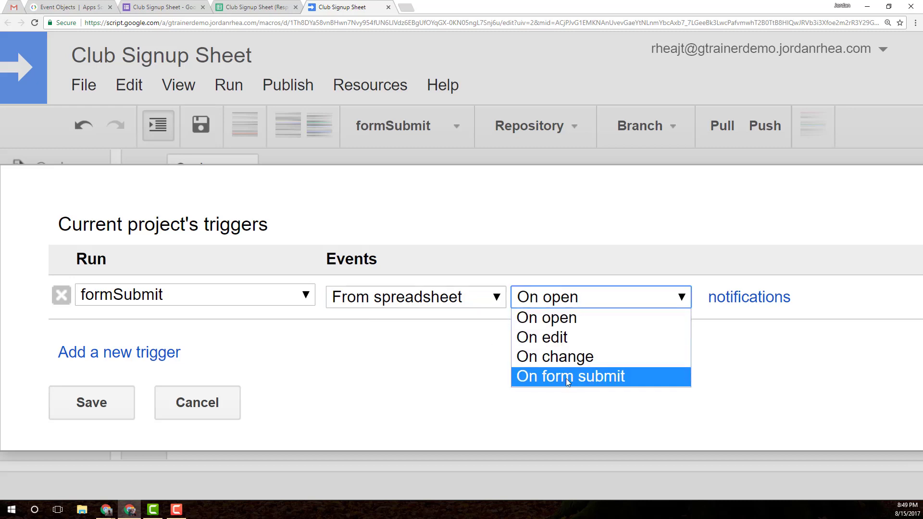
pyautogui.click(570, 376)
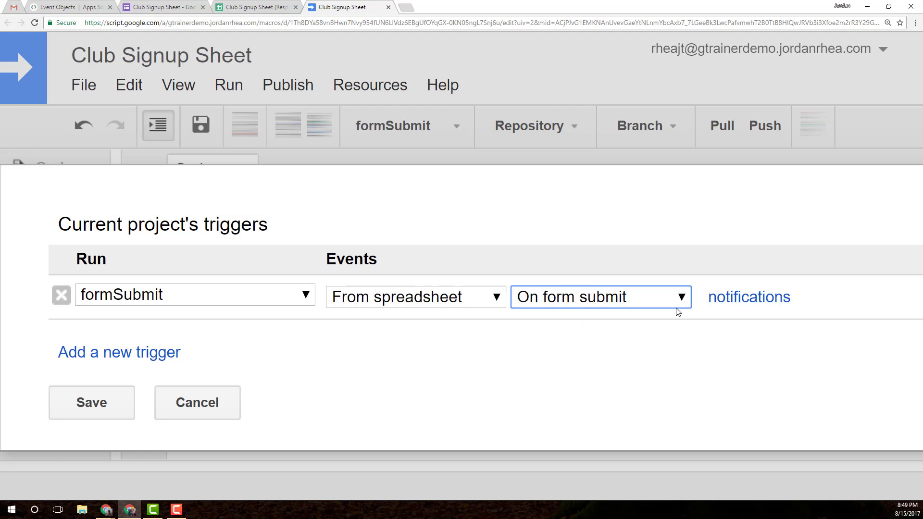
pyautogui.moveTo(501, 352)
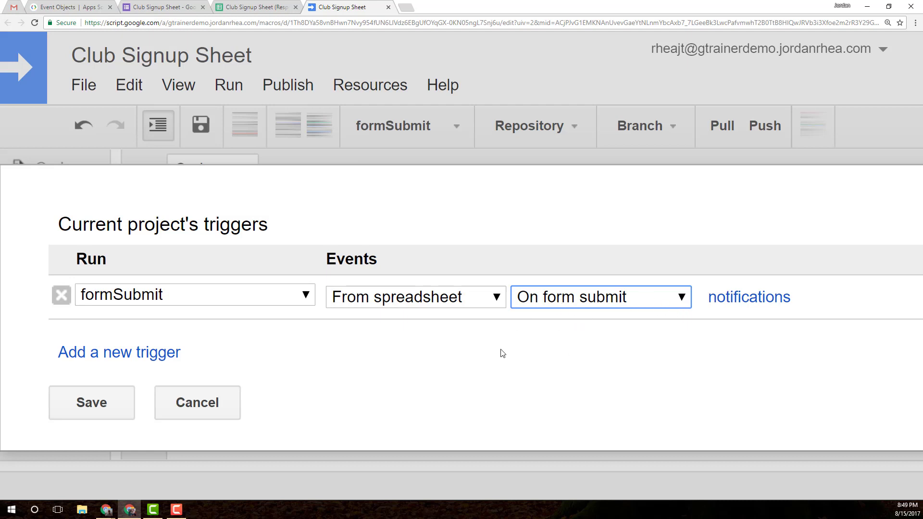
pyautogui.moveTo(116, 398)
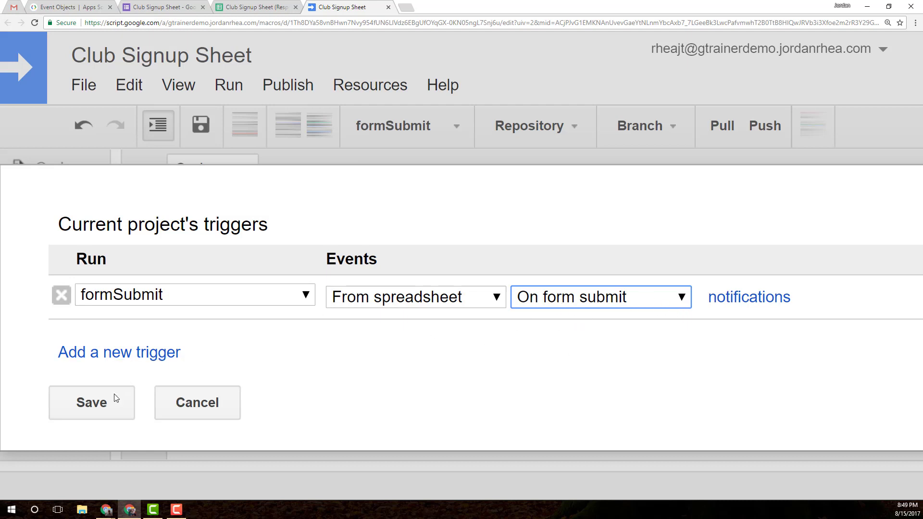
# Step: Save the trigger and authorize the script to manage spreadsheets with the signed-in account
pyautogui.click(93, 403)
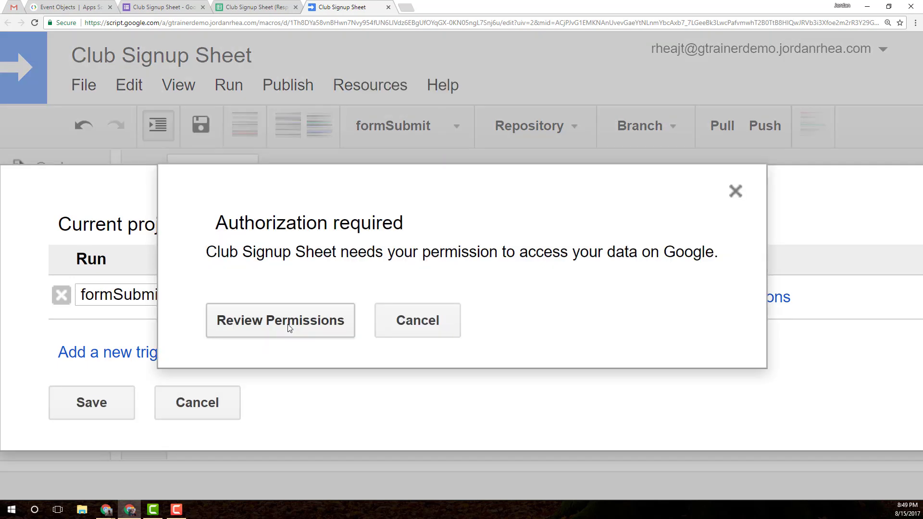
pyautogui.click(280, 321)
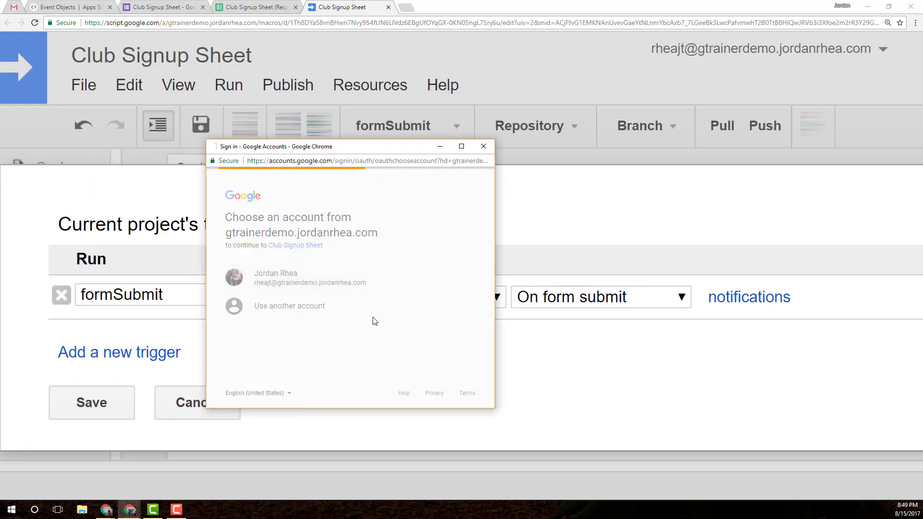
pyautogui.click(294, 277)
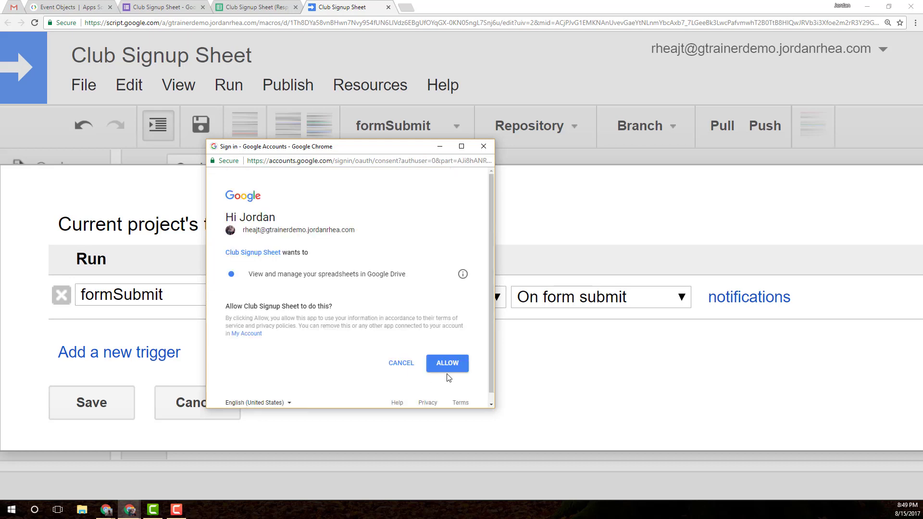
pyautogui.click(447, 363)
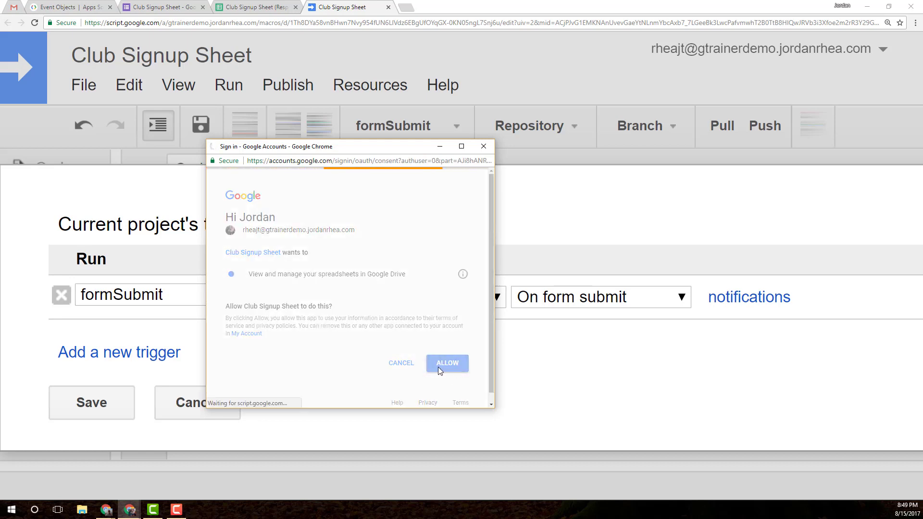
pyautogui.click(447, 362)
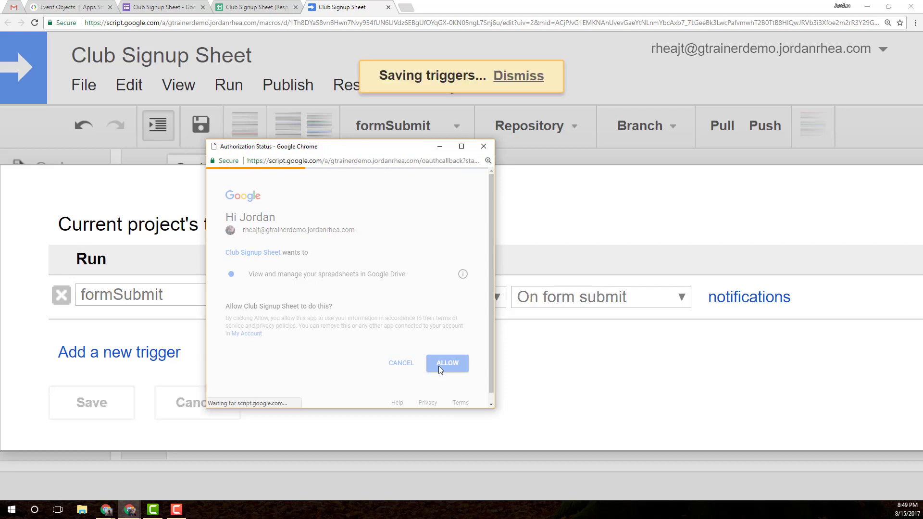
pyautogui.click(447, 364)
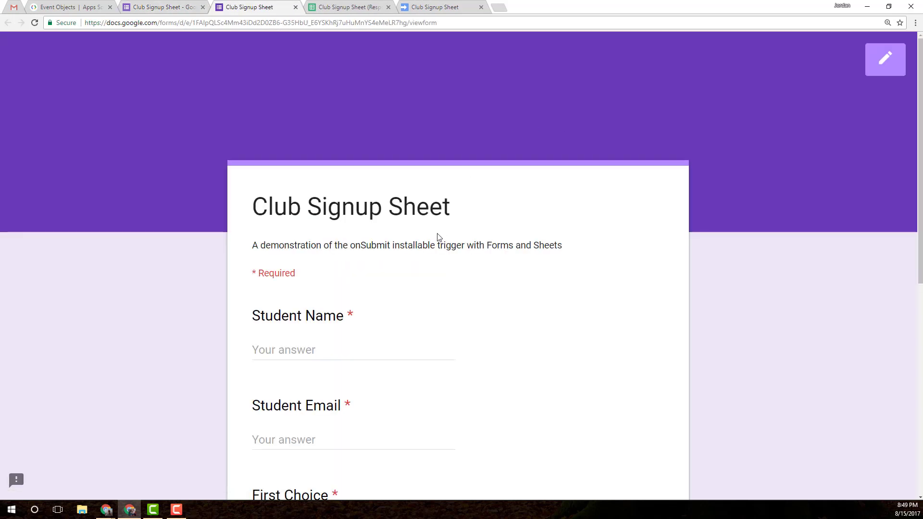
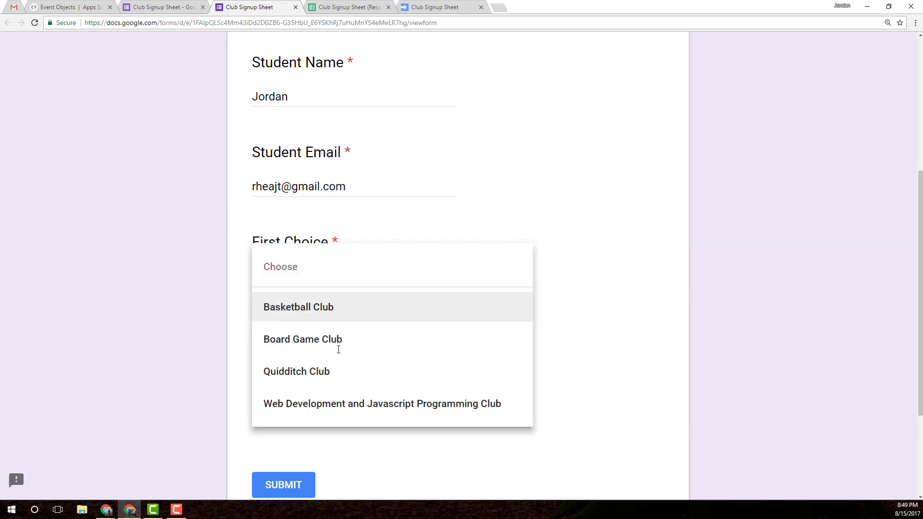
pyautogui.click(381, 404)
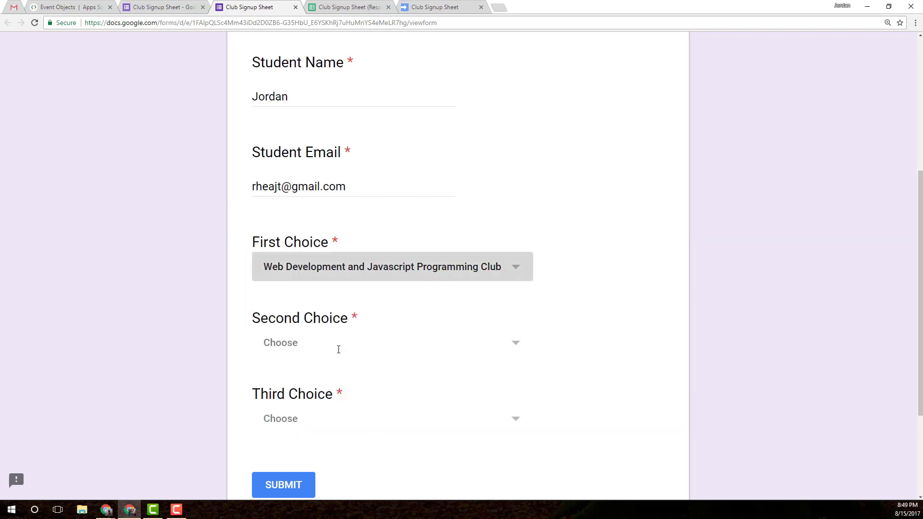
pyautogui.click(392, 342)
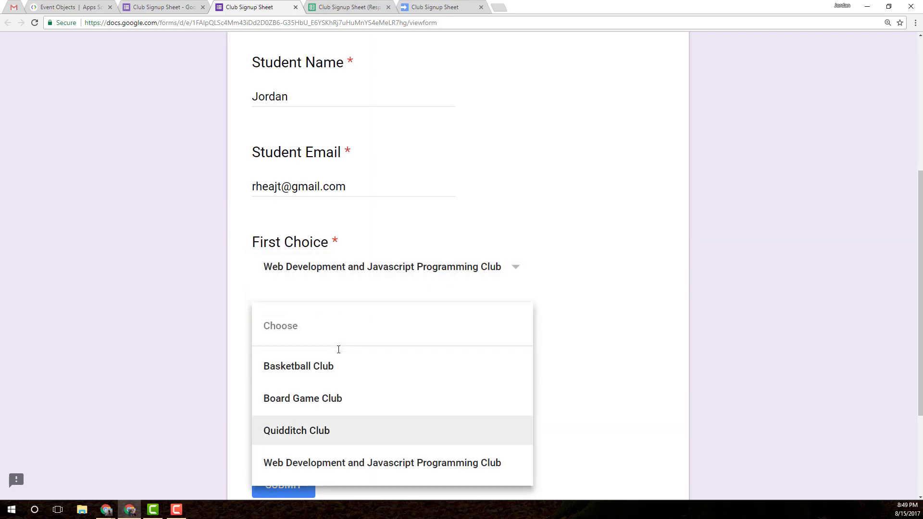
pyautogui.moveTo(298, 366)
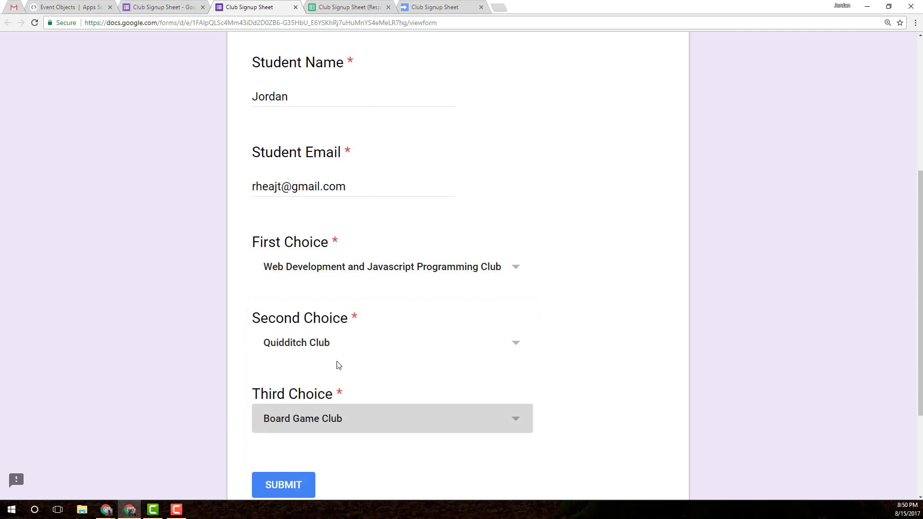
pyautogui.click(282, 485)
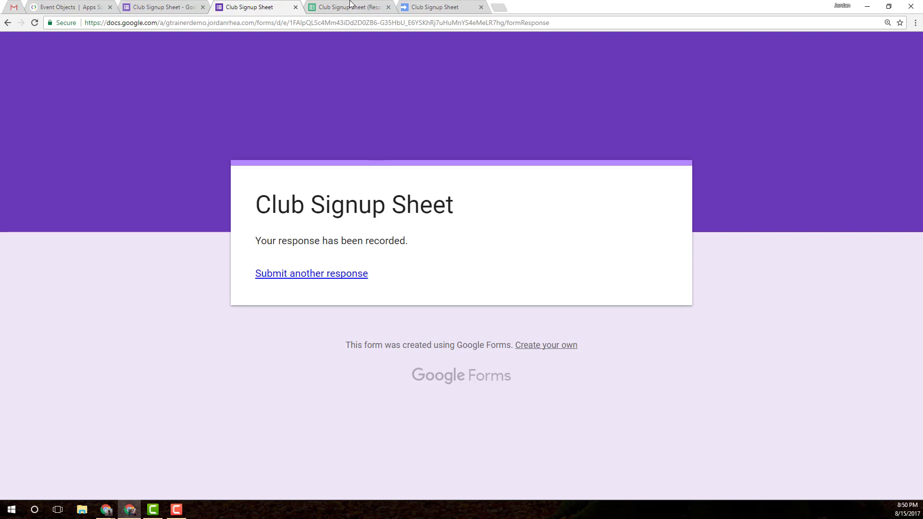
# Step: Check the new response row, then read the logged event object in the script's Logs and close it
pyautogui.click(347, 7)
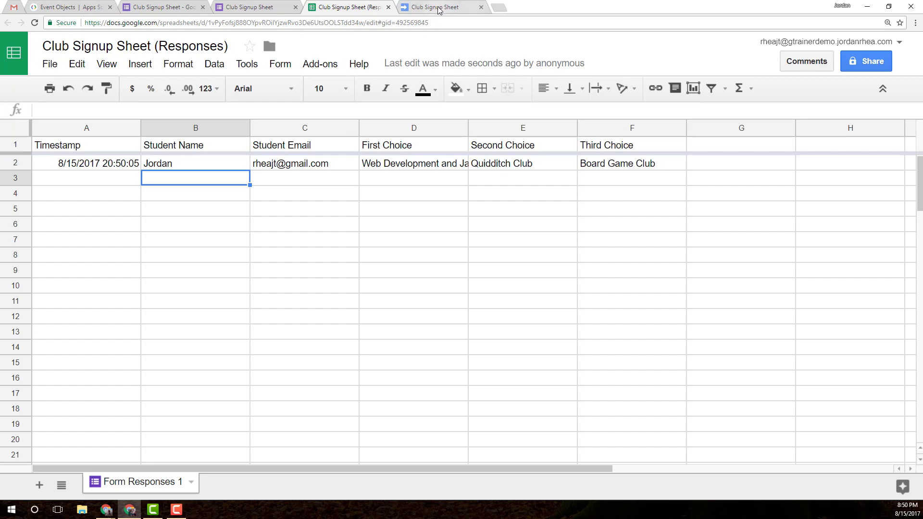
pyautogui.click(439, 7)
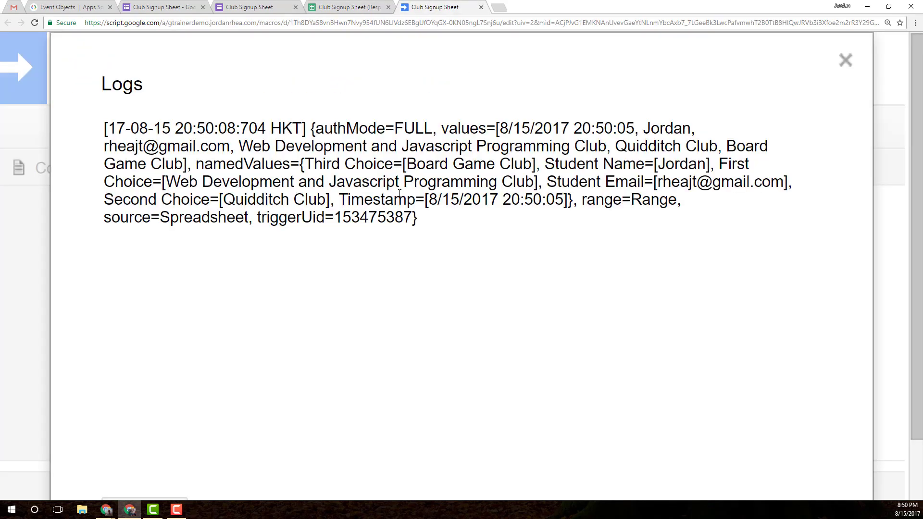
pyautogui.moveTo(405, 200); pyautogui.dragTo(415, 217)
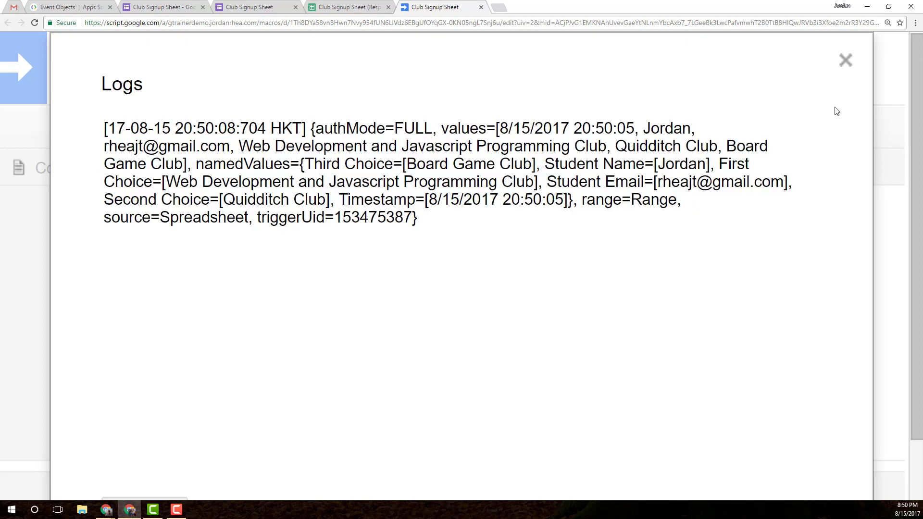
pyautogui.click(846, 60)
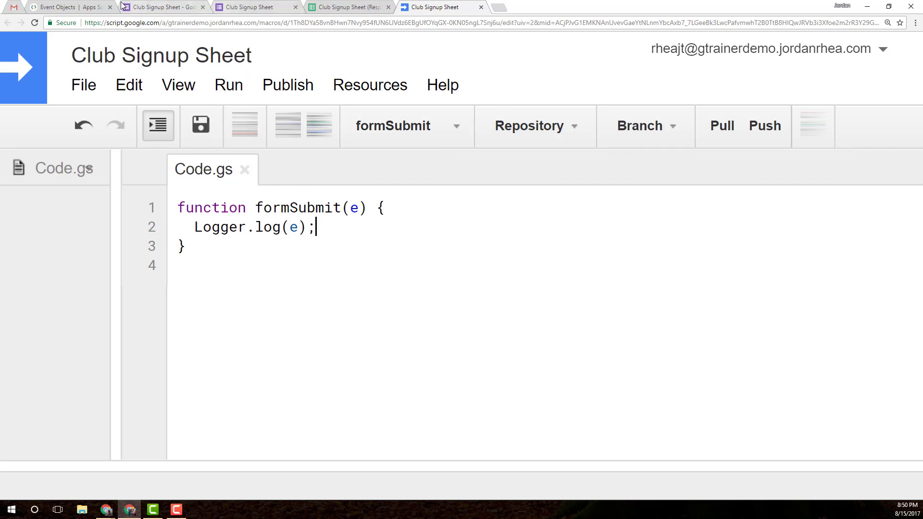
# Step: Compare the docs' values and namedValues examples (timestamp, First Name key) against the responses spreadsheet headers
pyautogui.click(65, 6)
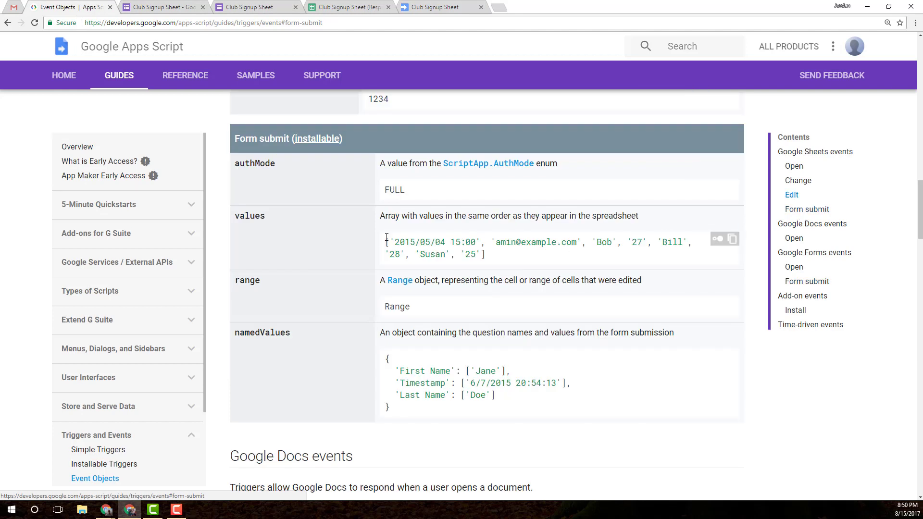
pyautogui.moveTo(235, 216); pyautogui.dragTo(483, 254)
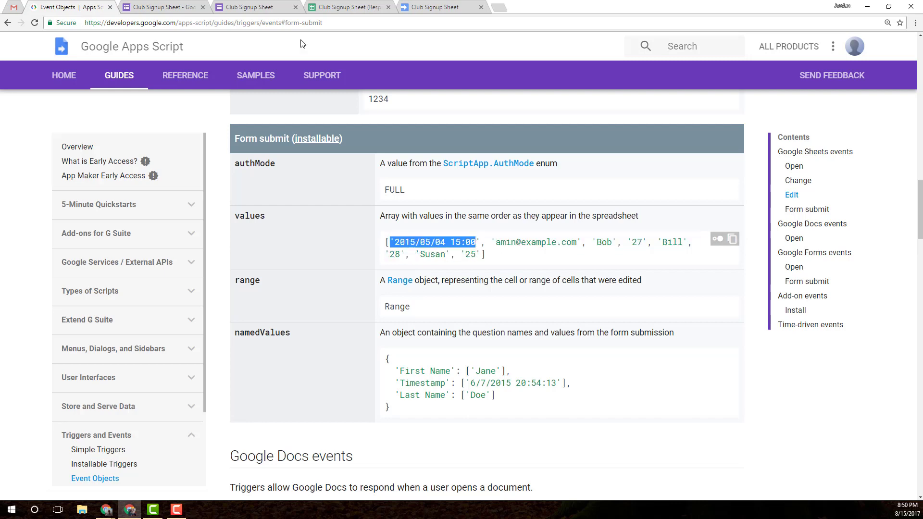
pyautogui.click(350, 7)
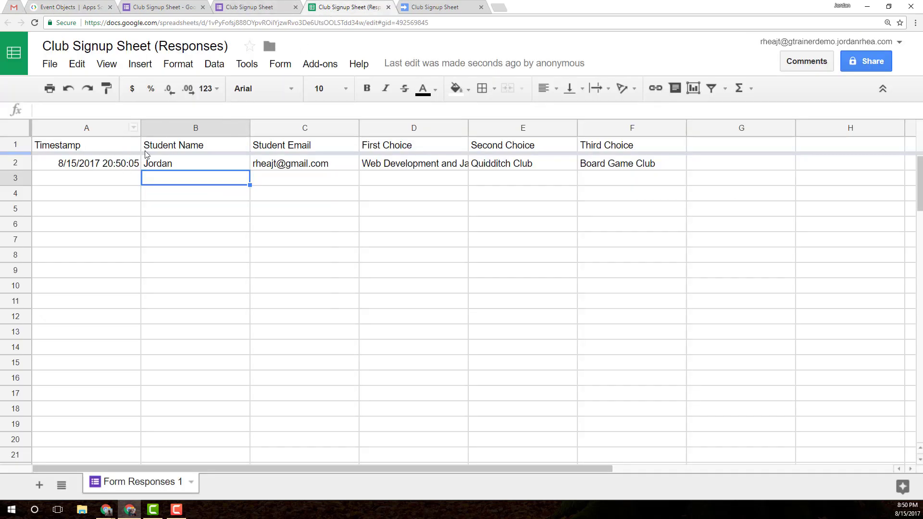
pyautogui.click(56, 6)
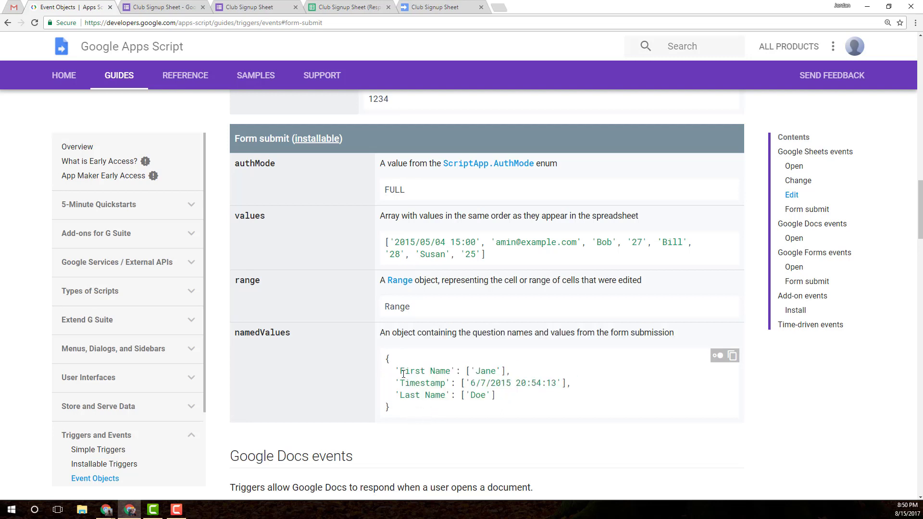
pyautogui.doubleClick(424, 371)
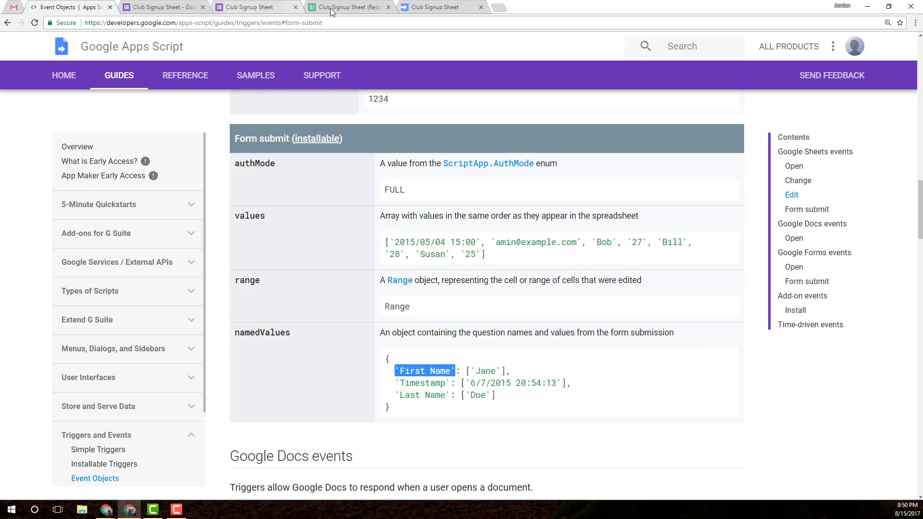
pyautogui.click(438, 7)
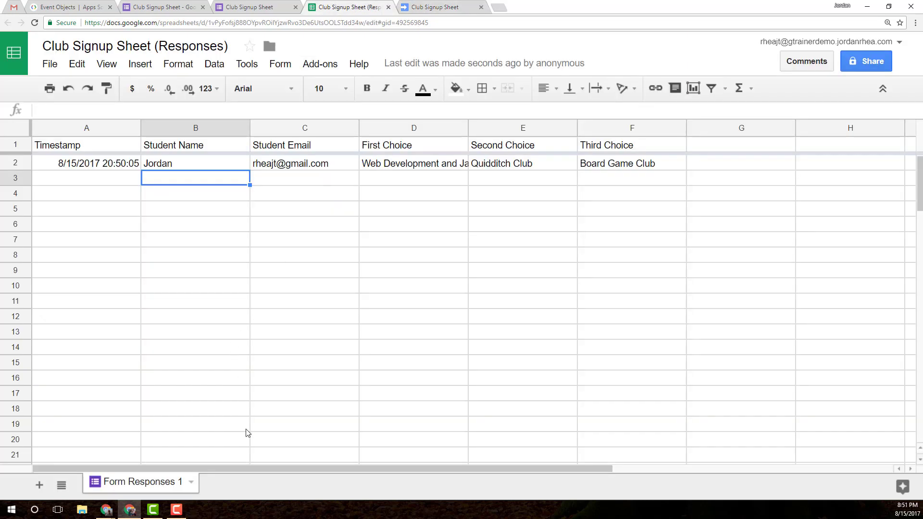
pyautogui.moveTo(343, 260)
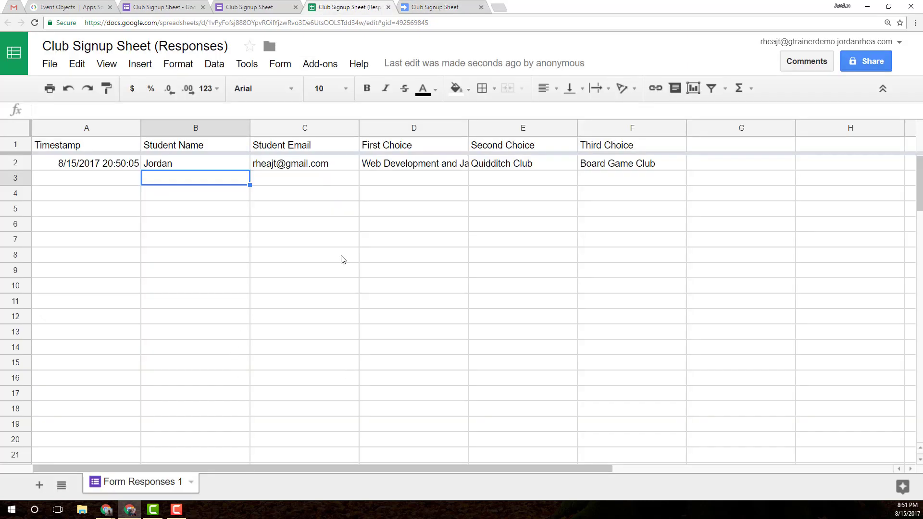
pyautogui.moveTo(441, 289)
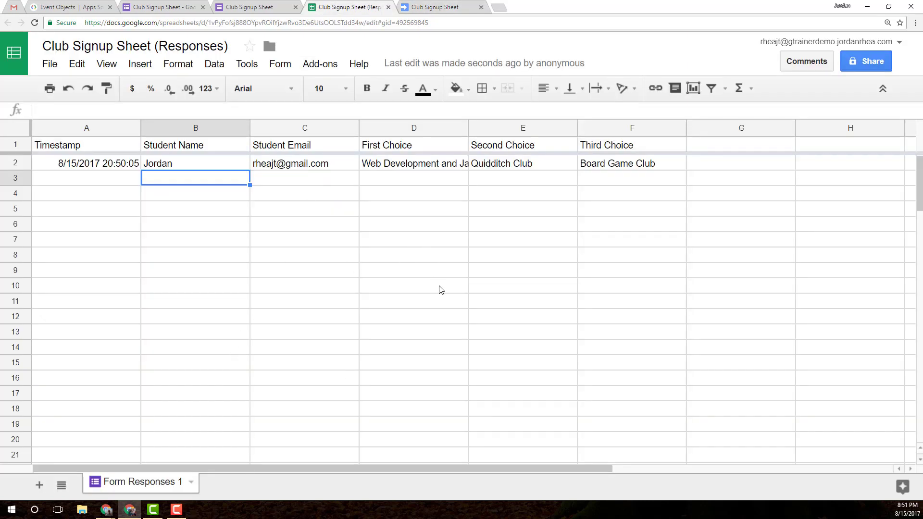
pyautogui.moveTo(444, 284)
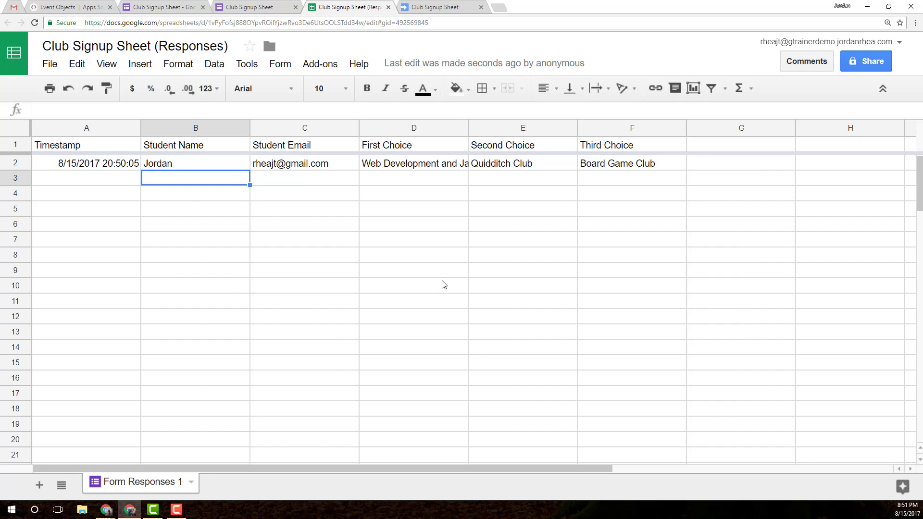
pyautogui.moveTo(413, 190)
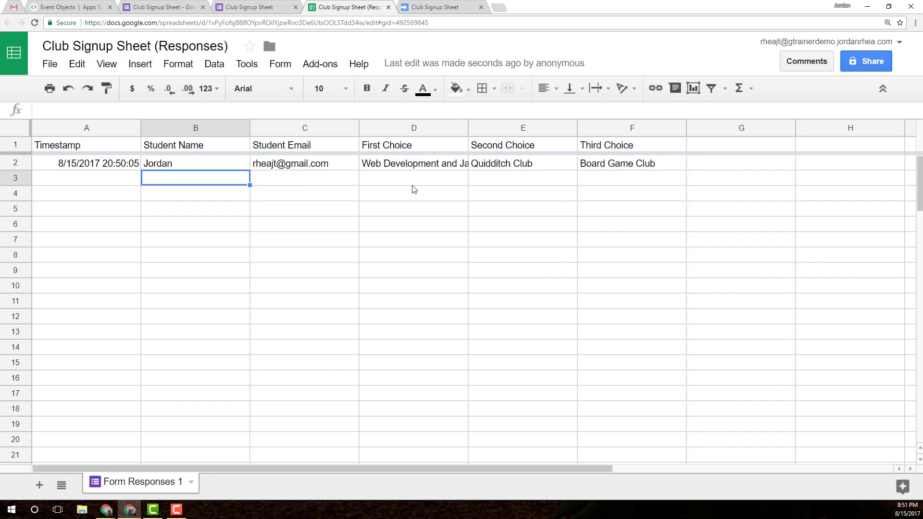
pyautogui.moveTo(295, 269)
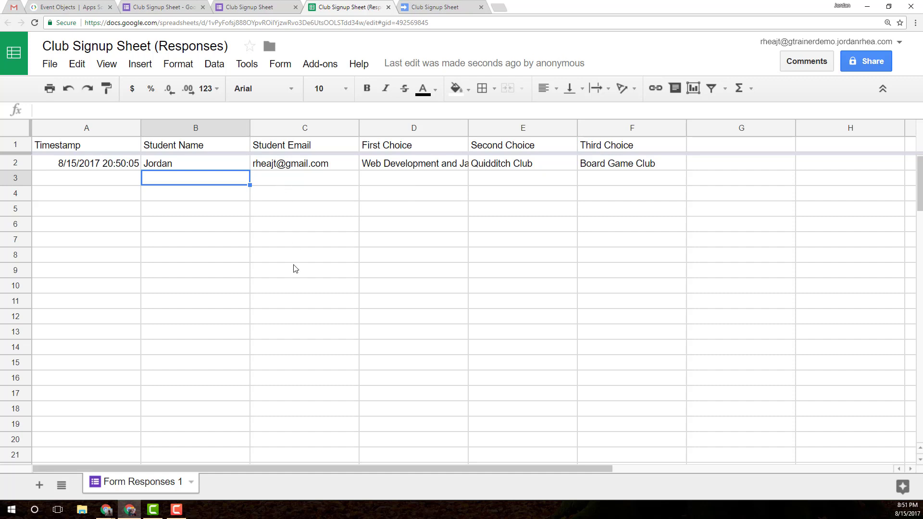
pyautogui.moveTo(297, 278)
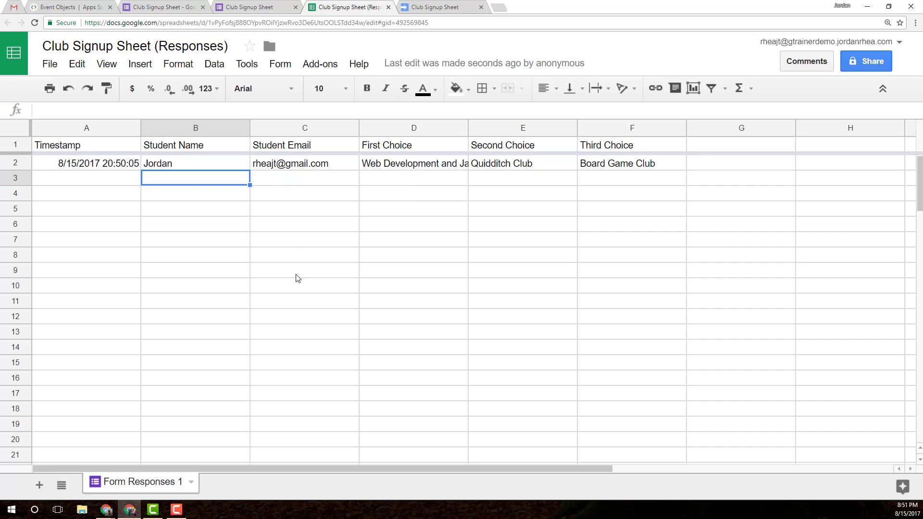
pyautogui.moveTo(315, 246)
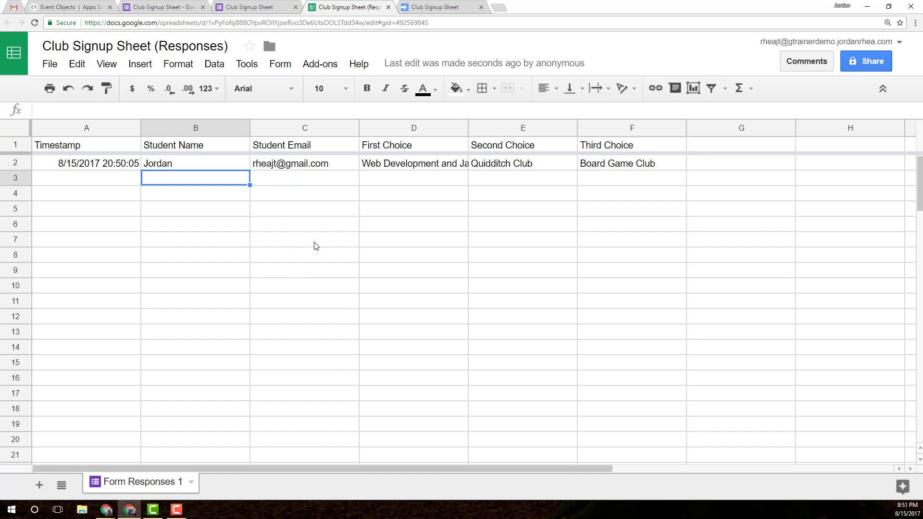
pyautogui.moveTo(508, 169)
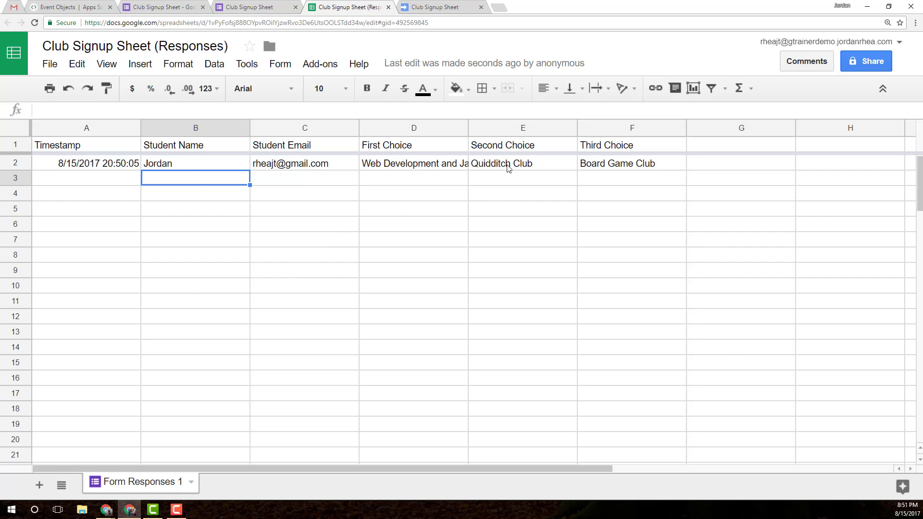
pyautogui.moveTo(612, 194)
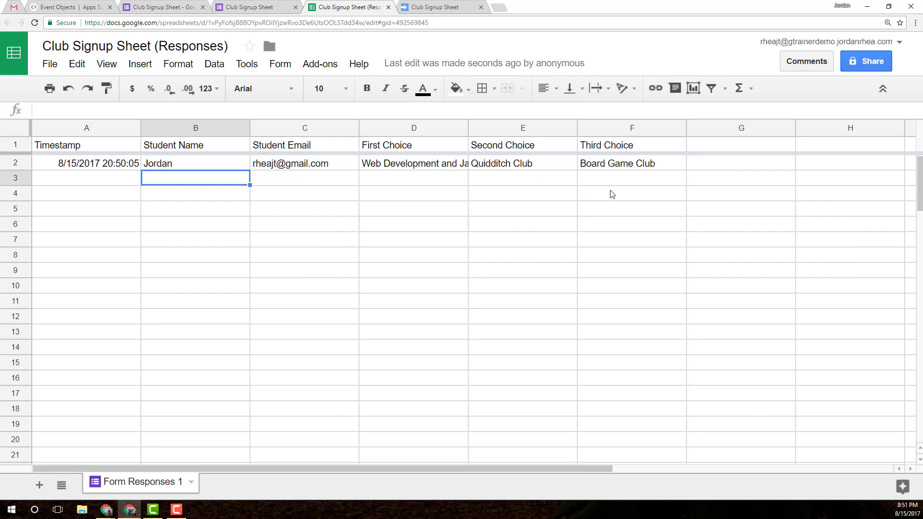
pyautogui.moveTo(619, 164)
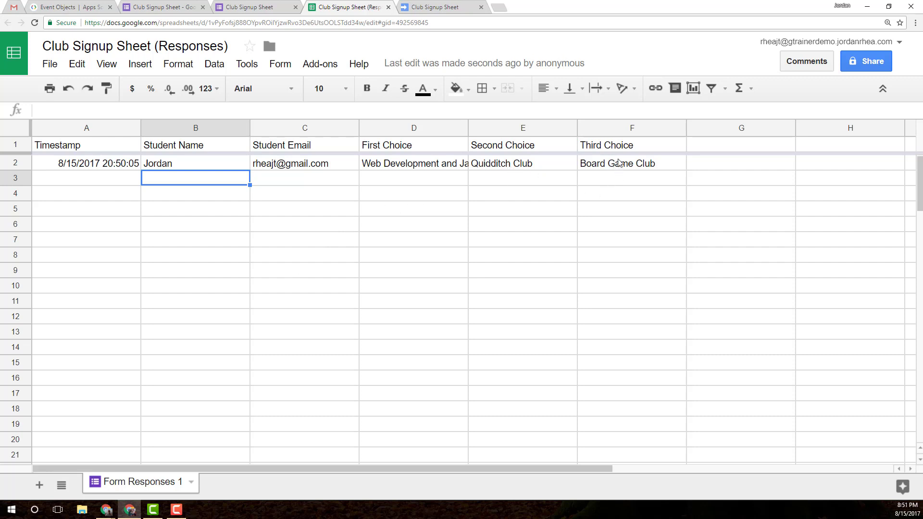
pyautogui.moveTo(611, 167)
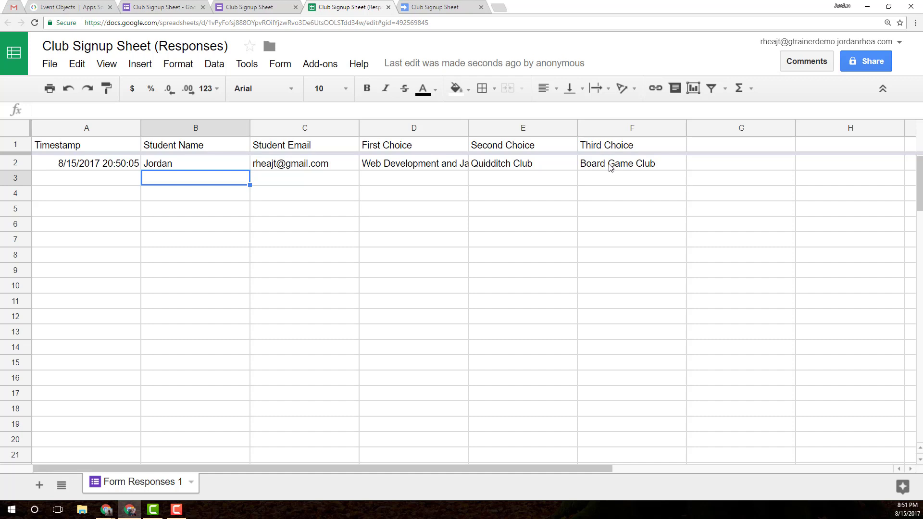
pyautogui.moveTo(626, 173)
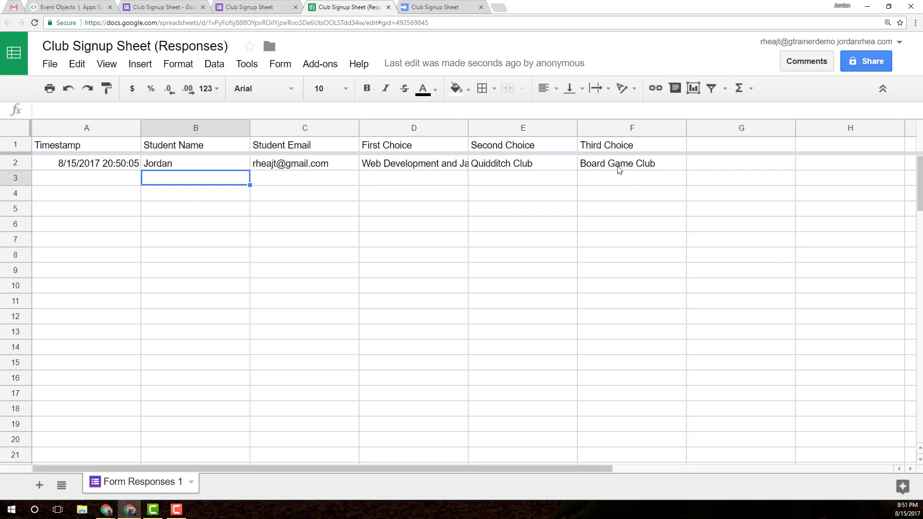
pyautogui.moveTo(612, 178)
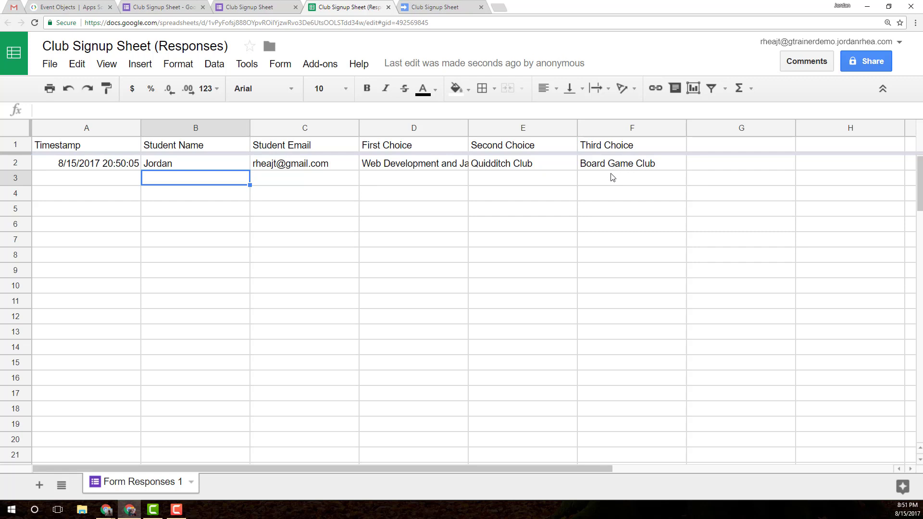
pyautogui.moveTo(508, 213)
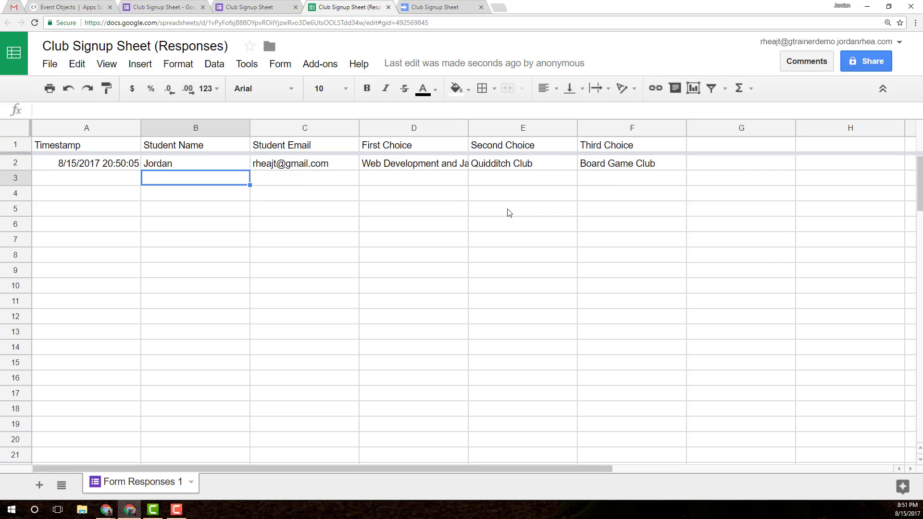
pyautogui.moveTo(398, 355)
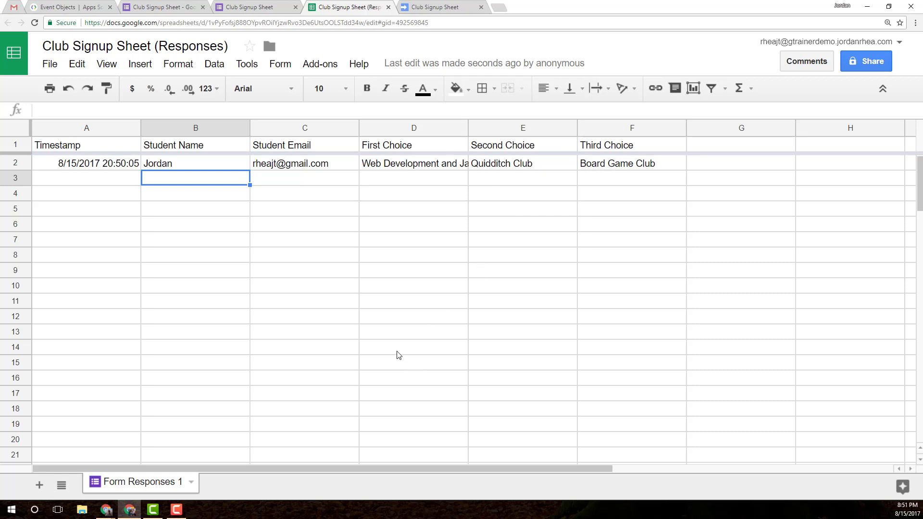
pyautogui.moveTo(345, 292)
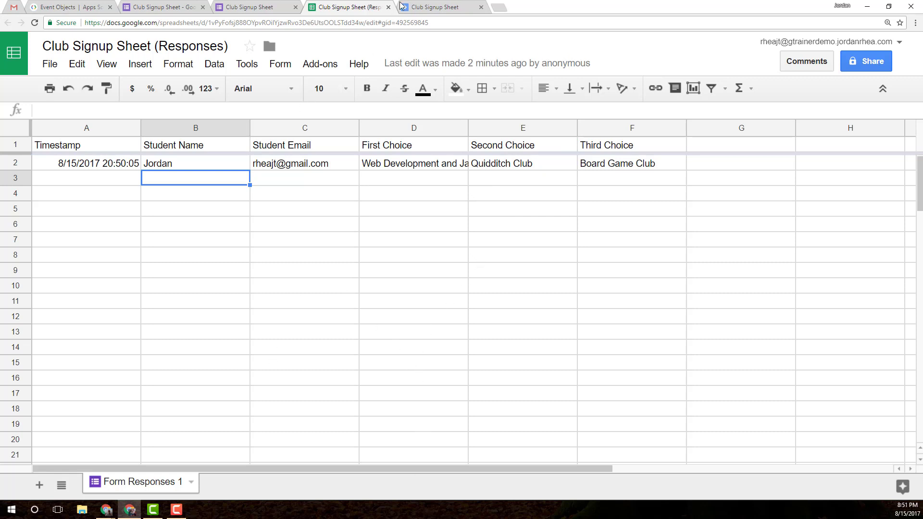
pyautogui.moveTo(438, 7)
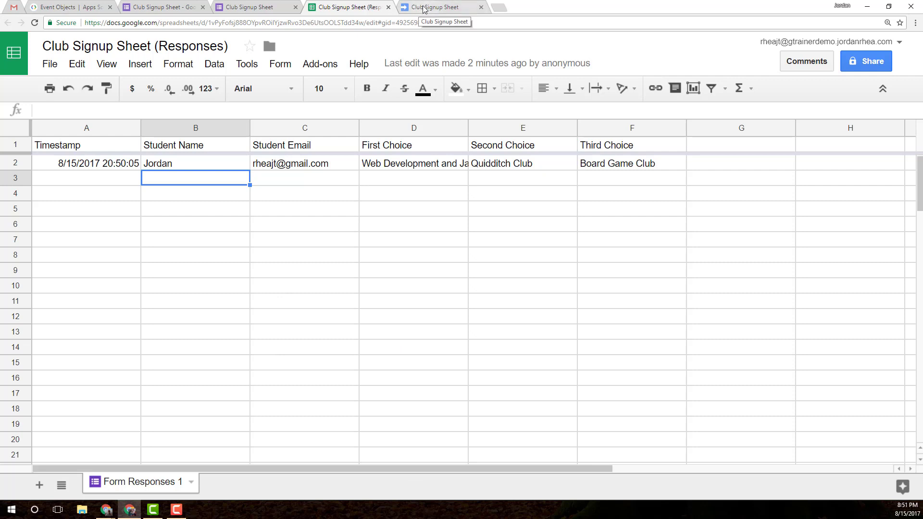
# Step: Declare firstChoice, secondChoice and thirdChoice variables at the top of formSubmit
pyautogui.click(438, 7)
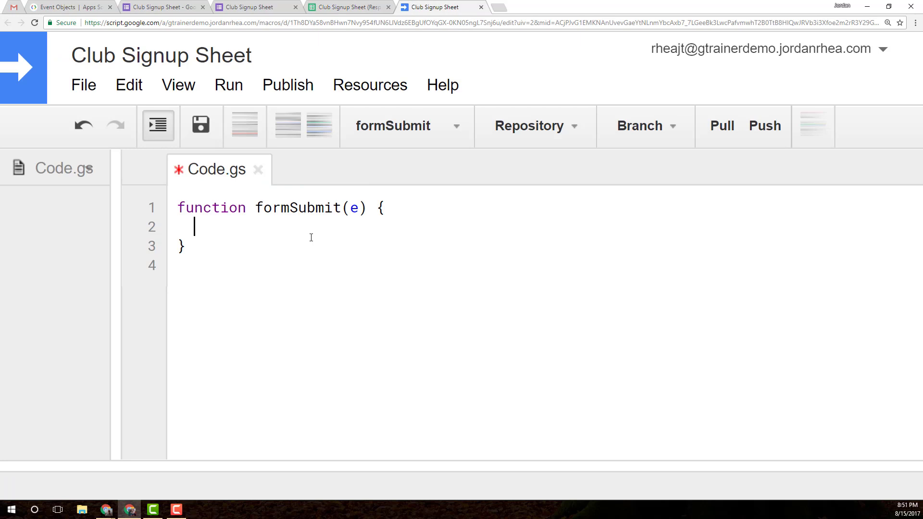
pyautogui.write('var')
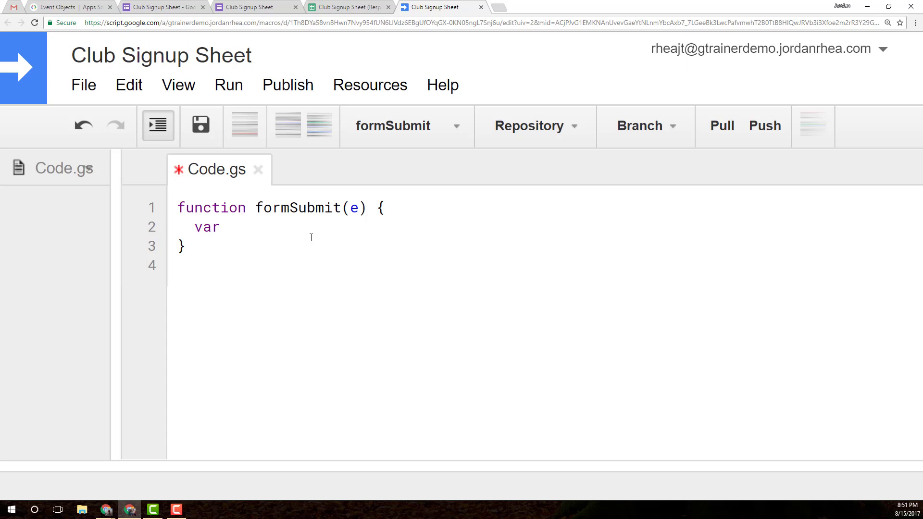
pyautogui.write('fir')
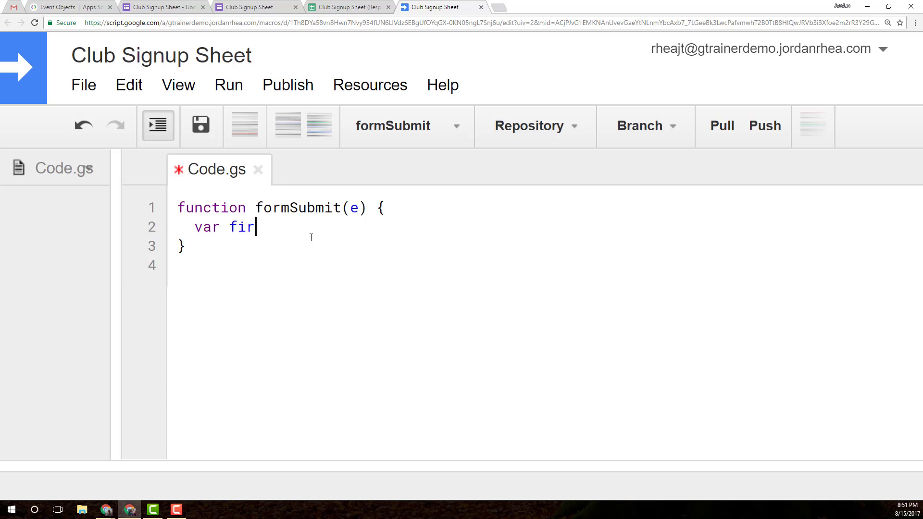
pyautogui.write('stChoice')
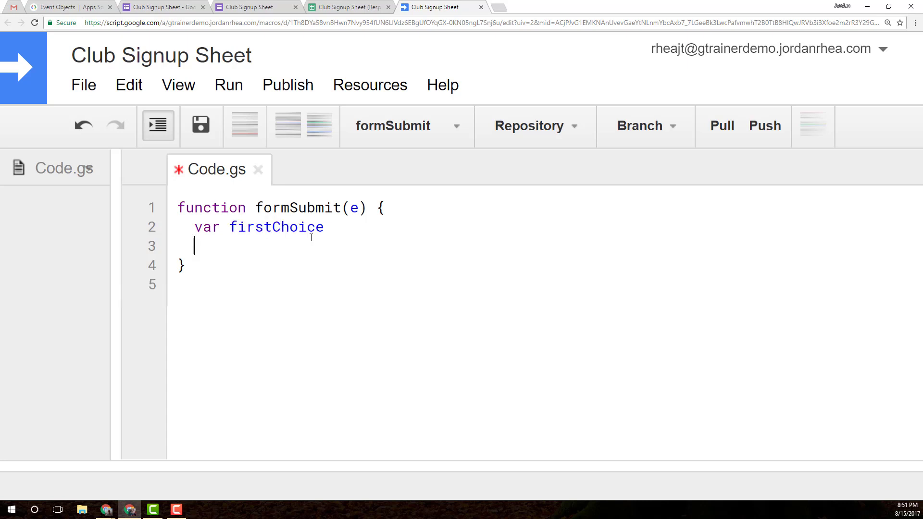
pyautogui.write('var secondCh')
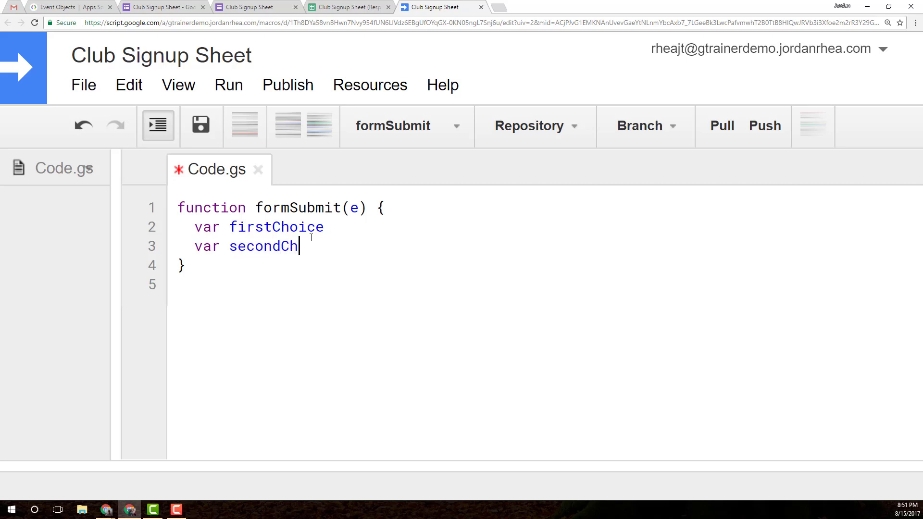
pyautogui.write('oice')
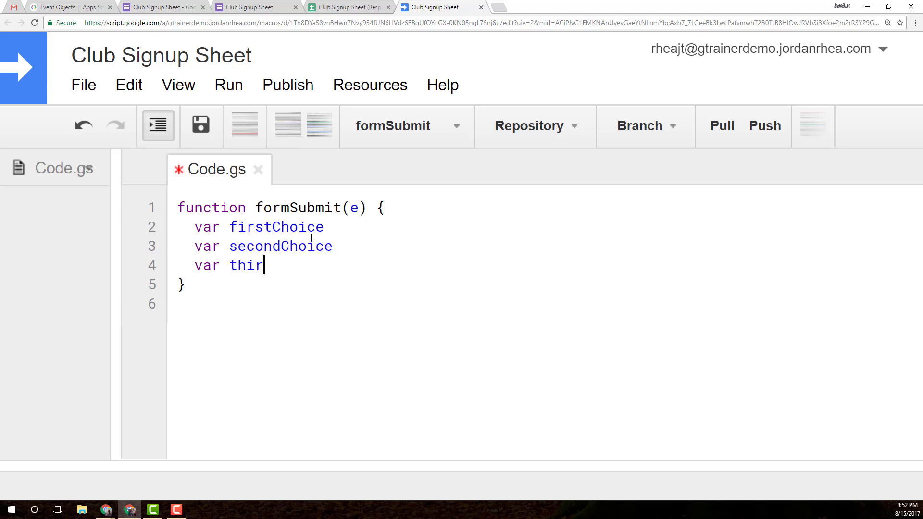
pyautogui.write('dChoice')
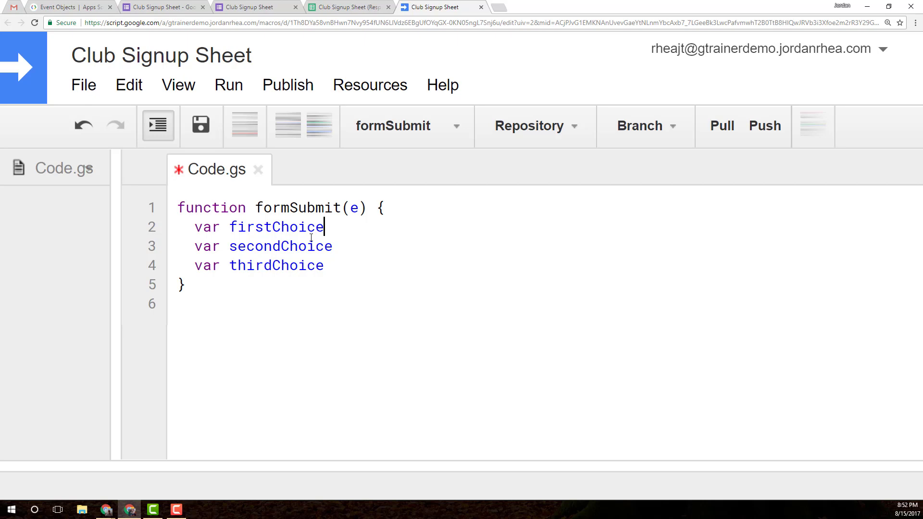
# Step: Assign firstChoice from e.namedValues['First Choice'][0]
pyautogui.write('= e')
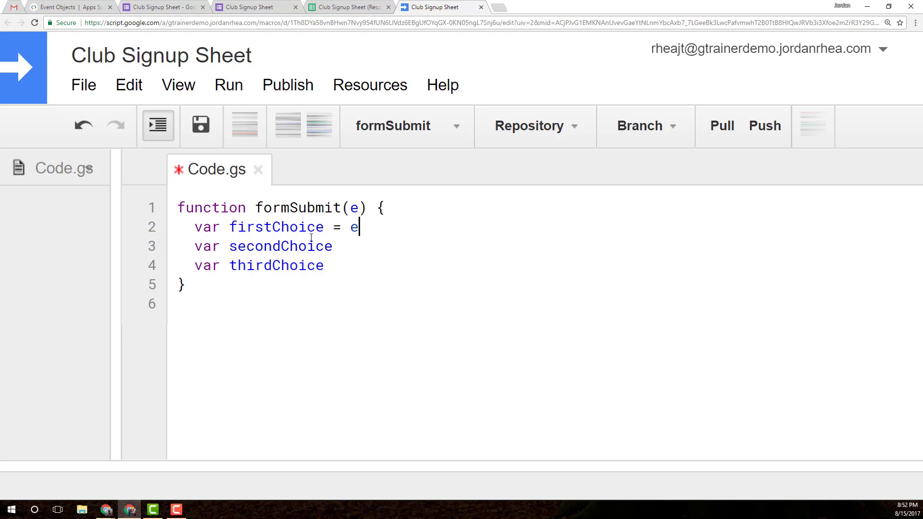
pyautogui.write('.namedRa')
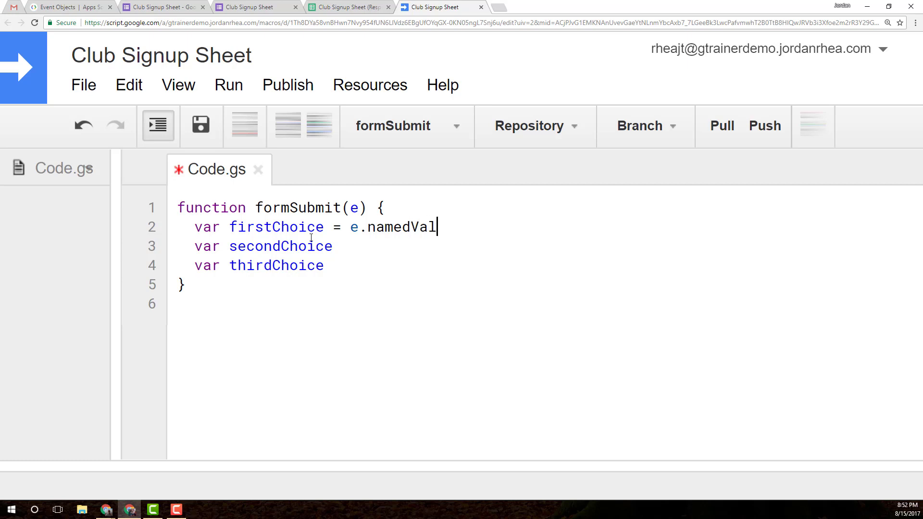
pyautogui.write("ues['")
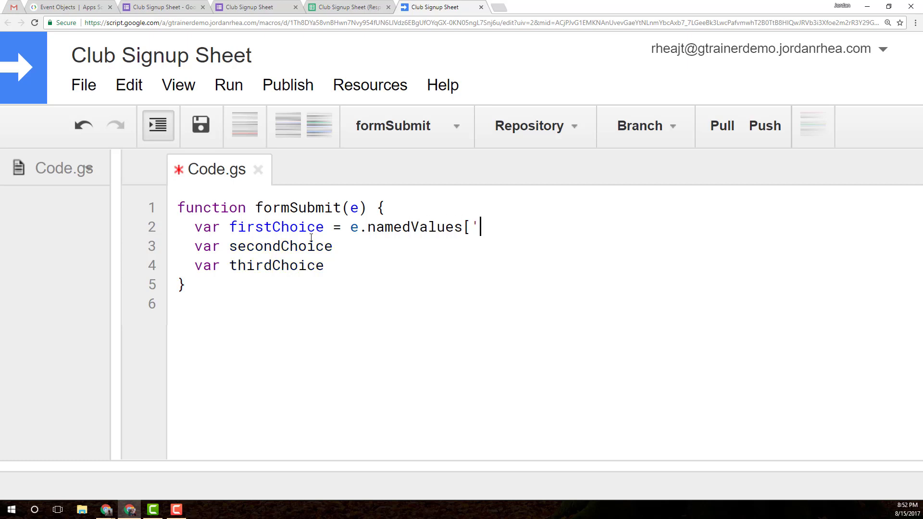
pyautogui.write('First Ch')
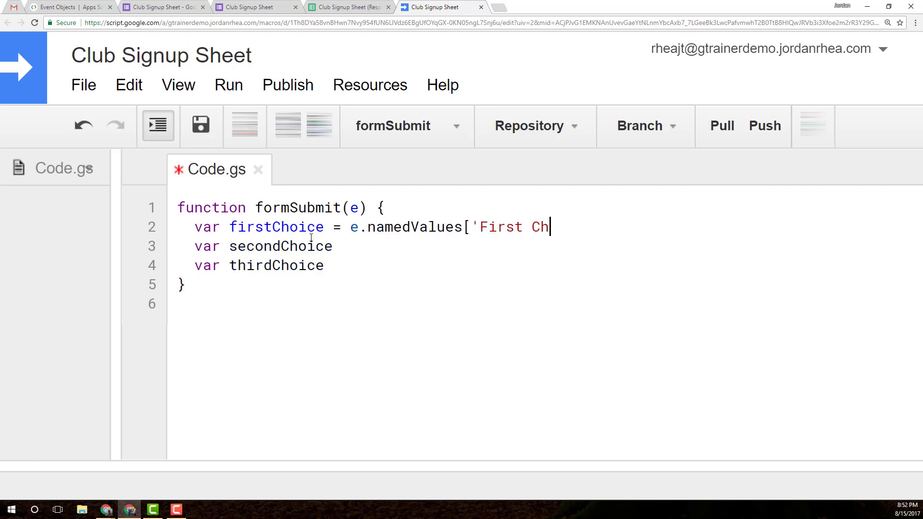
pyautogui.write("oice']【")
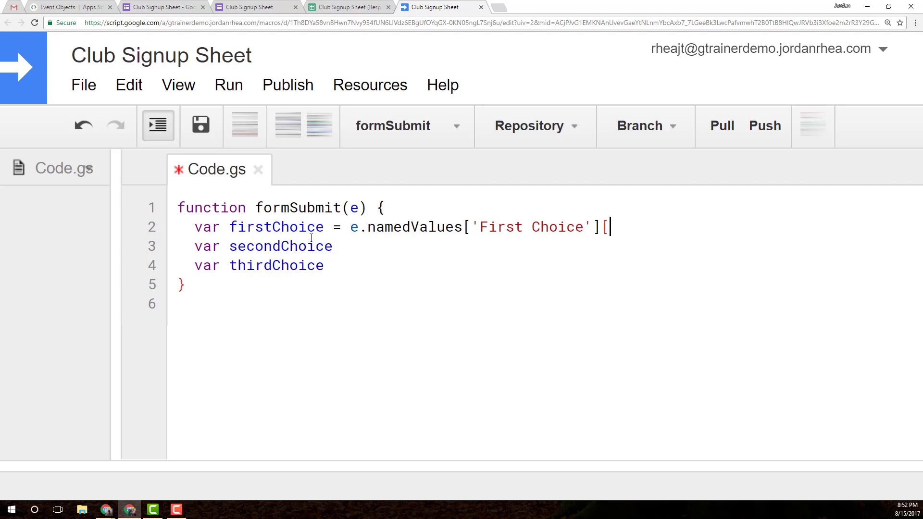
pyautogui.write('0')
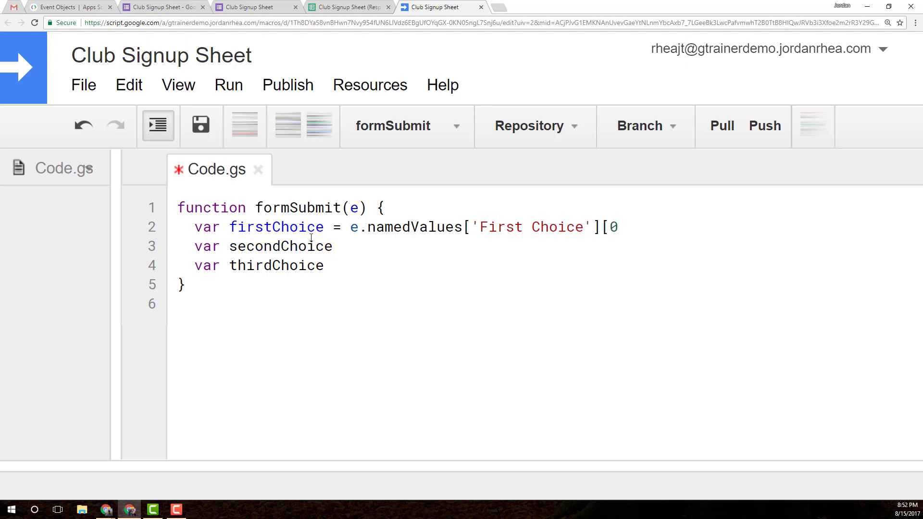
pyautogui.write('];')
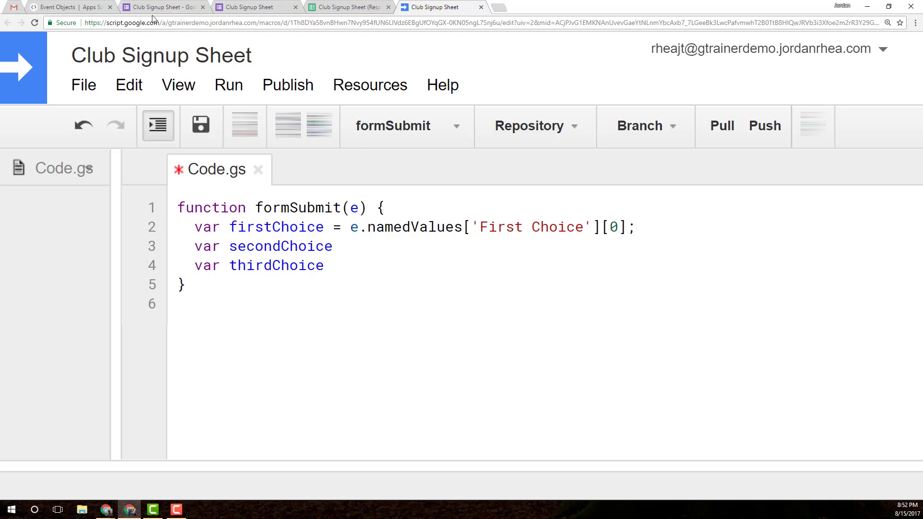
pyautogui.click(65, 6)
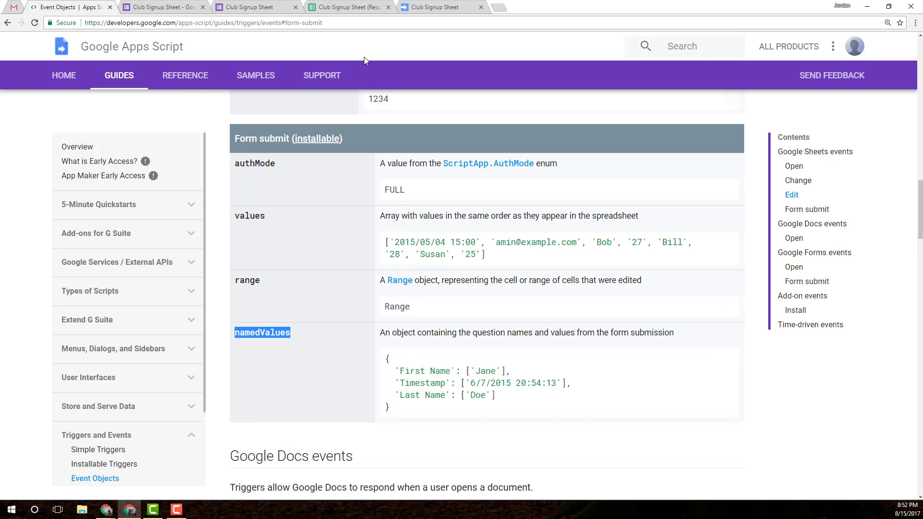
pyautogui.moveTo(402, 372)
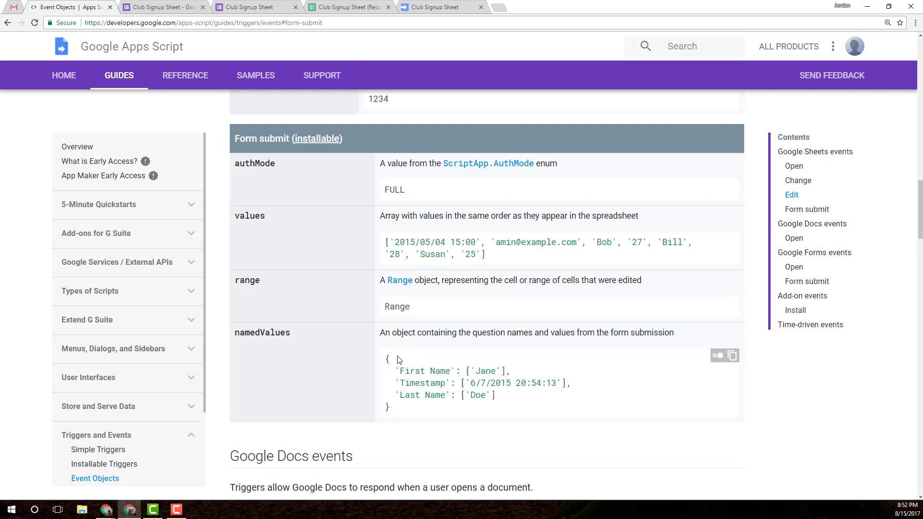
pyautogui.moveTo(399, 371); pyautogui.dragTo(447, 383)
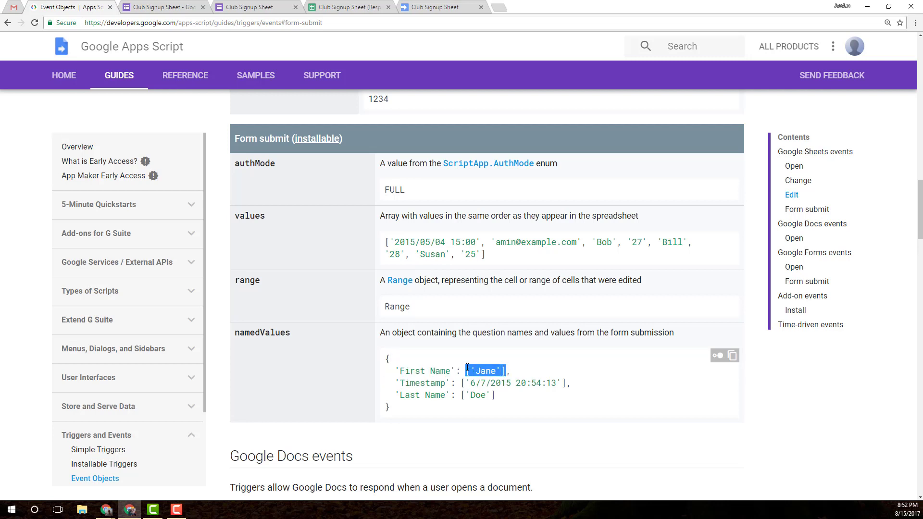
pyautogui.click(485, 371)
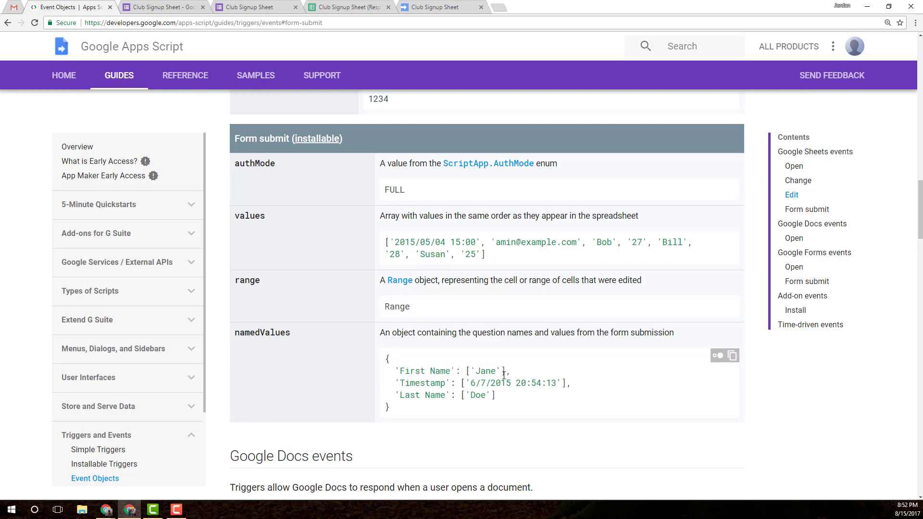
pyautogui.click(440, 6)
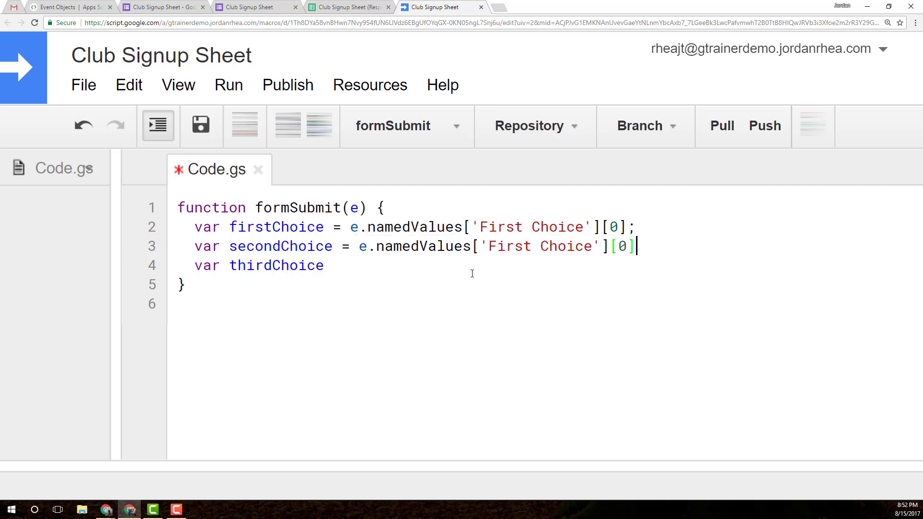
# Step: Assign secondChoice and thirdChoice from their namedValues keys and leave a blank line below
pyautogui.write(';')
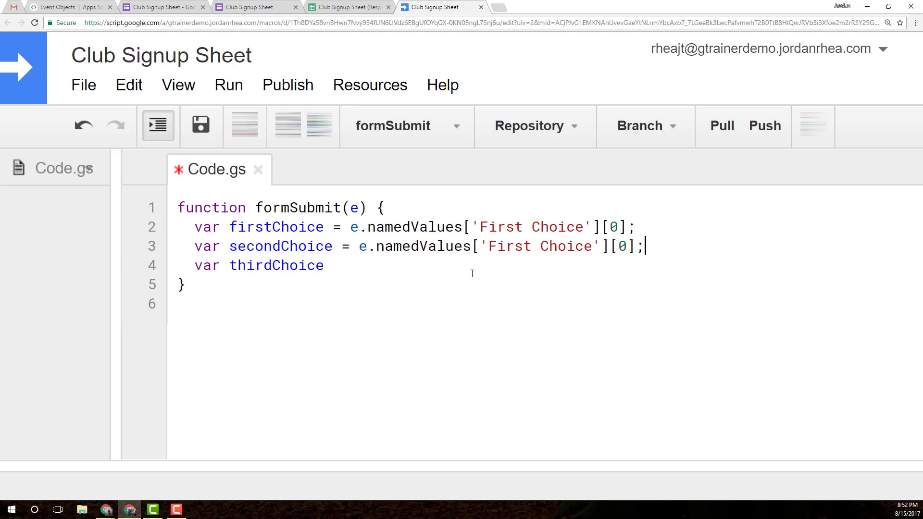
pyautogui.write("= e.namedValues['First Choice'][0];")
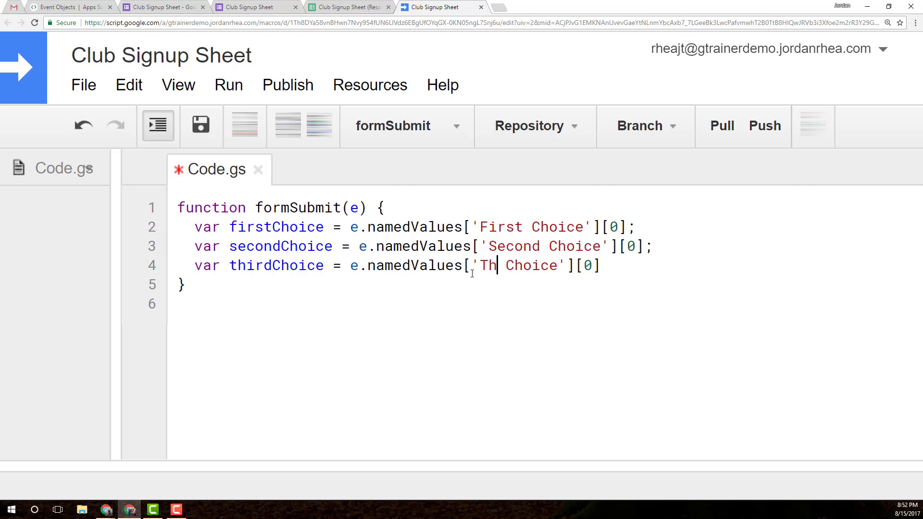
pyautogui.write('ird')
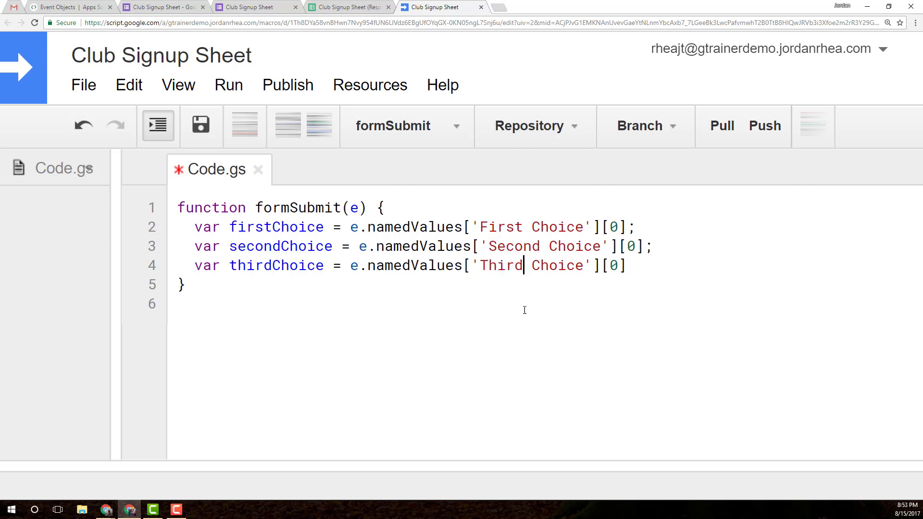
pyautogui.write(';')
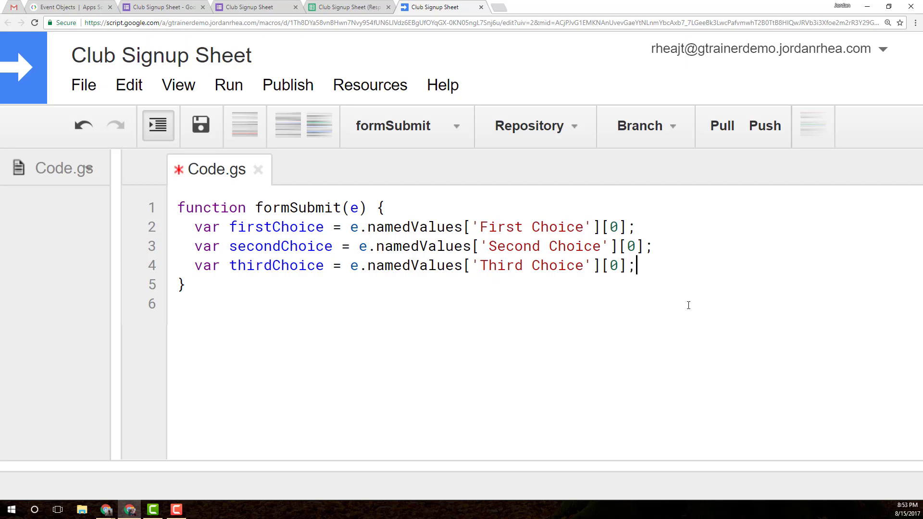
pyautogui.press('Enter')
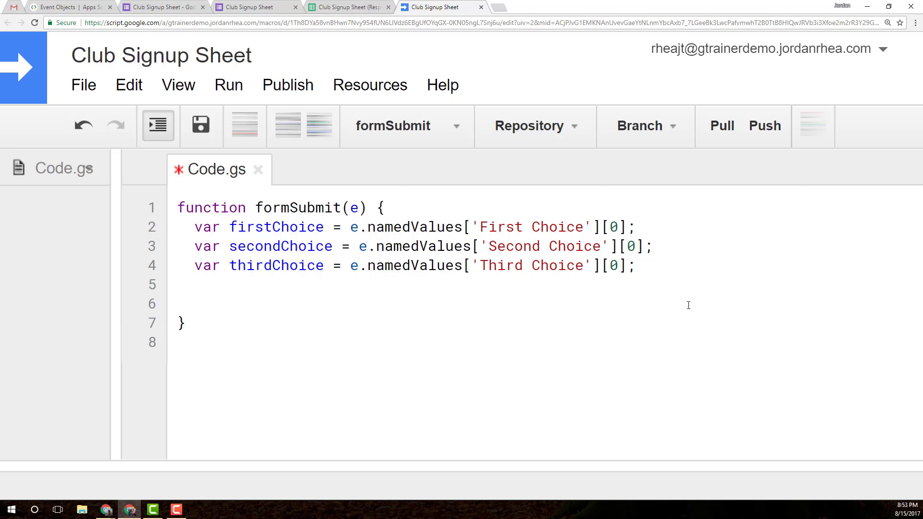
# Step: Set studentName from e.values[1]
pyautogui.write('var stud')
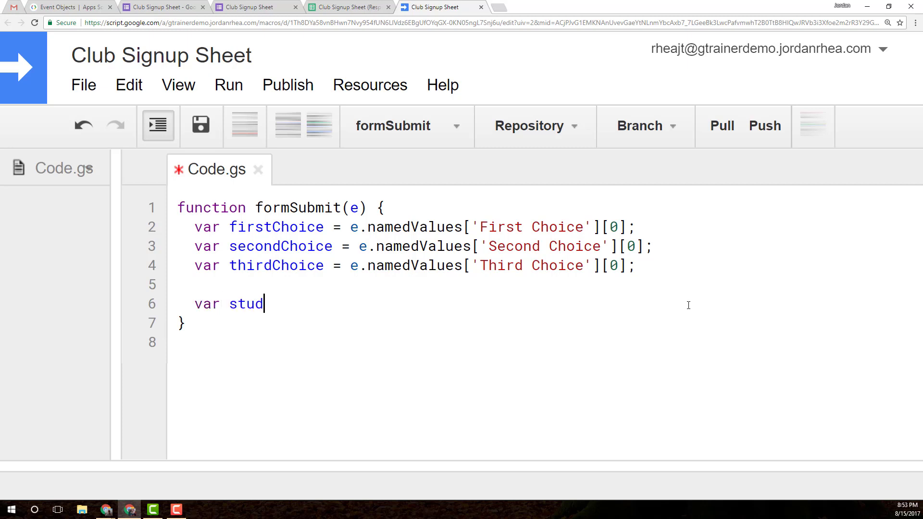
pyautogui.write('entName =')
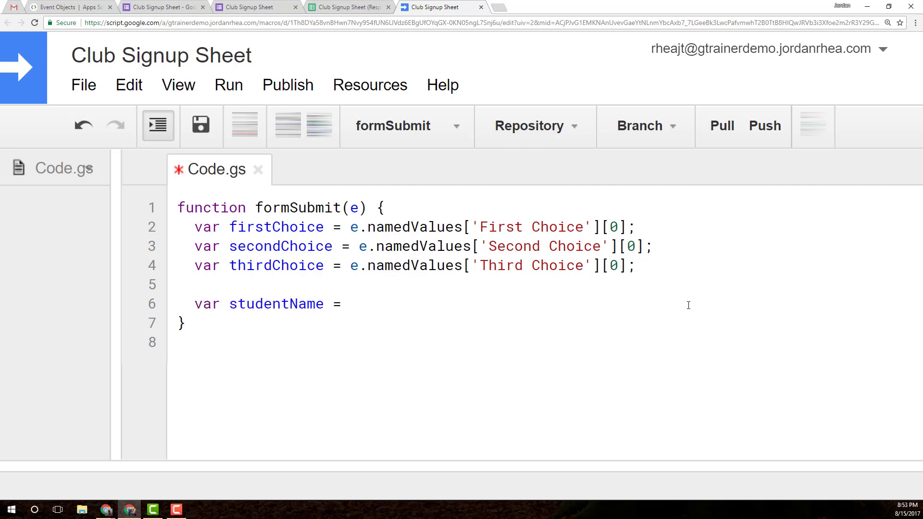
pyautogui.write('e.values')
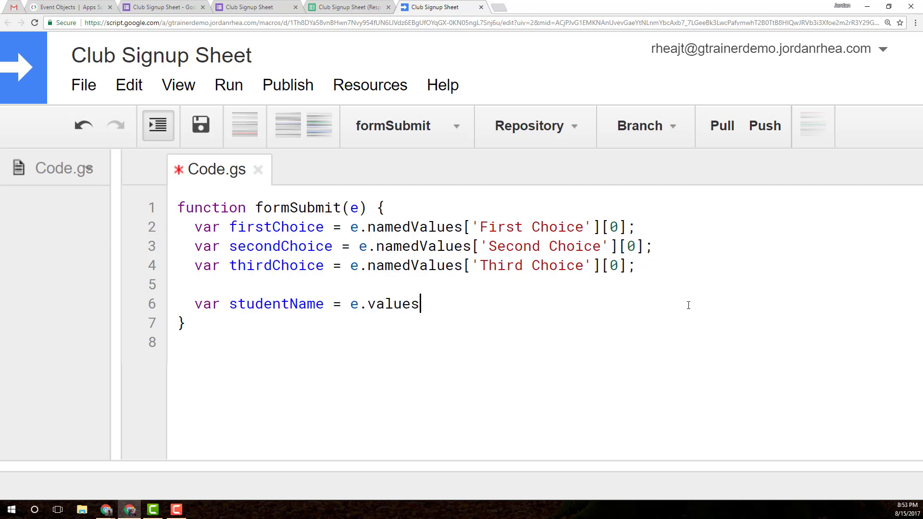
pyautogui.write('[1')
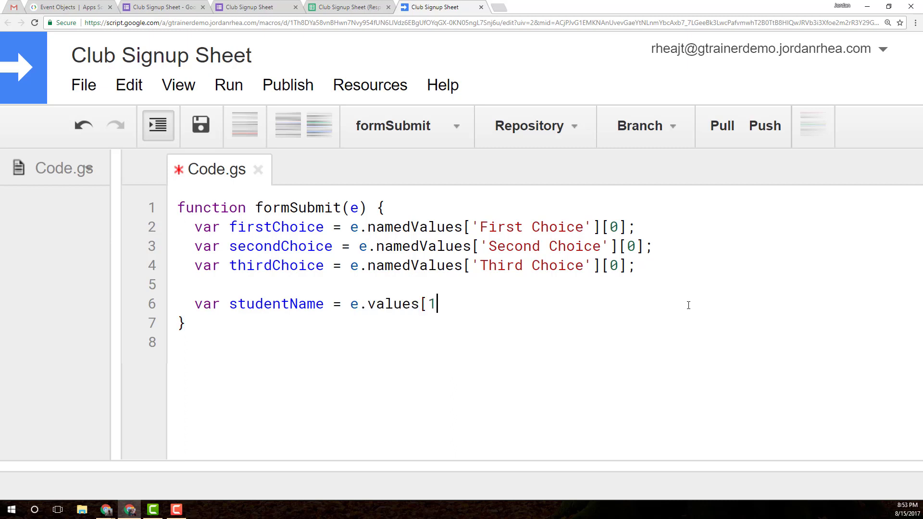
pyautogui.write('];')
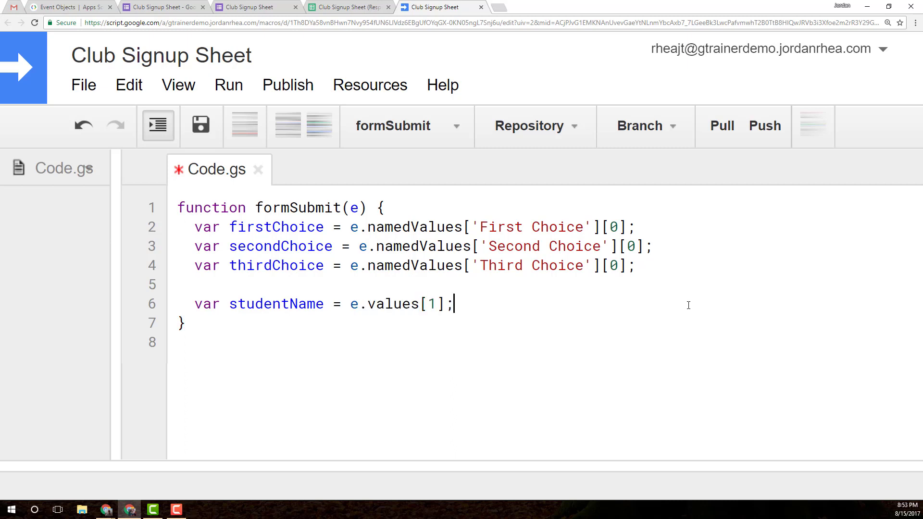
# Step: Set email from e.values[2]
pyautogui.write('var')
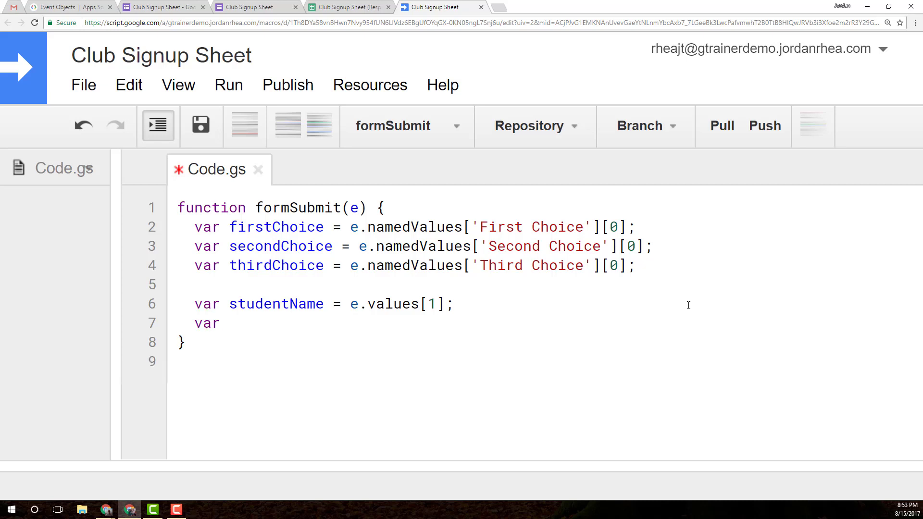
pyautogui.write('email')
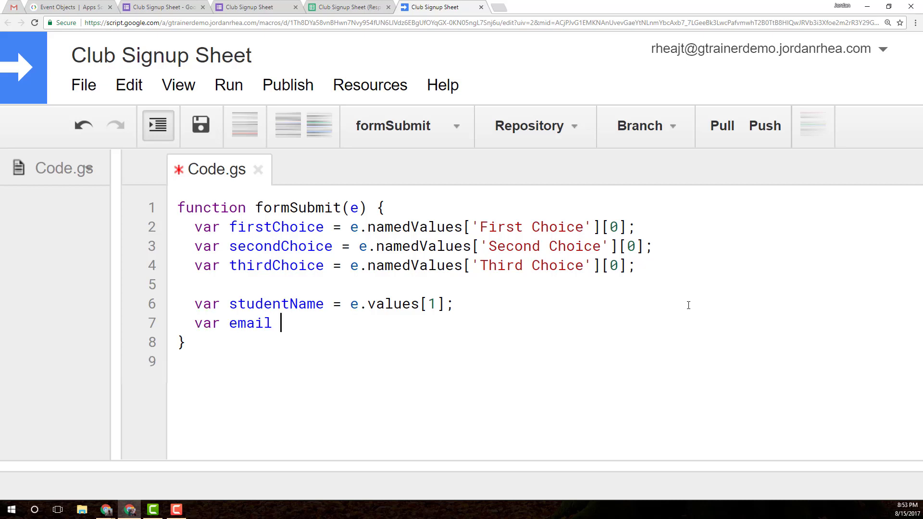
pyautogui.write('= e.values[')
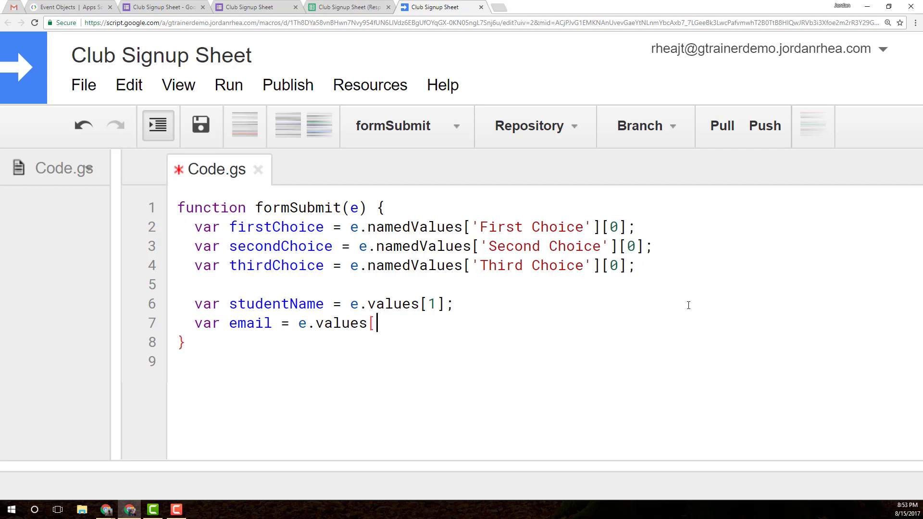
pyautogui.write('2];')
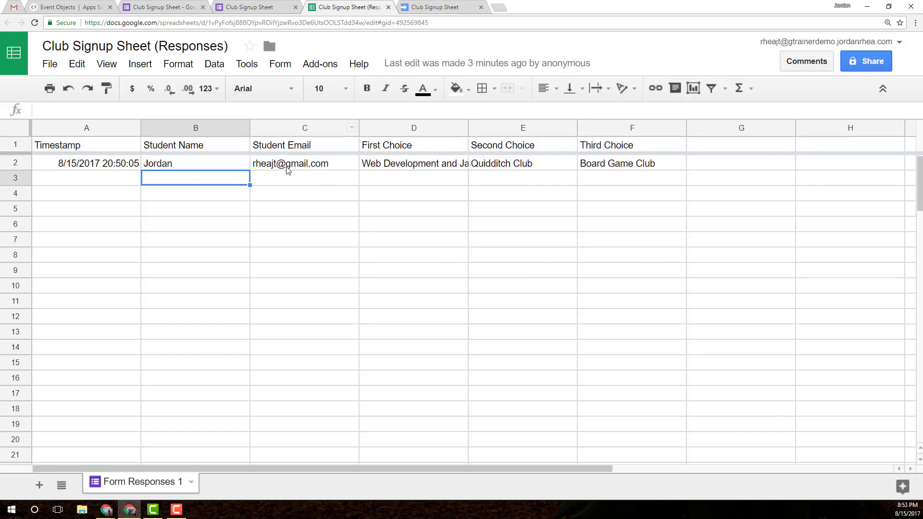
pyautogui.click(195, 128)
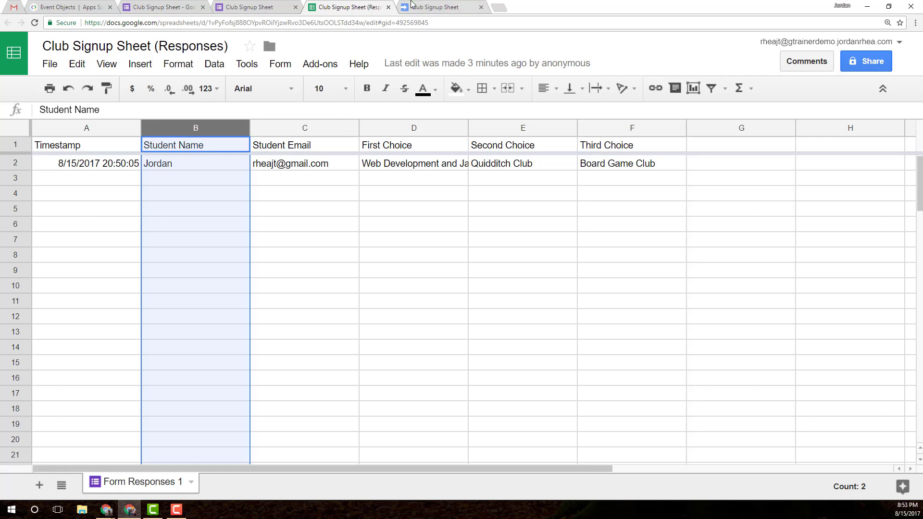
pyautogui.click(438, 7)
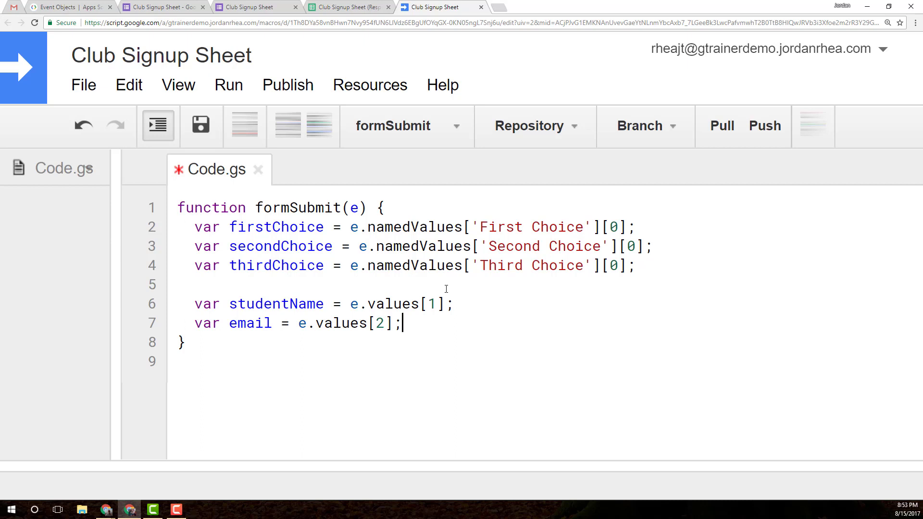
# Step: Add an if(isGroupFull(firstChoice)) block below the variable declarations
pyautogui.press('enter')
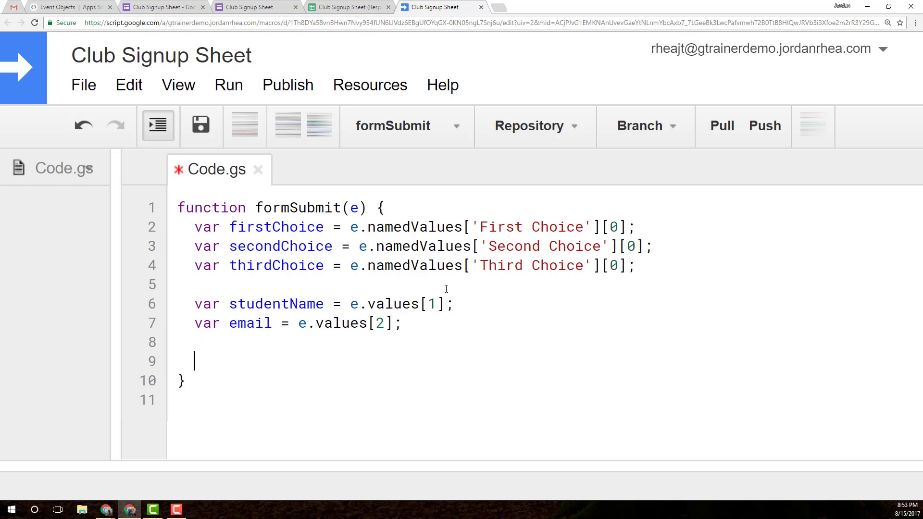
pyautogui.write('if')
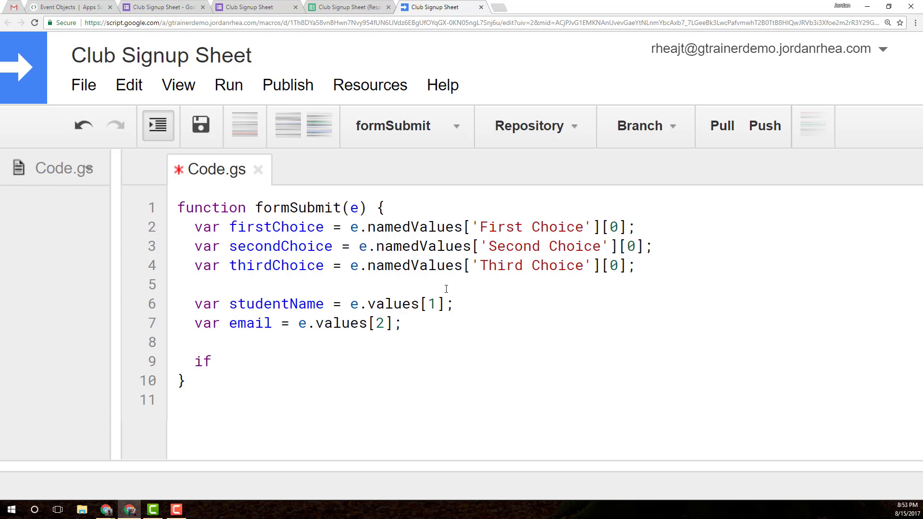
pyautogui.write('(')
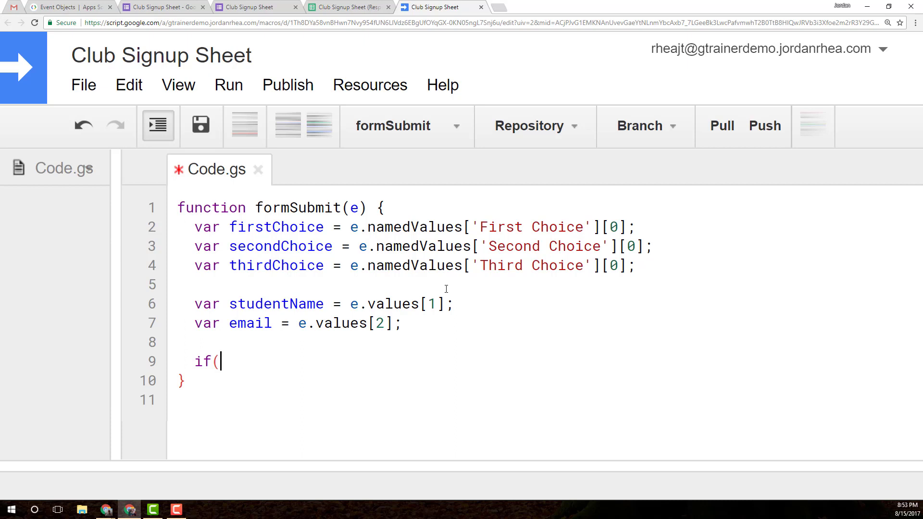
pyautogui.write('isF')
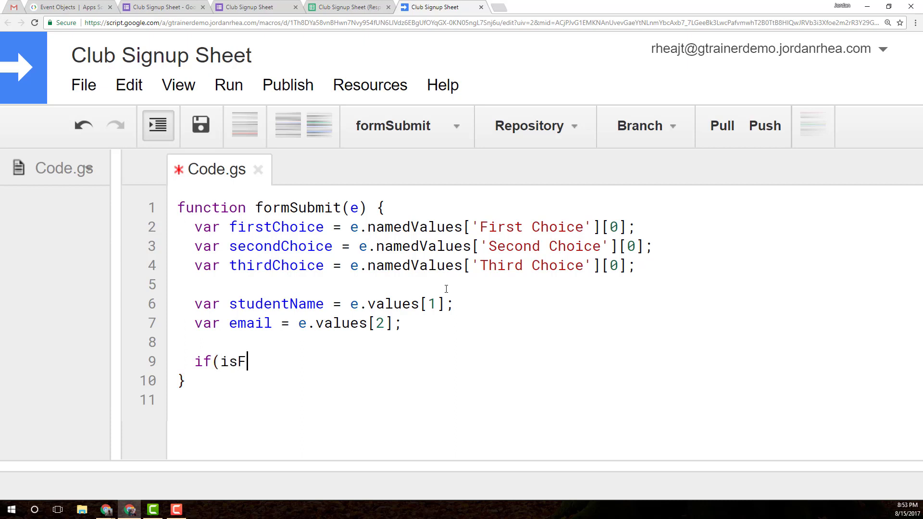
pyautogui.write('GroupF')
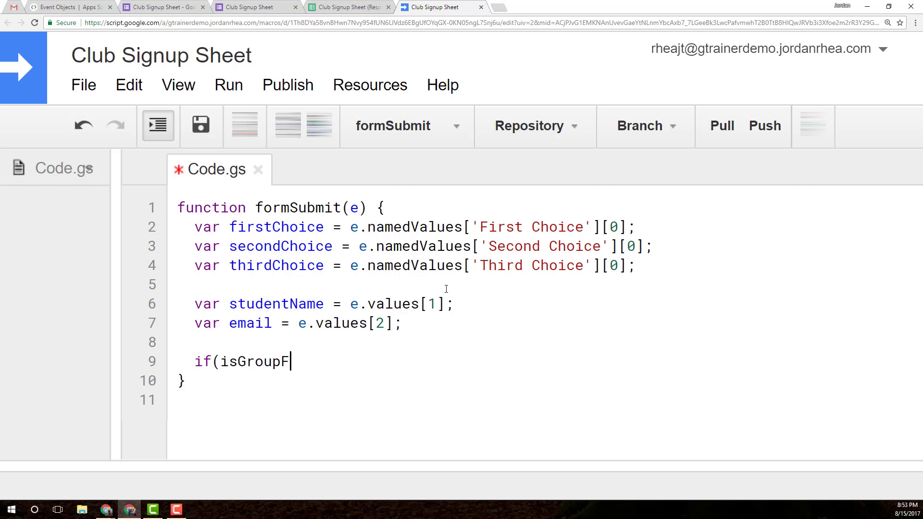
pyautogui.write('ull(f')
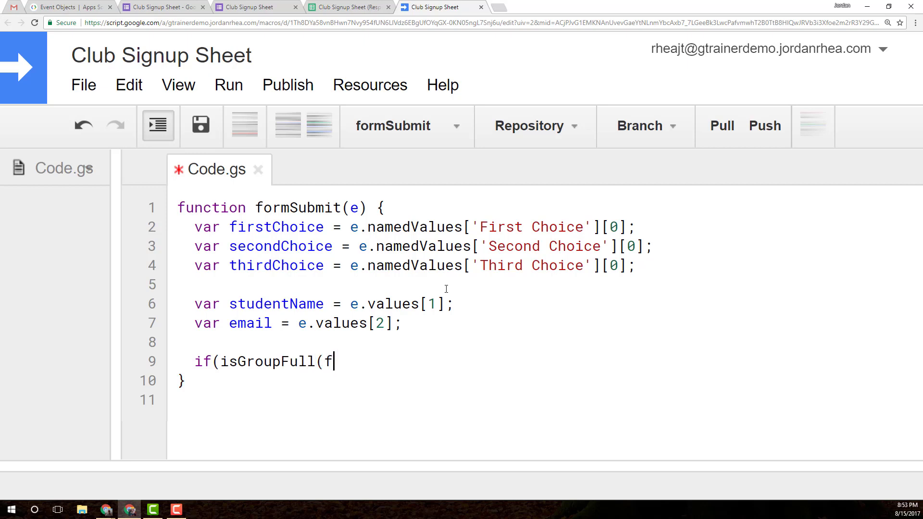
pyautogui.write('irstChoice)) {')
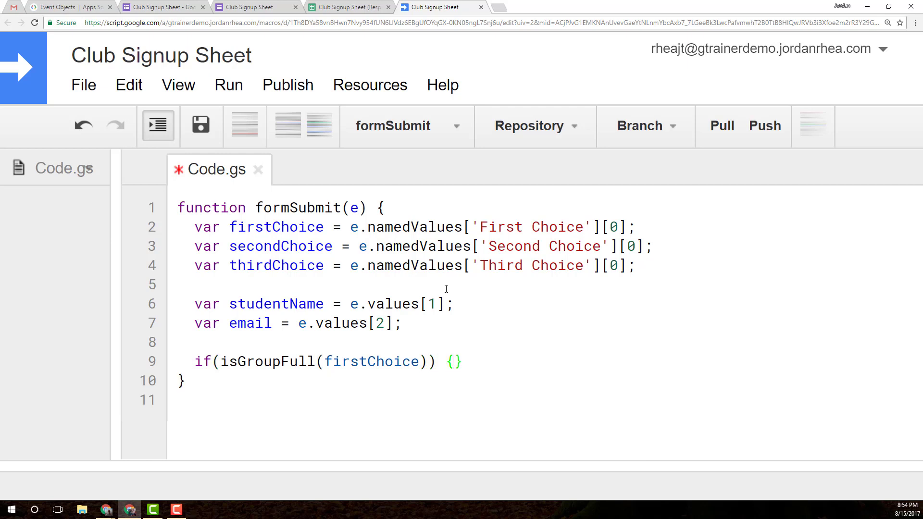
pyautogui.press('enter')
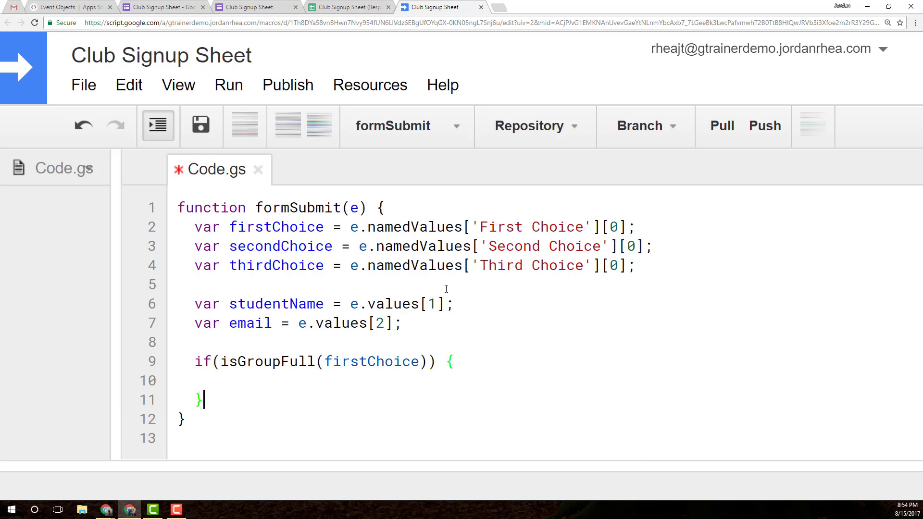
# Step: Chain else-if branches checking isGroupFull for secondChoice and thirdChoice
pyautogui.write('else if(')
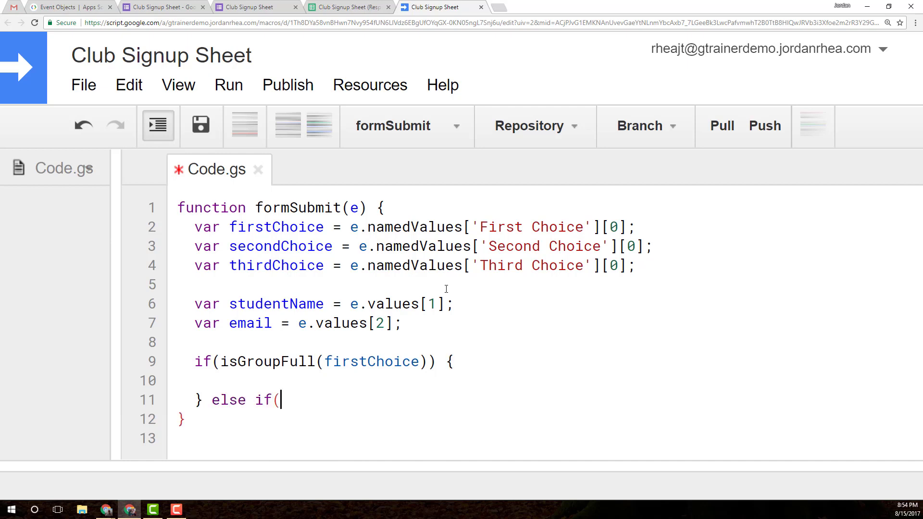
pyautogui.write('isGroupFu')
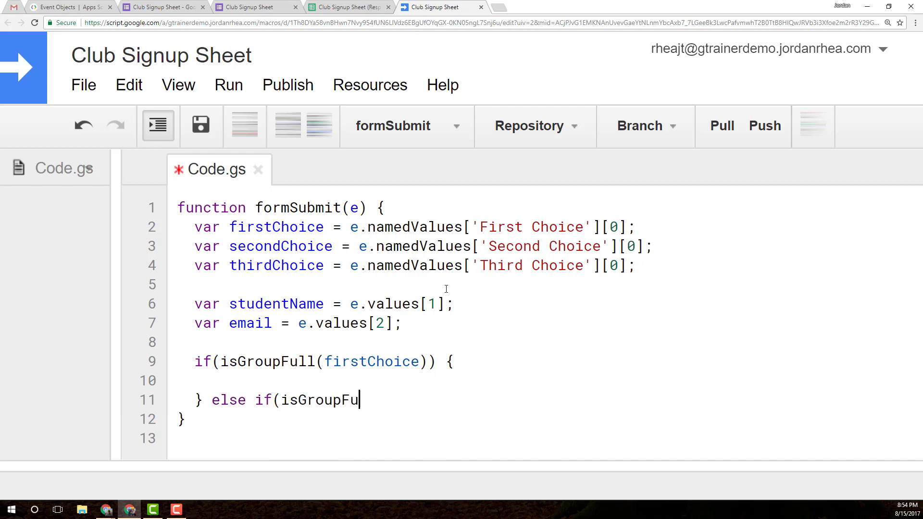
pyautogui.write('ll(secondChoic')
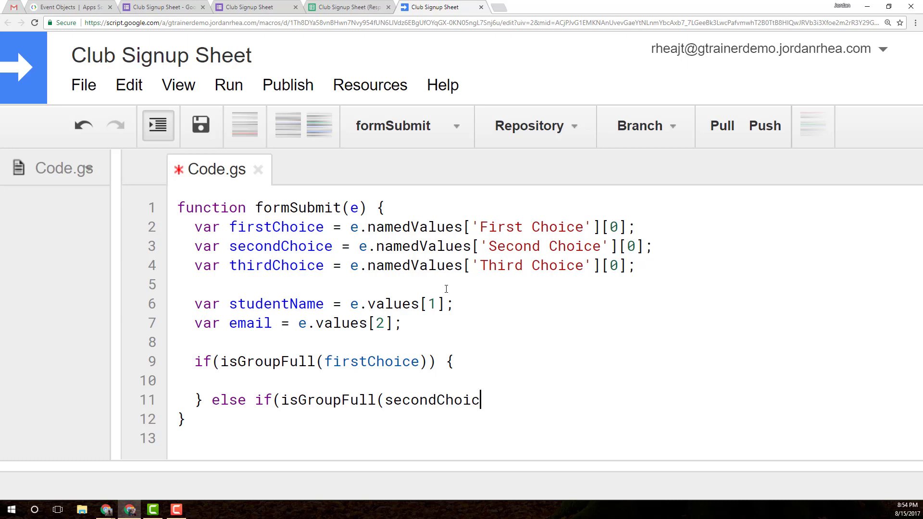
pyautogui.write('e))')
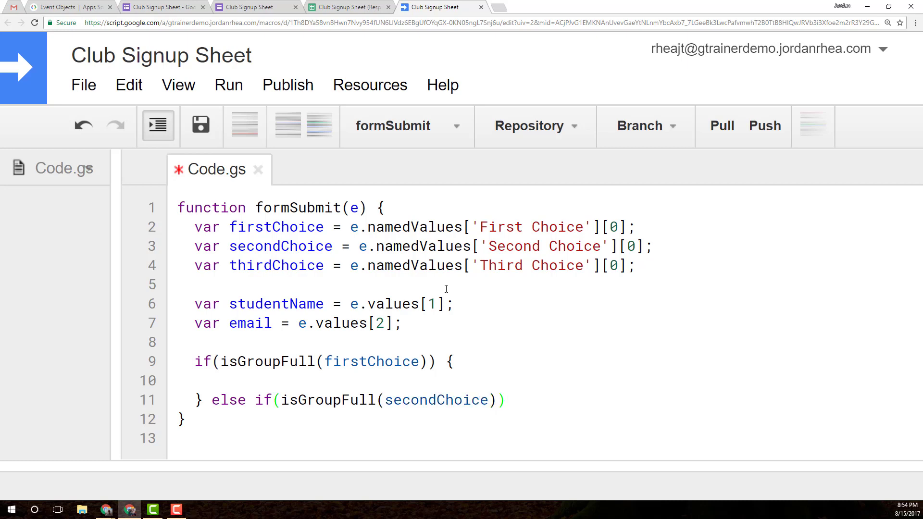
pyautogui.write('{')
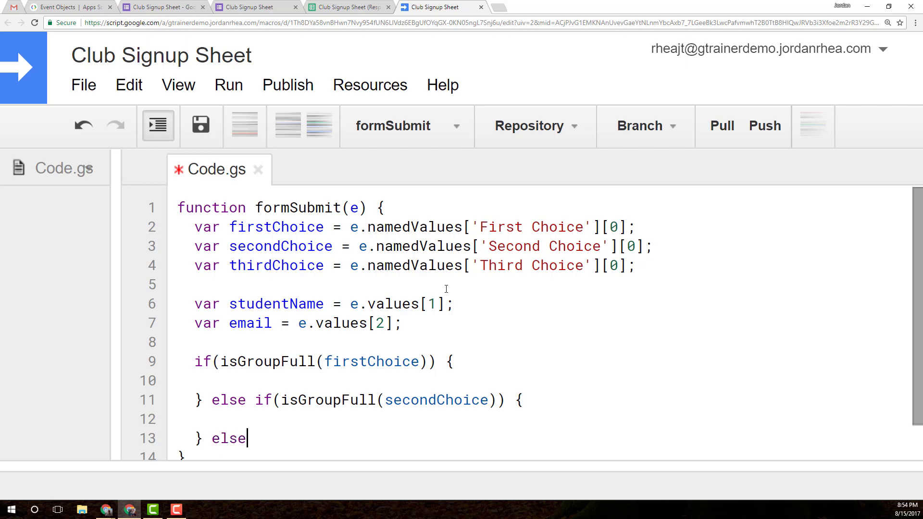
pyautogui.write('if(isGroup')
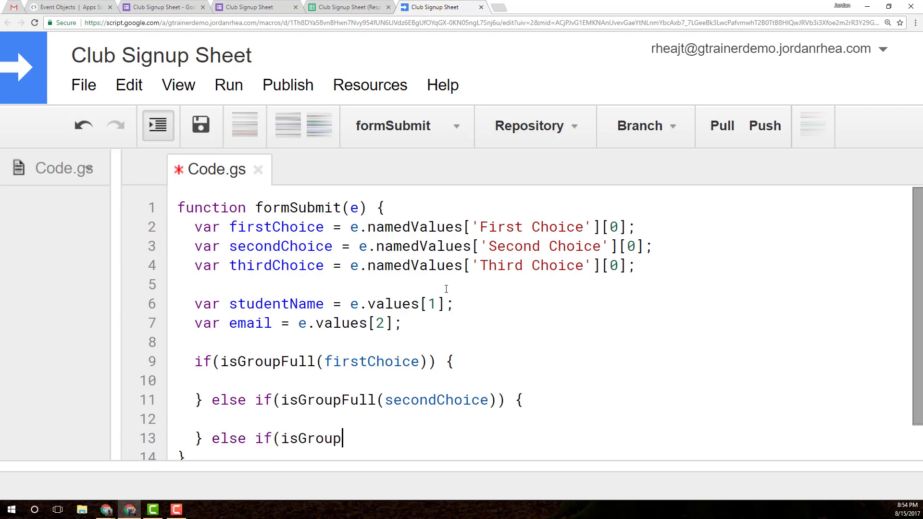
pyautogui.write('Full(third')
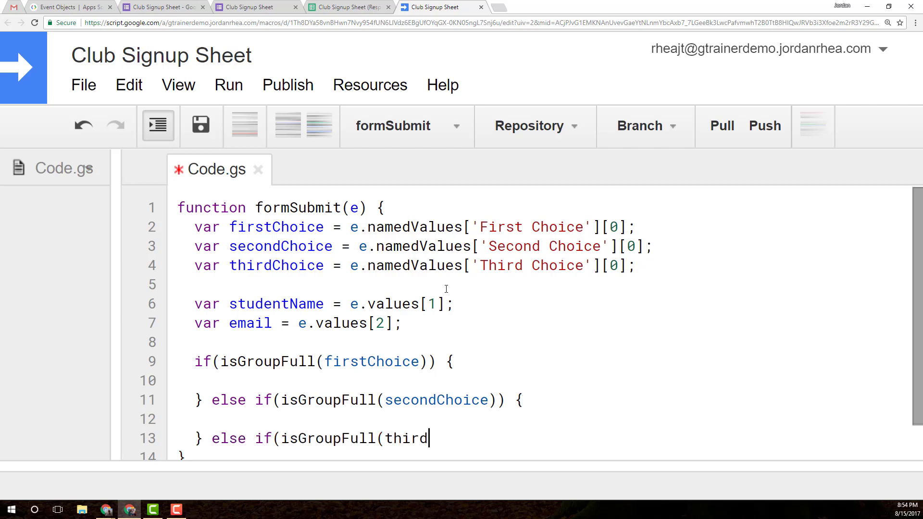
pyautogui.write('Choice)) {')
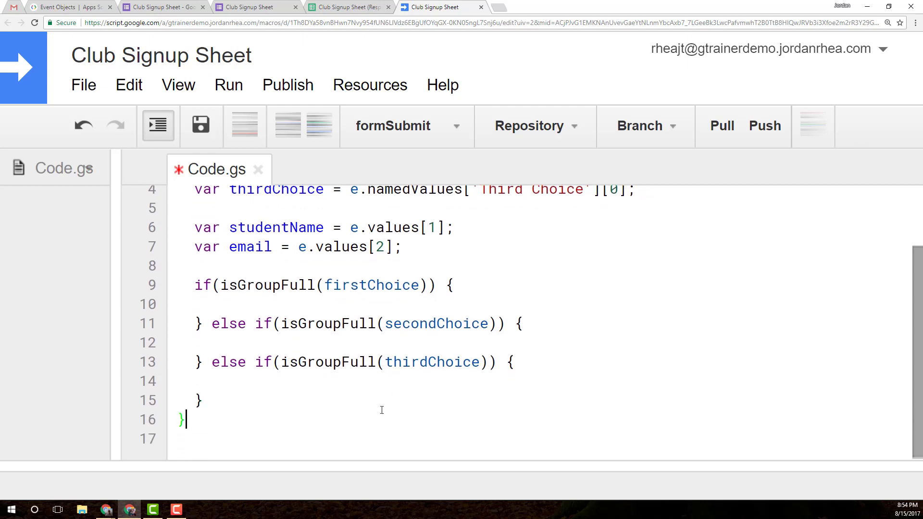
# Step: Declare function isGroupFull(group) with an if(sheet) check inside
pyautogui.write('function')
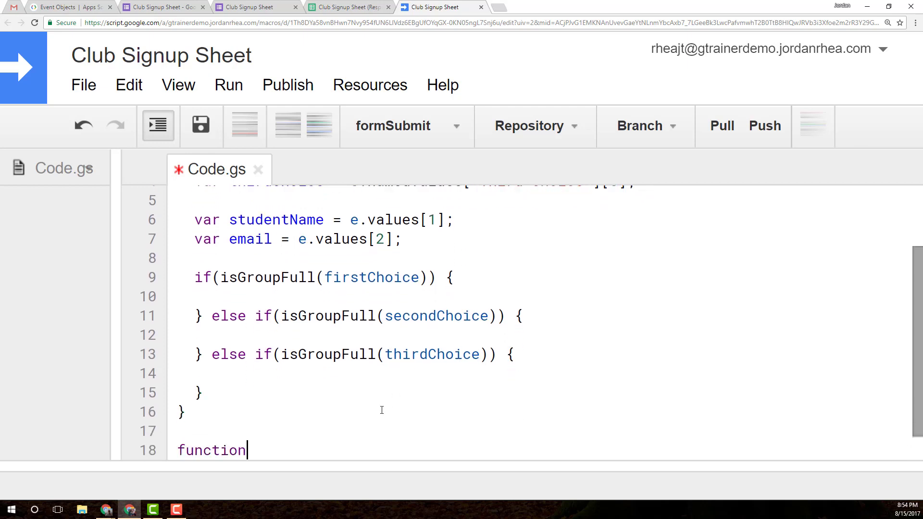
pyautogui.write('isGroupFull')
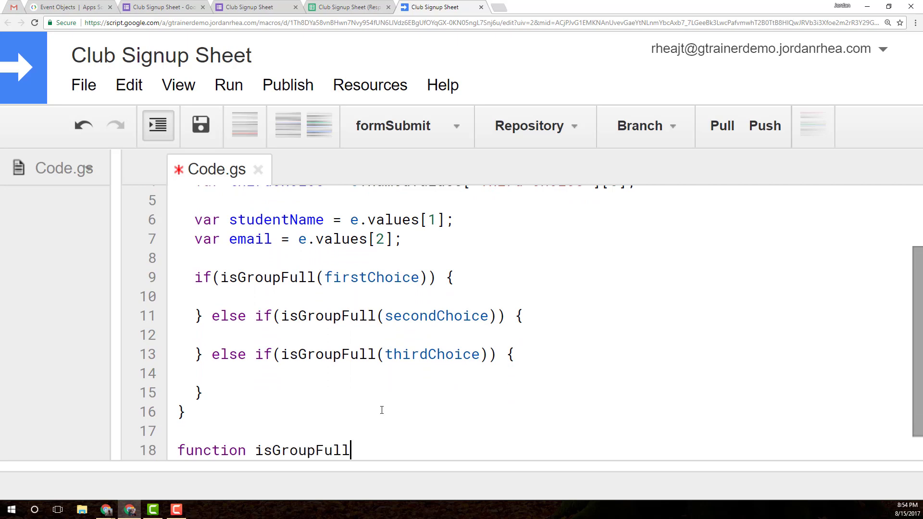
pyautogui.write('(gro')
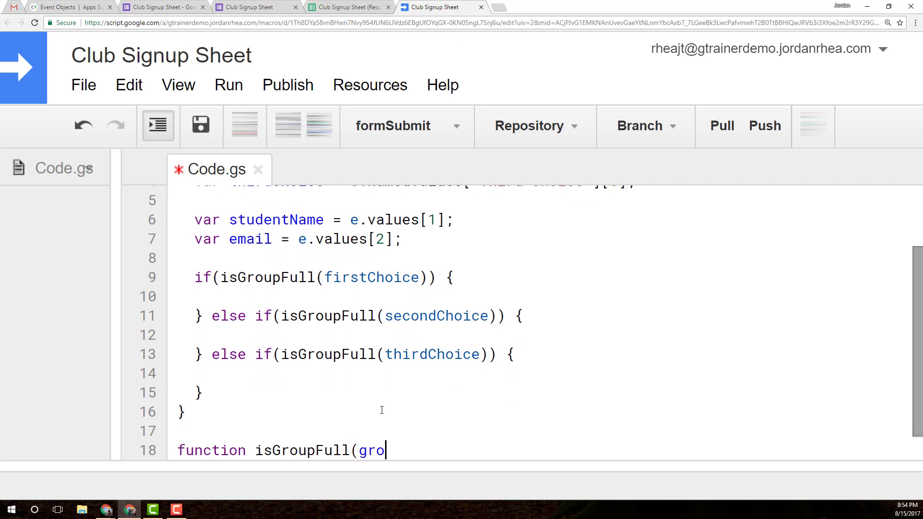
pyautogui.write('up) {')
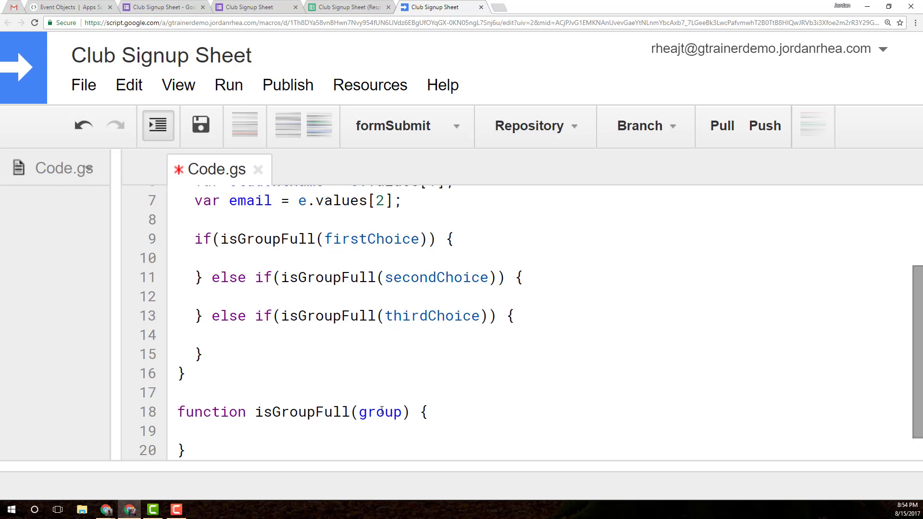
pyautogui.write('if')
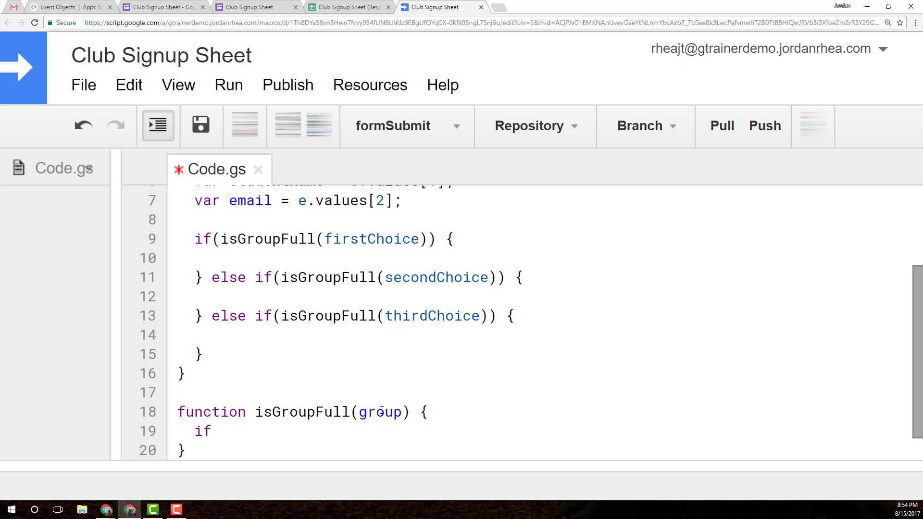
pyautogui.write('(sheet) {')
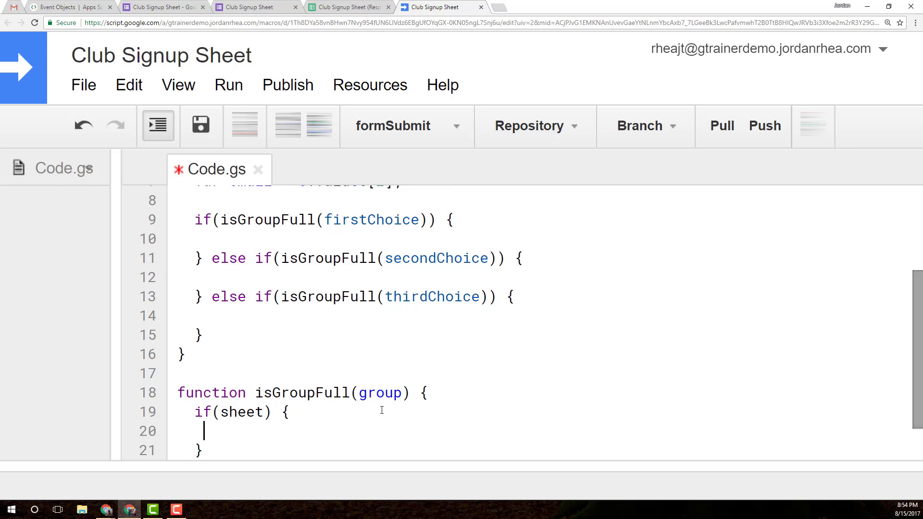
# Step: Put a //test if full comment in the sheet branch and return false in the else
pyautogui.write('//test if')
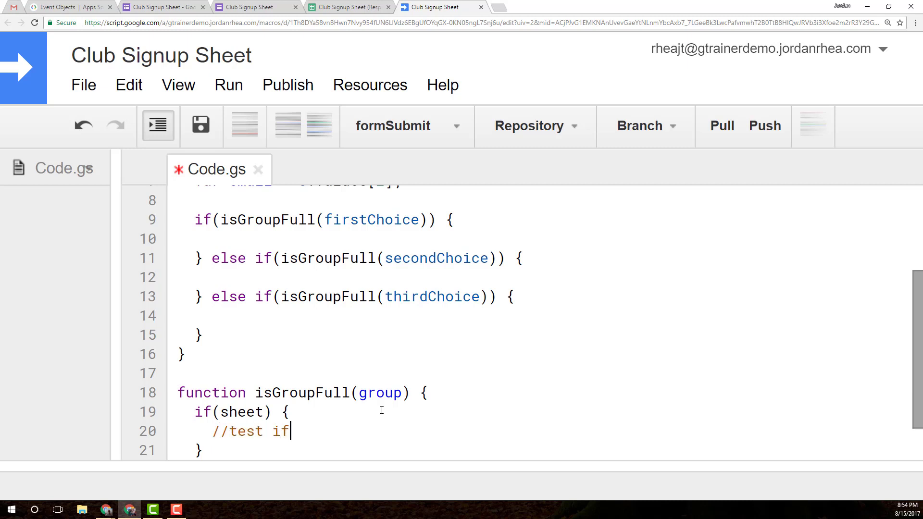
pyautogui.write('full')
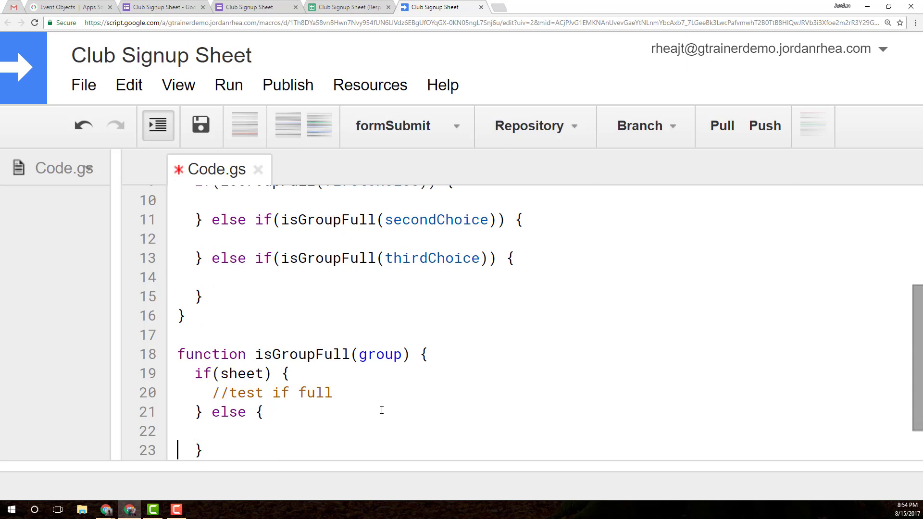
pyautogui.write('//r')
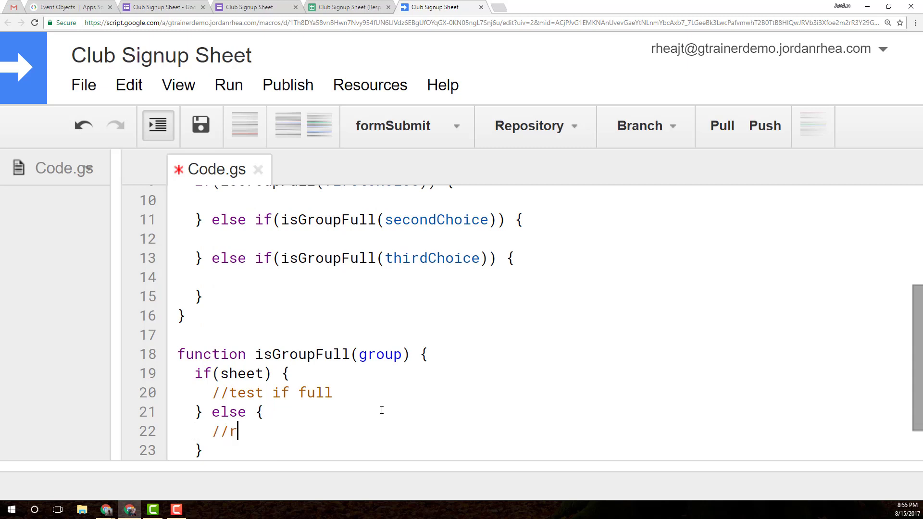
pyautogui.write('eturn false')
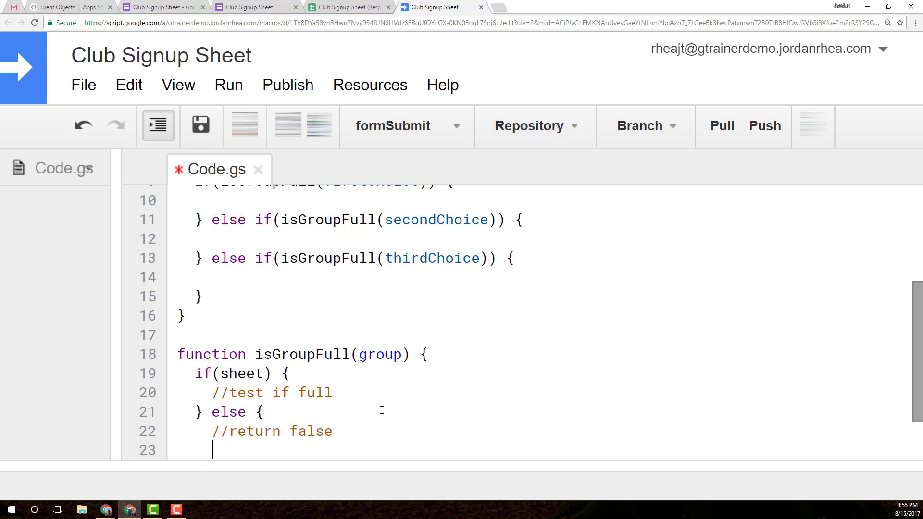
pyautogui.write('return false;')
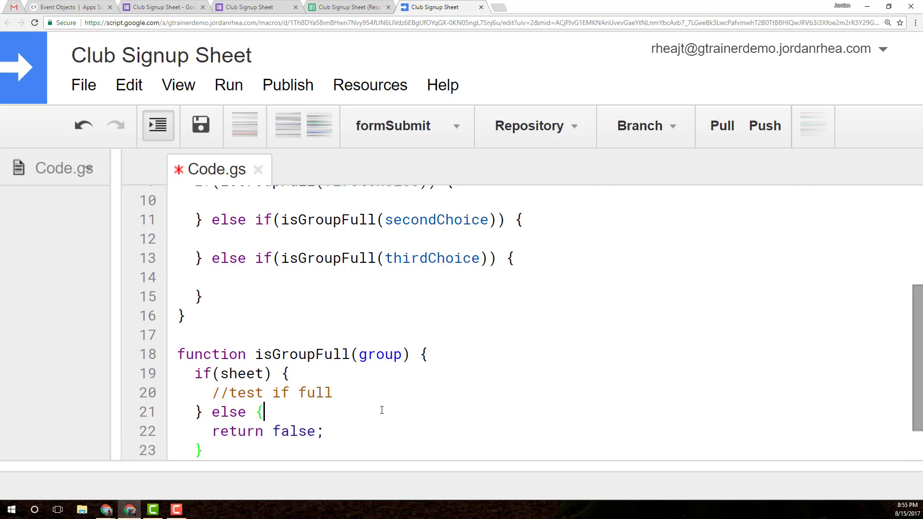
pyautogui.scroll(-3)
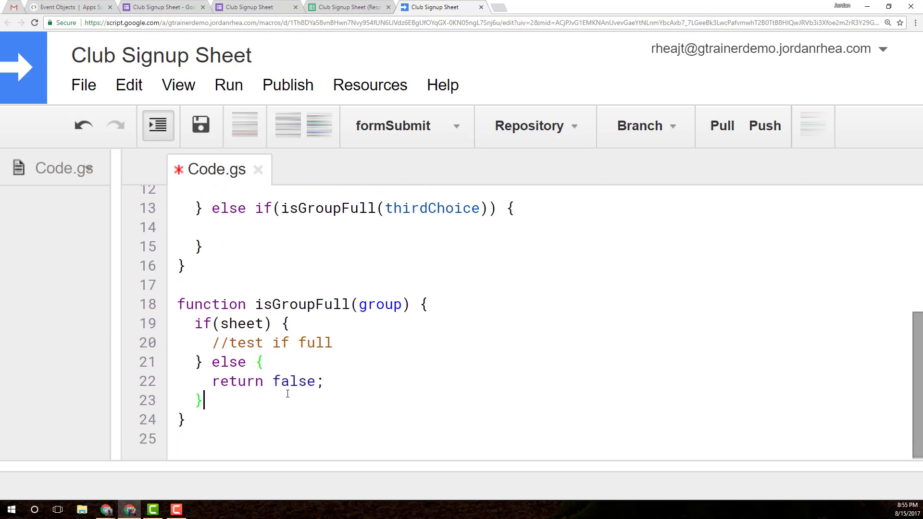
pyautogui.click(203, 323)
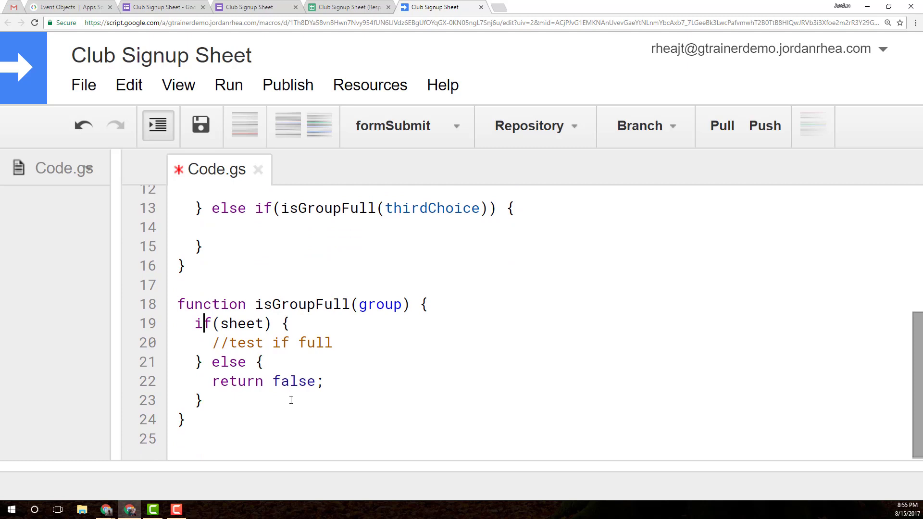
# Step: Assign sheet from SpreadsheetApp.getActiveSpreadsheet().getSheetByName(group) before the check
pyautogui.write('var s')
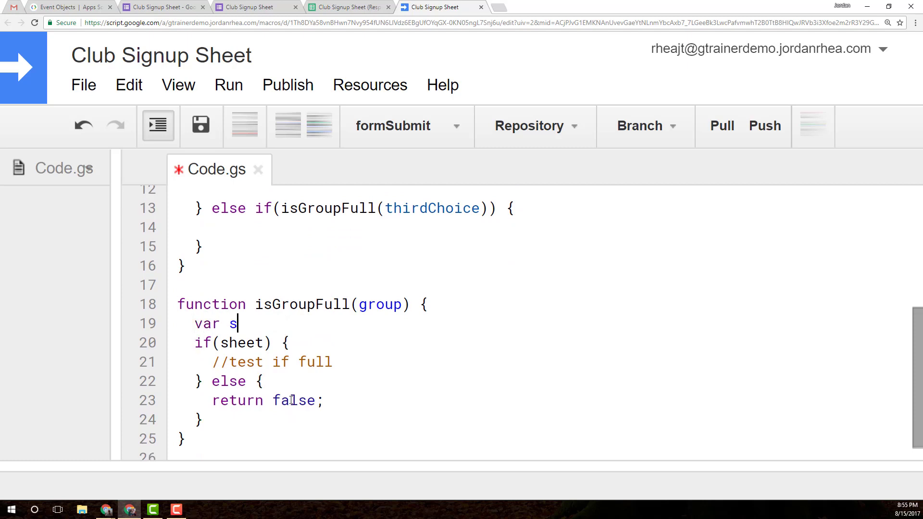
pyautogui.write('heet = Sp')
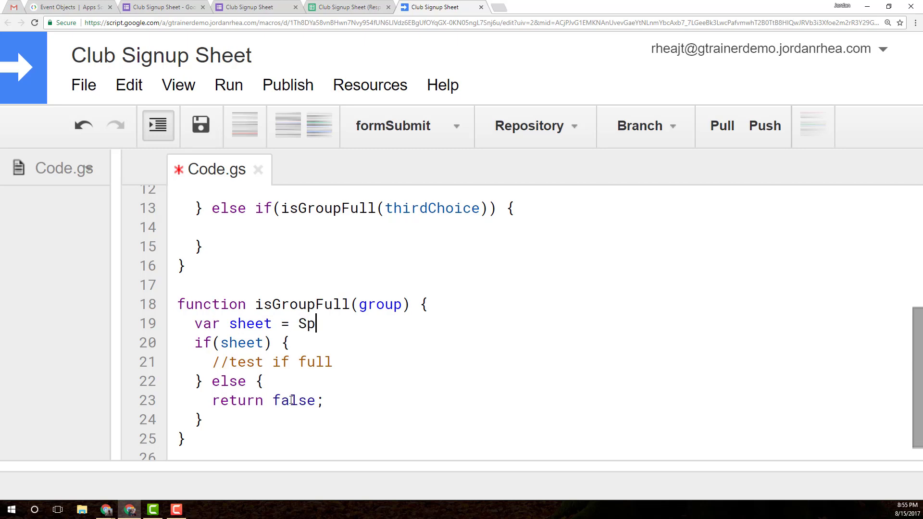
pyautogui.write('readsheet')
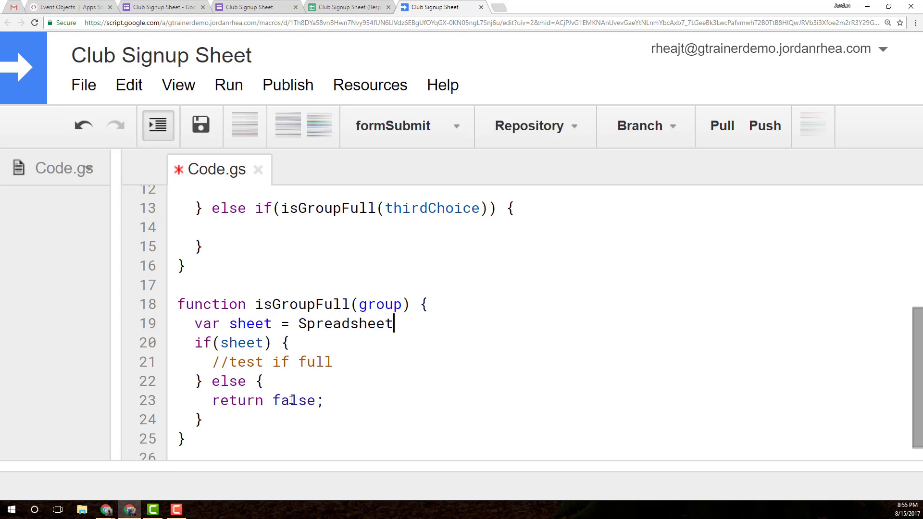
pyautogui.write('App.get')
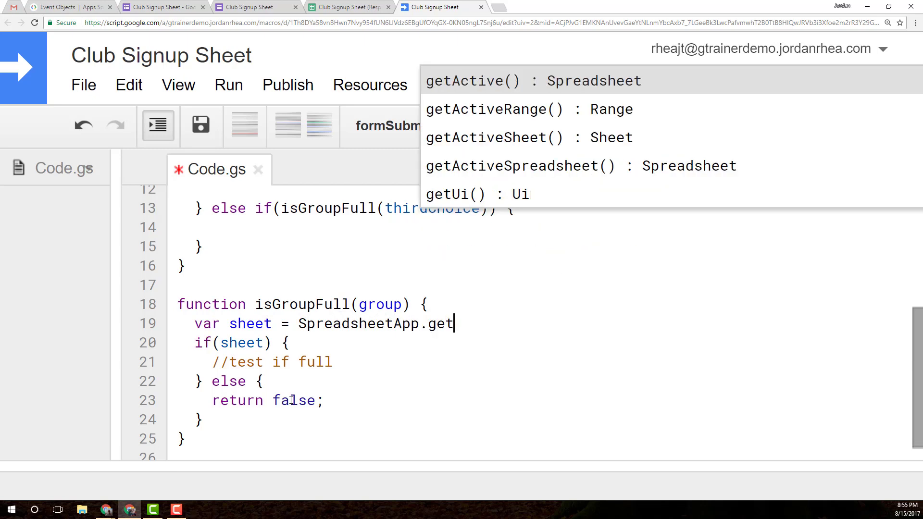
pyautogui.click(520, 166)
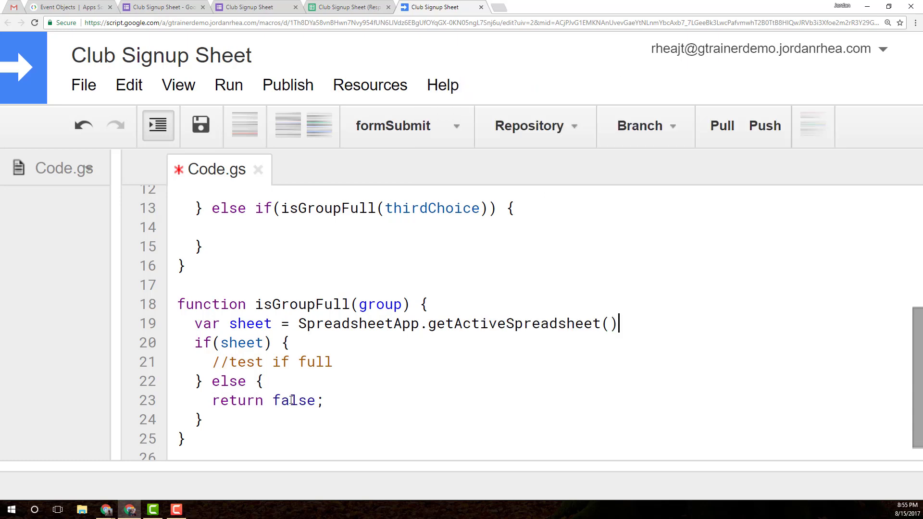
pyautogui.write('.getSheetByName(group);')
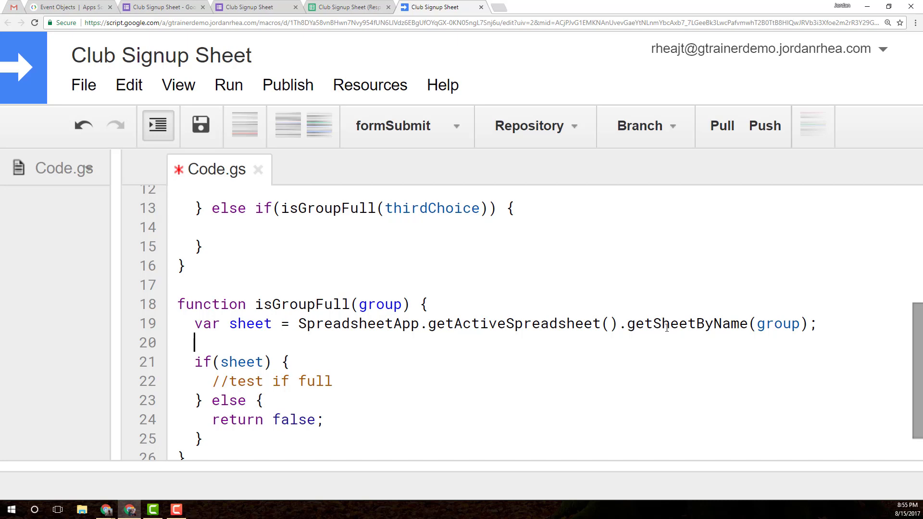
pyautogui.doubleClick(250, 323)
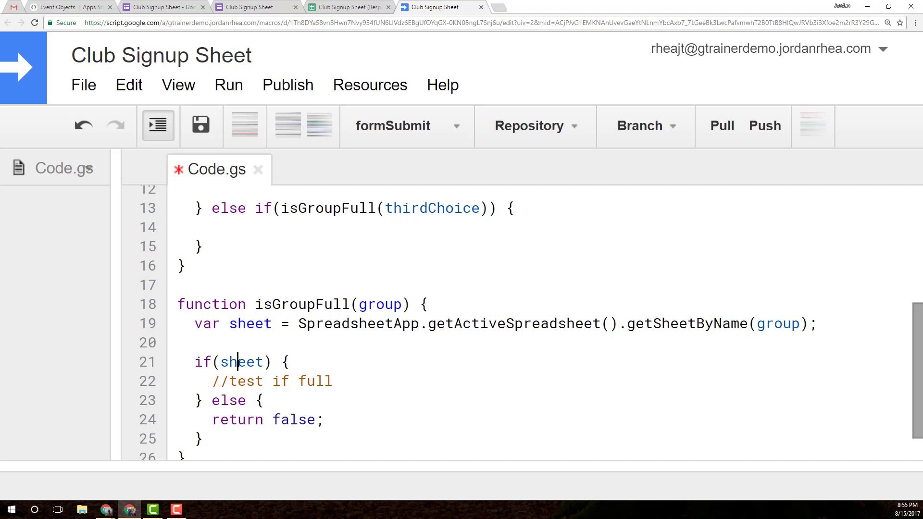
pyautogui.doubleClick(241, 362)
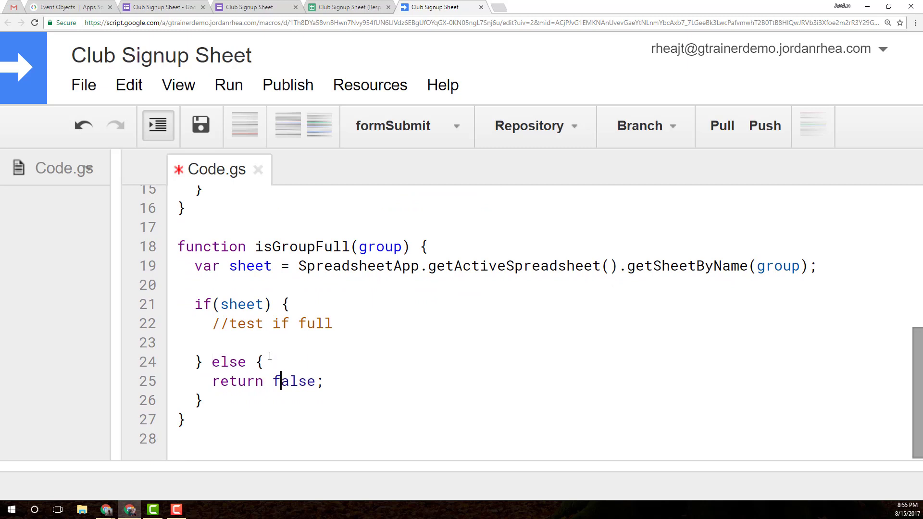
# Step: Return sheet.getDataRange().getValues().length in the if(sheet) branch
pyautogui.write('re')
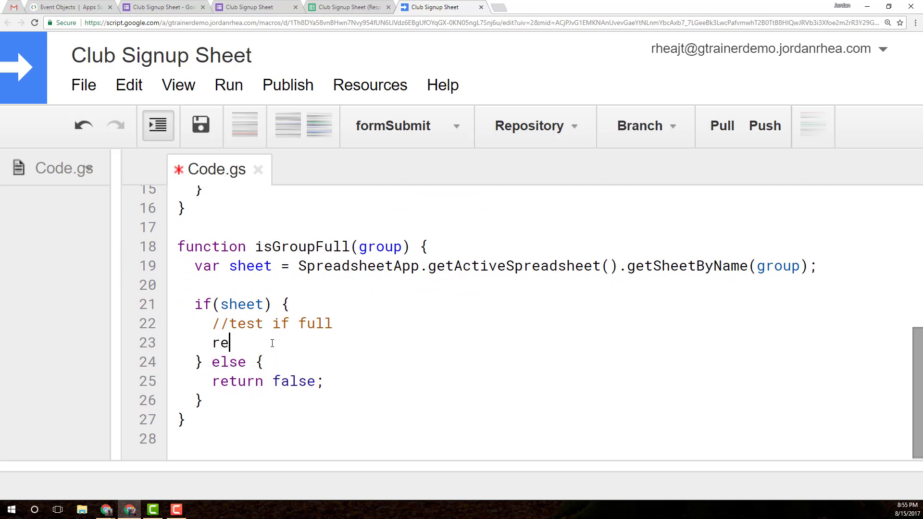
pyautogui.write('turn')
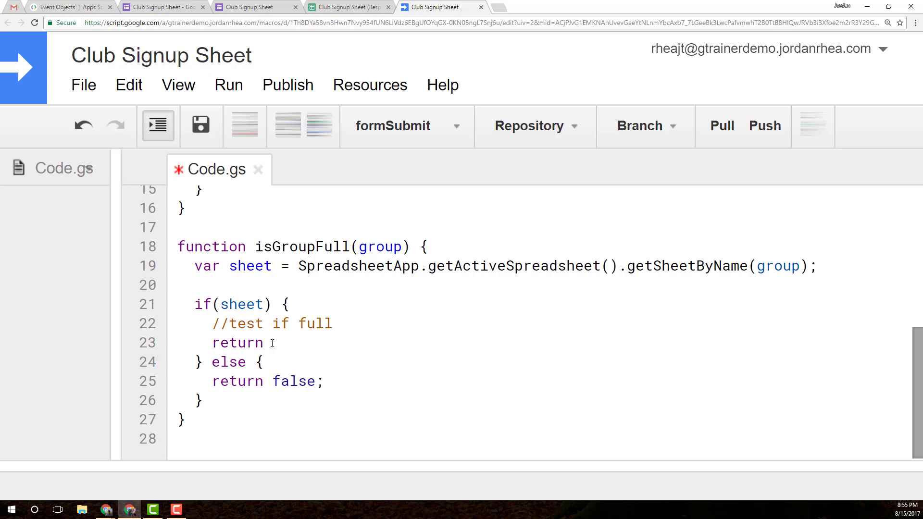
pyautogui.moveTo(494, 382)
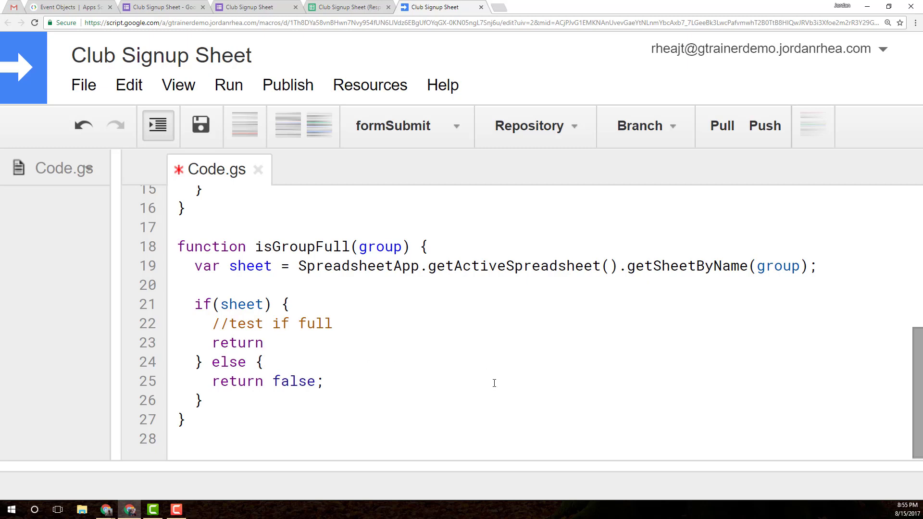
pyautogui.write('s')
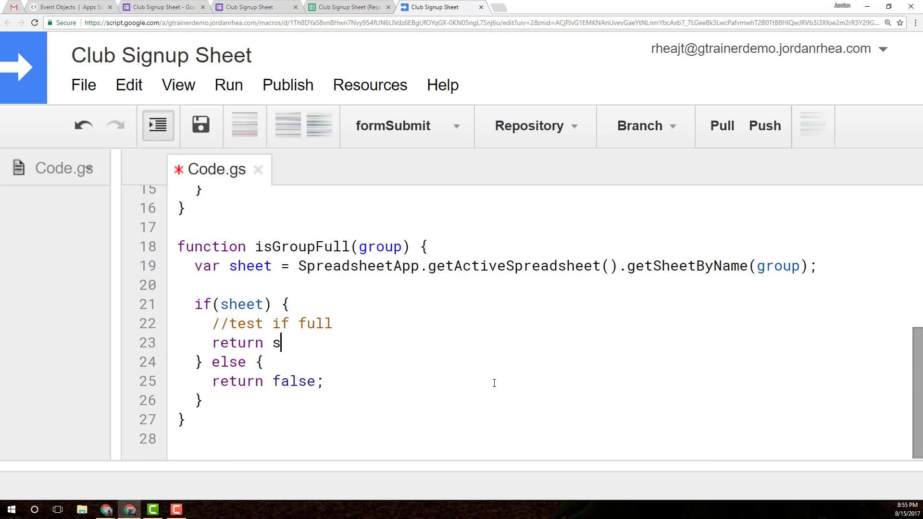
pyautogui.write('heet.getD')
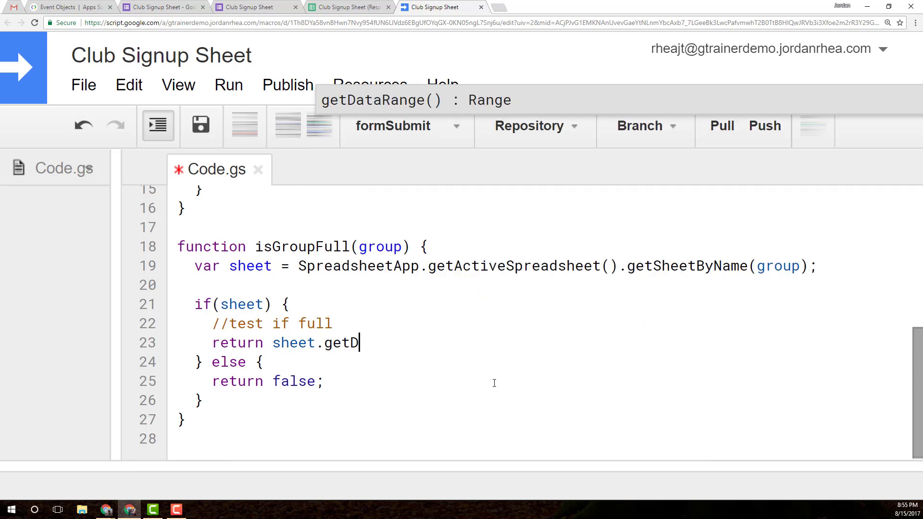
pyautogui.write('ataRange().v')
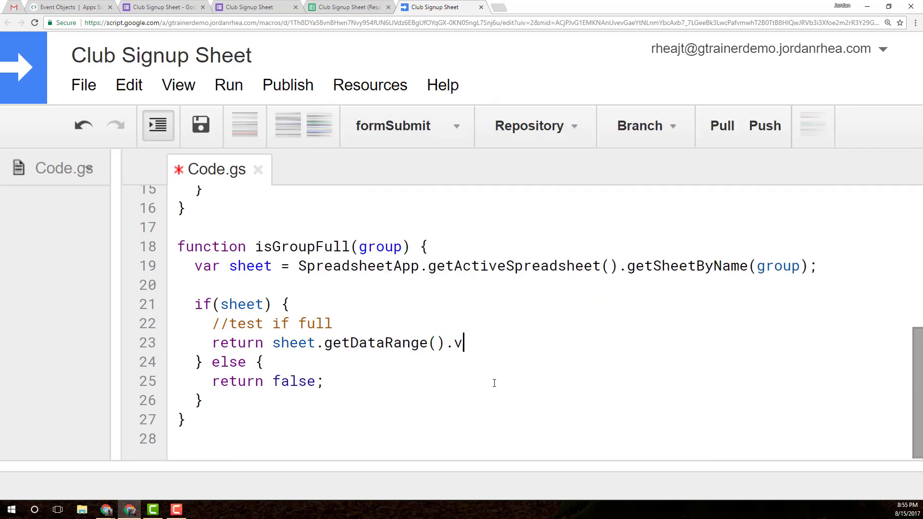
pyautogui.write('etValues')
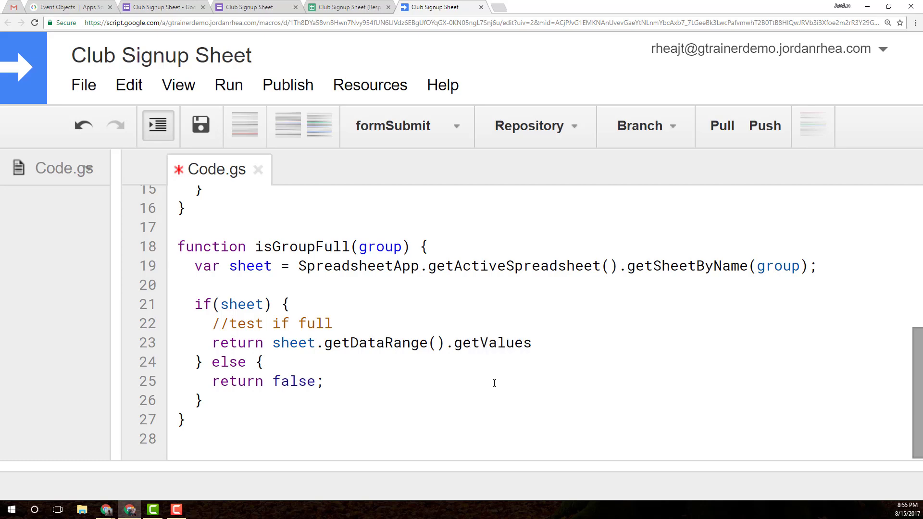
pyautogui.write('()')
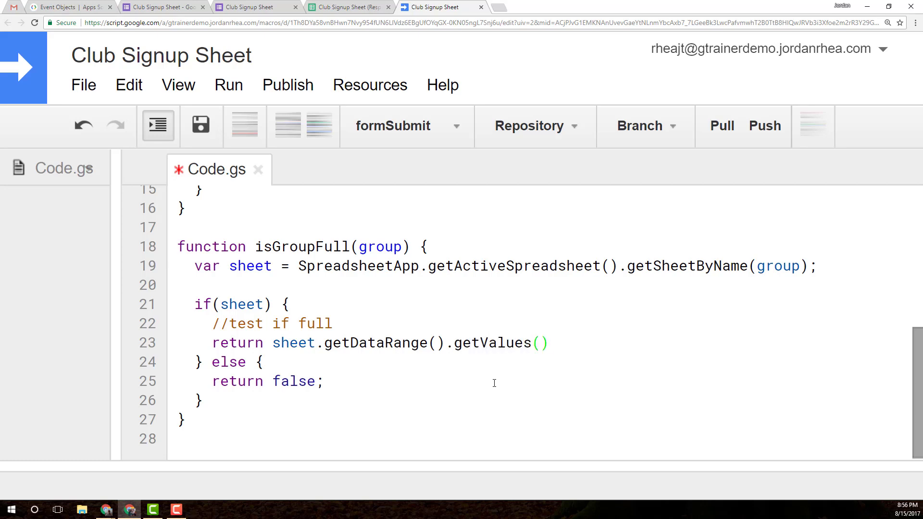
pyautogui.write('.length')
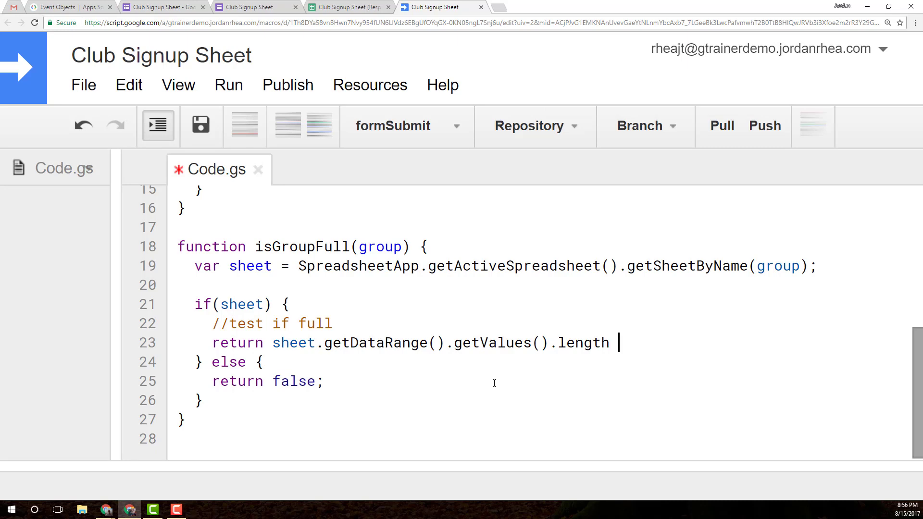
# Step: Complete it as >= 10 ? true : false so 10 or more rows means full
pyautogui.write('>= 10')
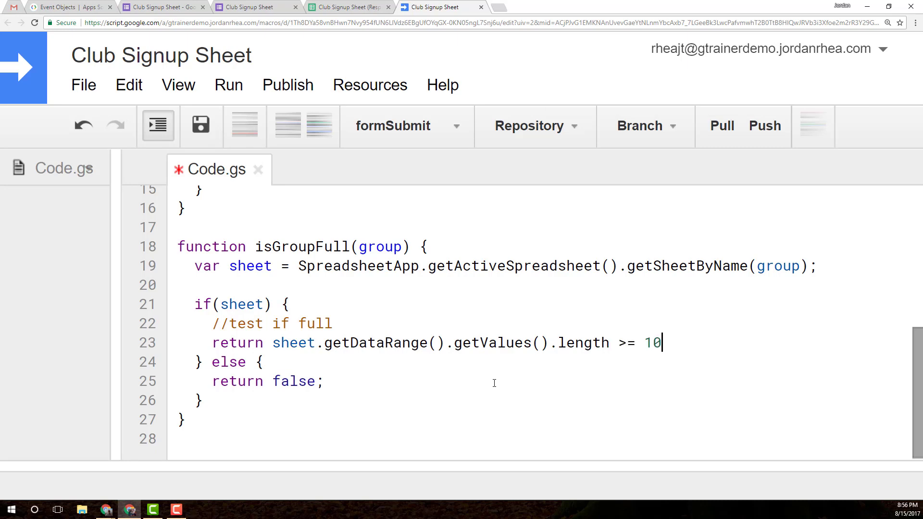
pyautogui.write('?')
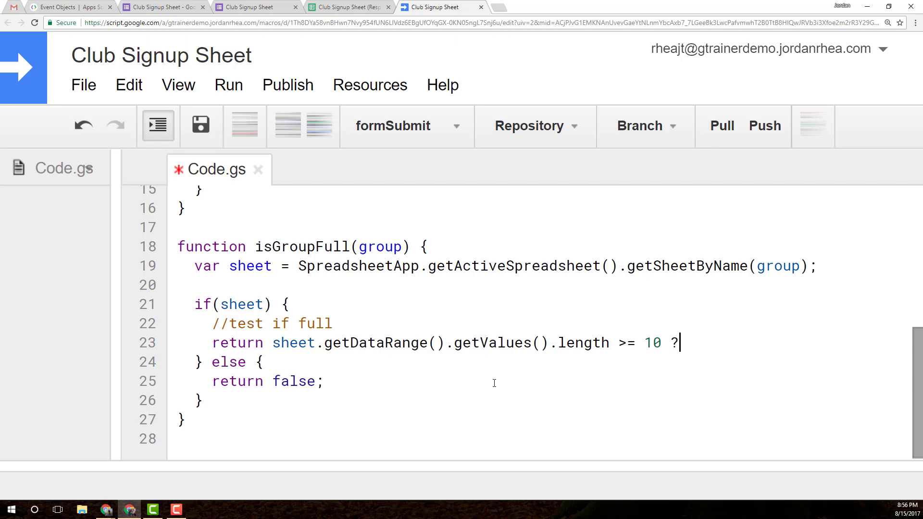
pyautogui.write('true')
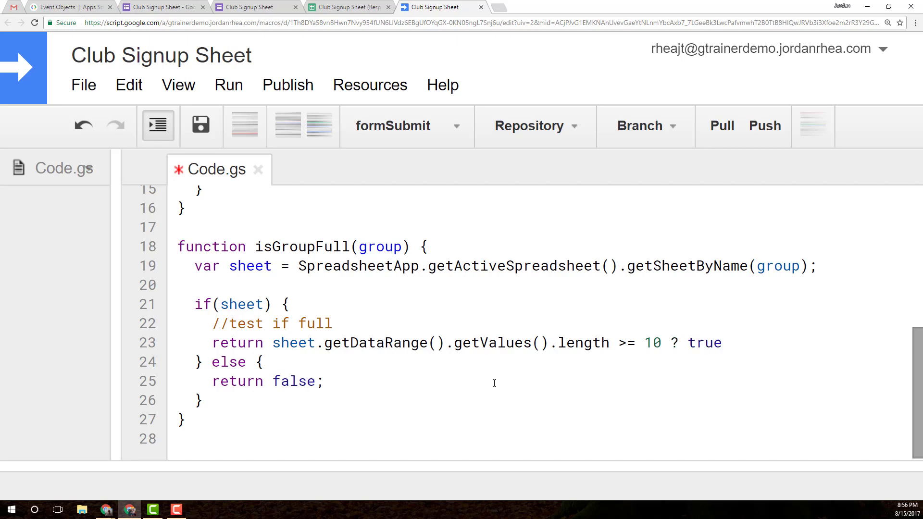
pyautogui.write(': fas')
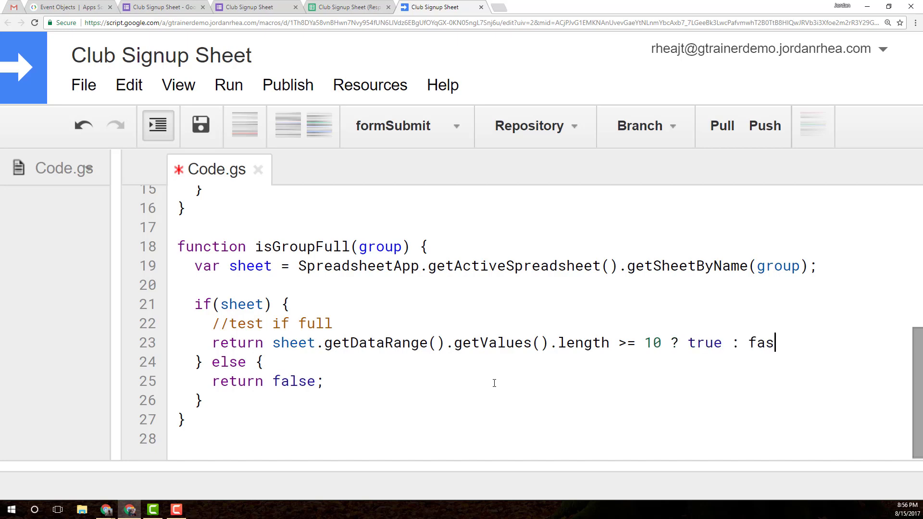
pyautogui.write('se;')
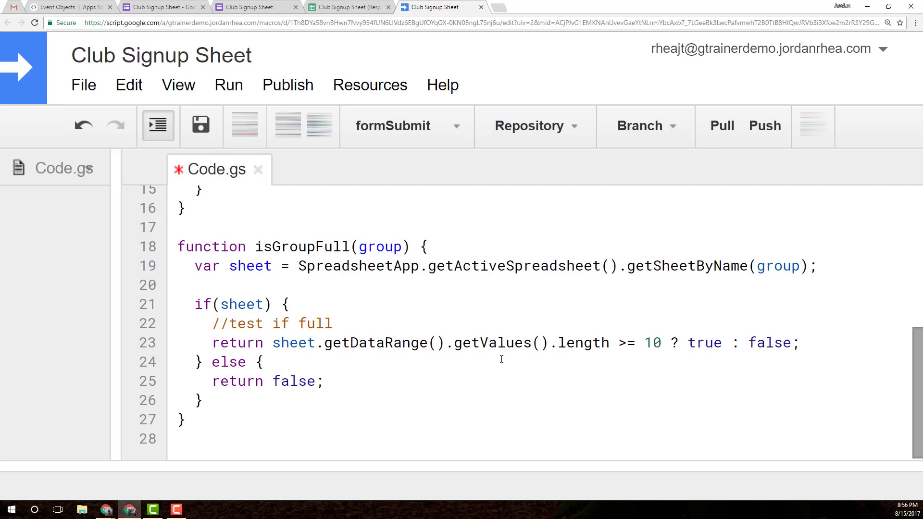
pyautogui.click(272, 342)
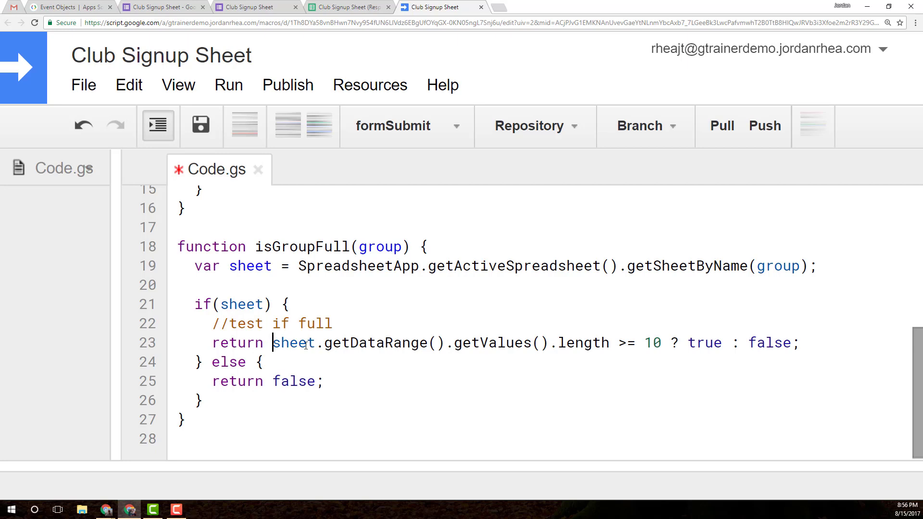
pyautogui.moveTo(272, 342); pyautogui.dragTo(679, 342)
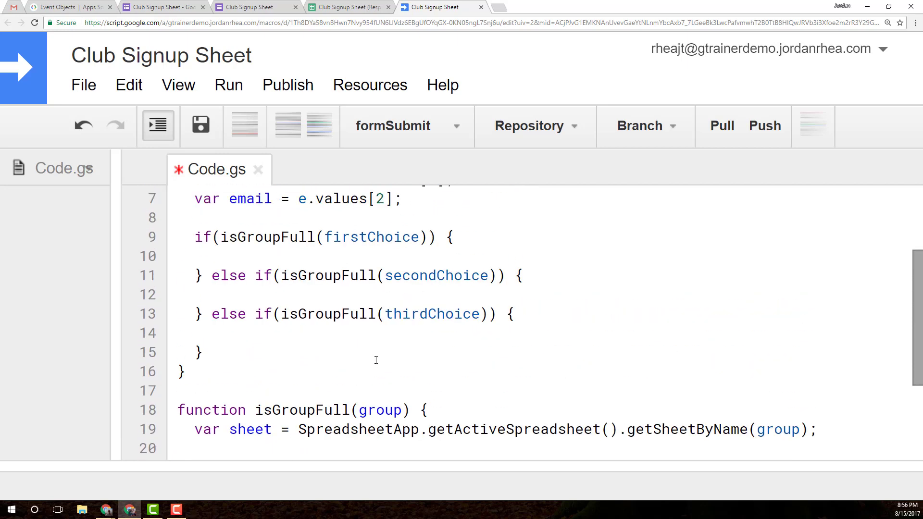
# Step: Negate the three isGroupFull checks in formSubmit with ! so branches run when not full
pyautogui.scroll(-3)
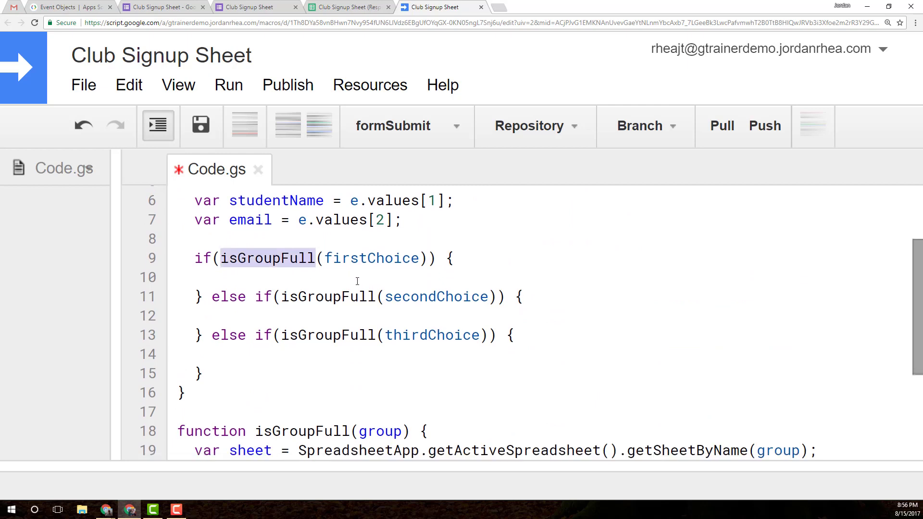
pyautogui.scroll(-3)
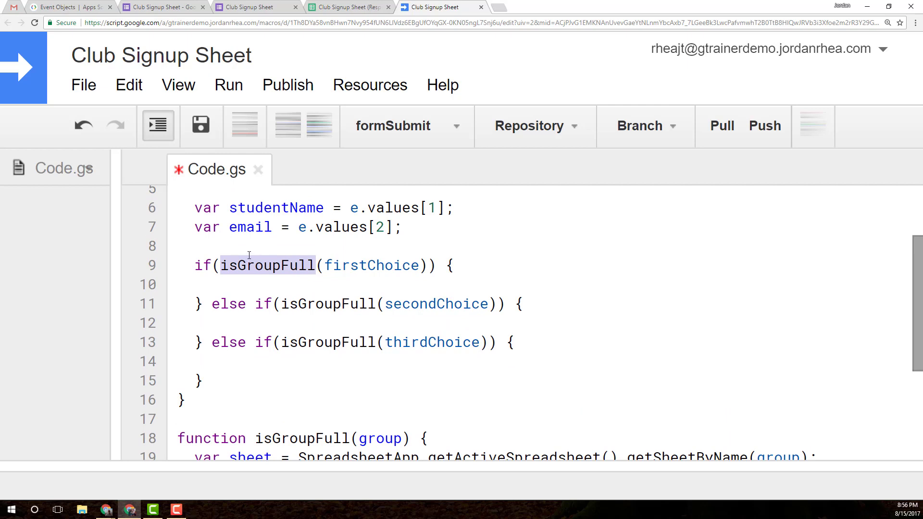
pyautogui.click(222, 265)
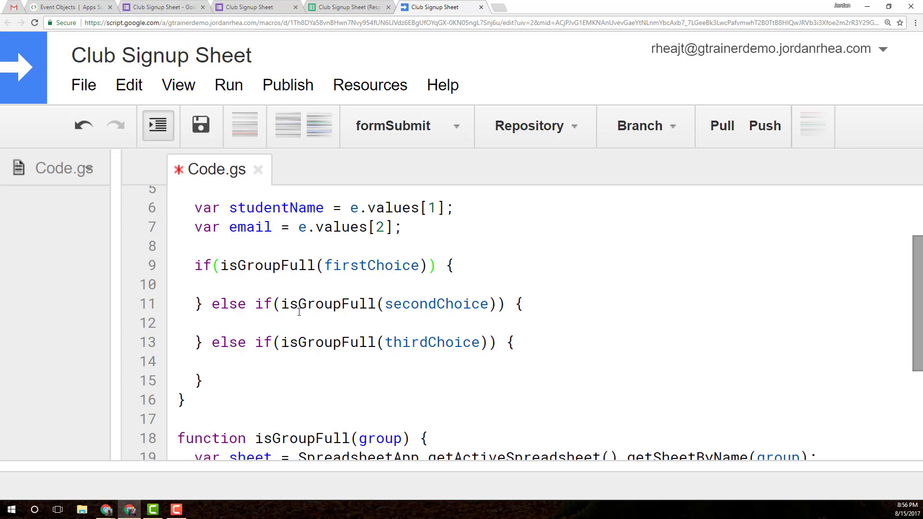
pyautogui.doubleClick(267, 265)
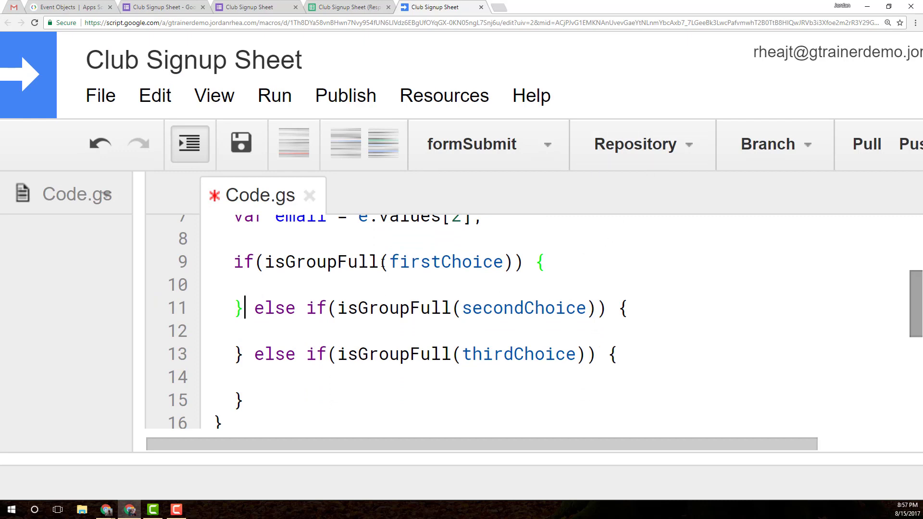
pyautogui.write('!')
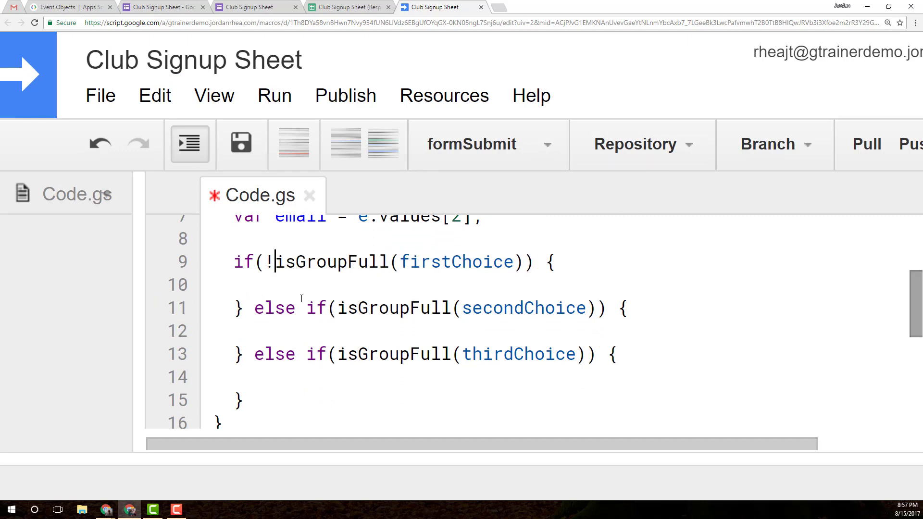
pyautogui.write('!')
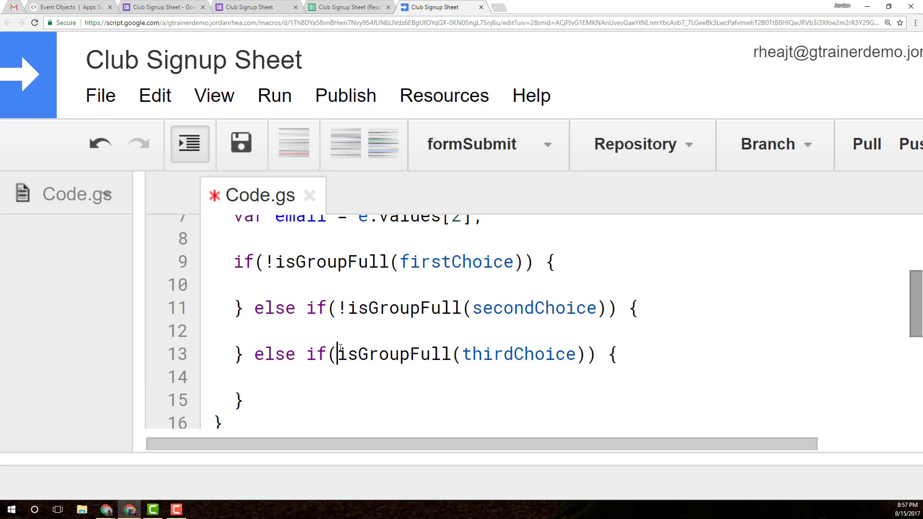
pyautogui.write('!')
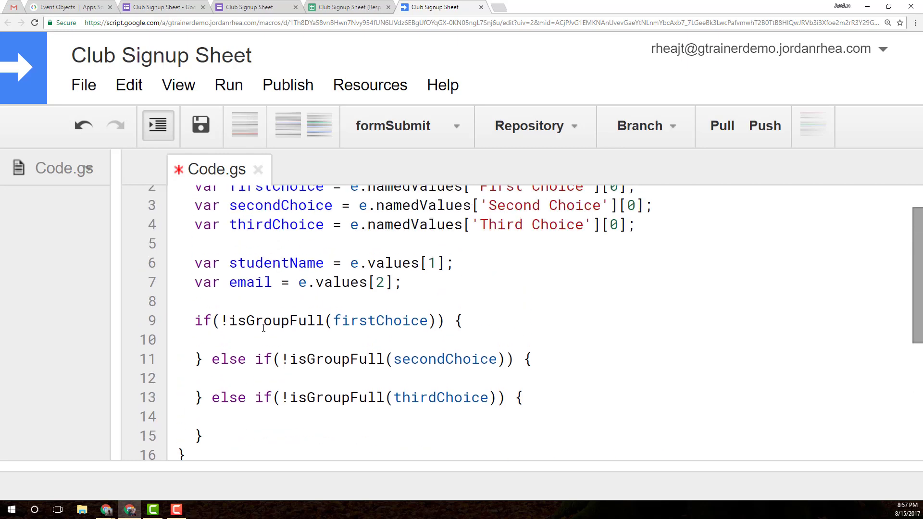
pyautogui.moveTo(306, 336)
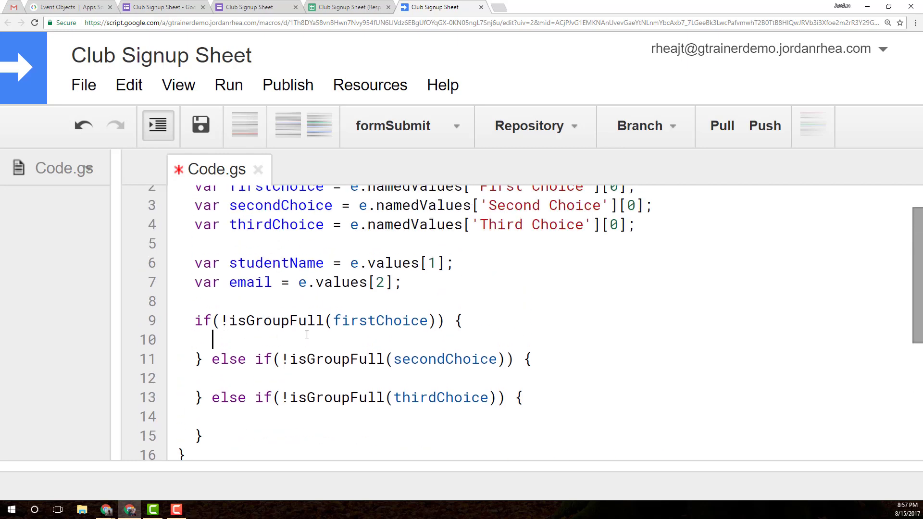
# Step: Declare ss as the active spreadsheet and start an if inside the first-choice branch
pyautogui.write('if(')
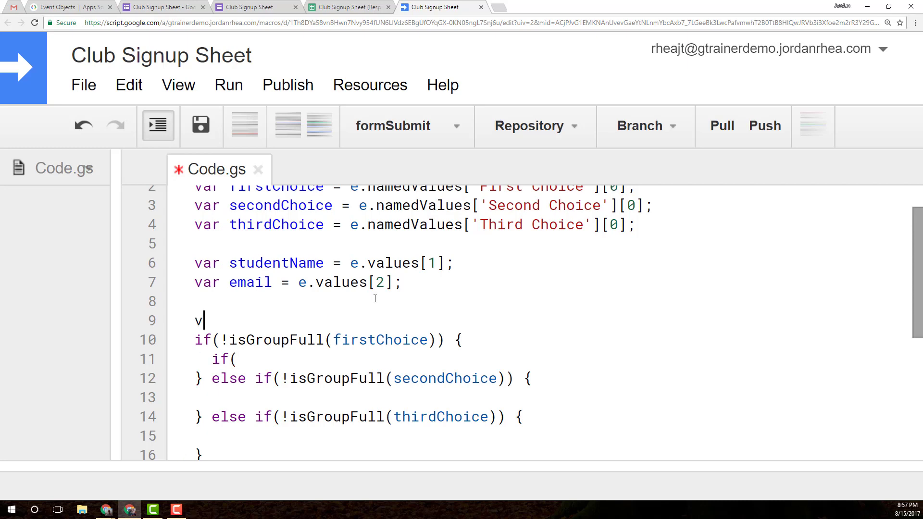
pyautogui.write('ar ss = Spre')
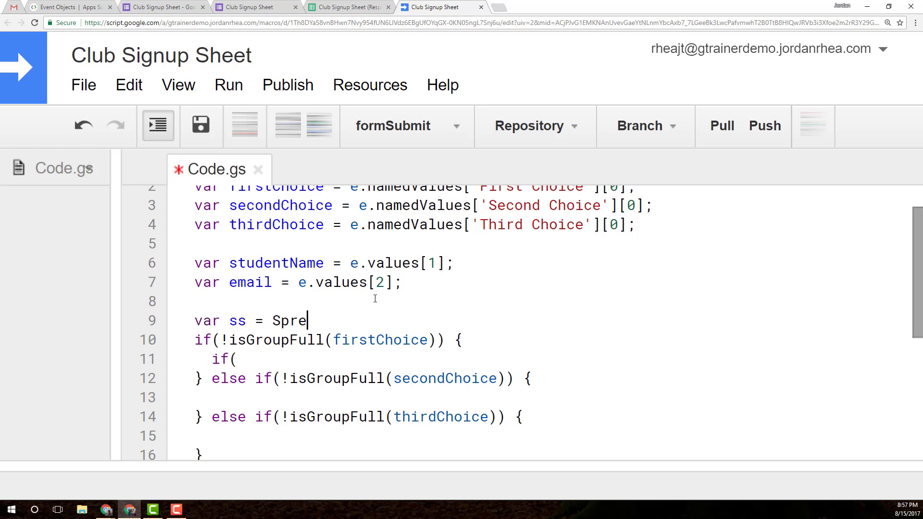
pyautogui.write('adsheet')
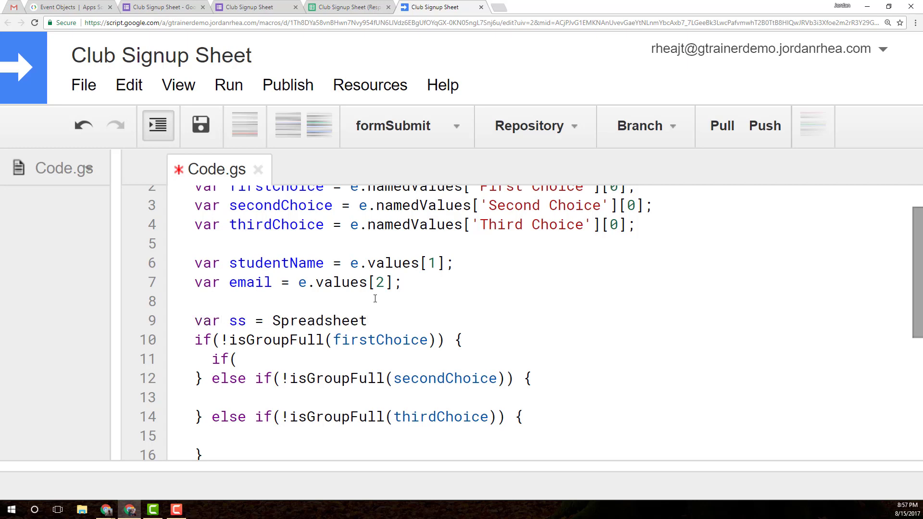
pyautogui.click(366, 320)
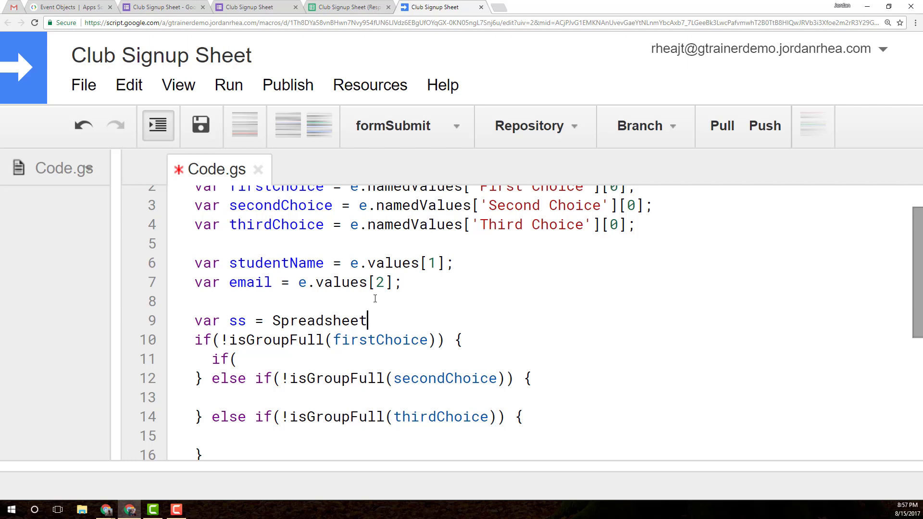
pyautogui.write('App.getActiveSpreadsheet();')
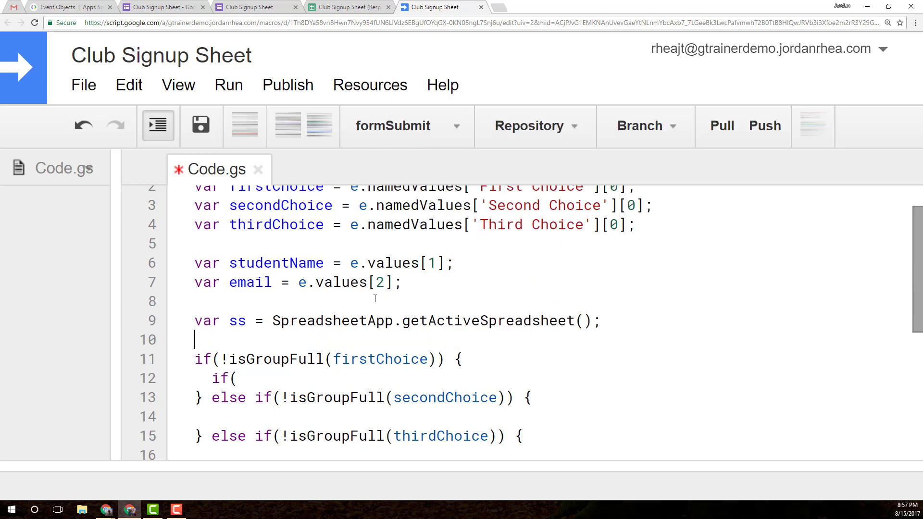
pyautogui.doubleClick(237, 322)
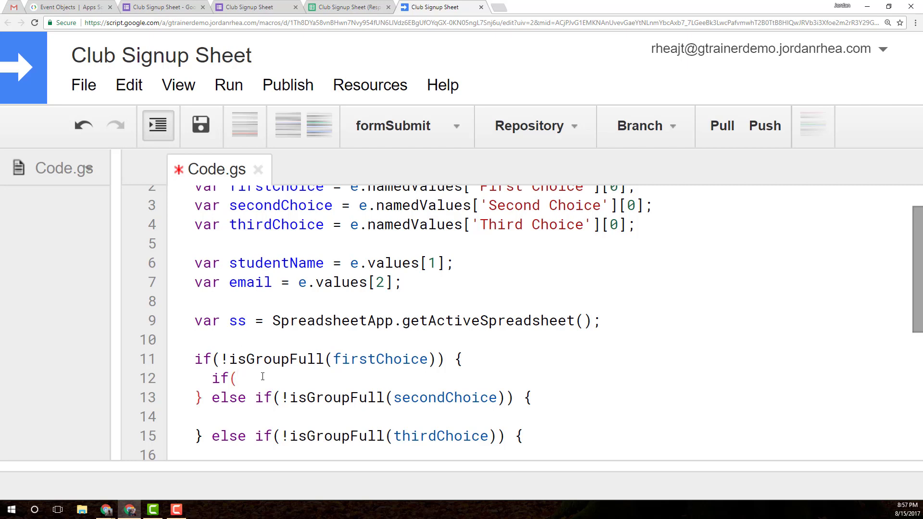
# Step: Make that if test ss.getSheetByName(firstChoice) and open its block
pyautogui.write('ss.getSheetByName(f')
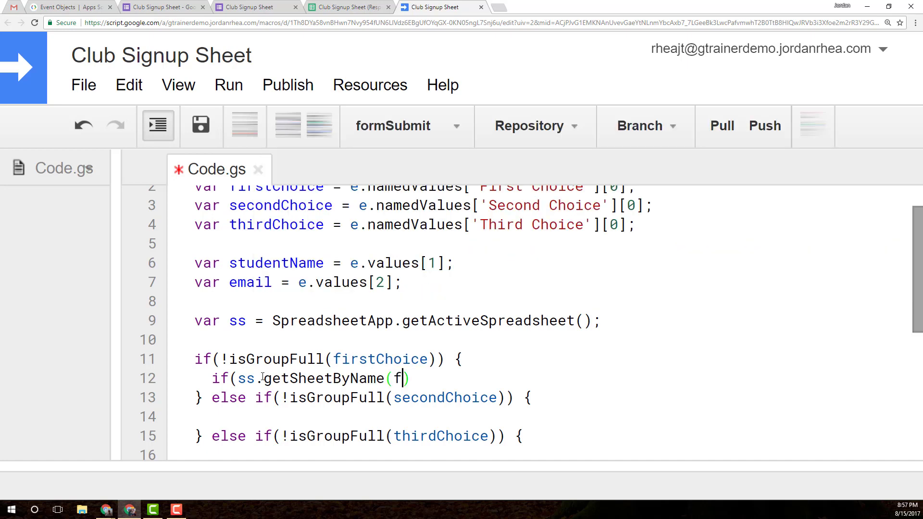
pyautogui.write('irstChoice')
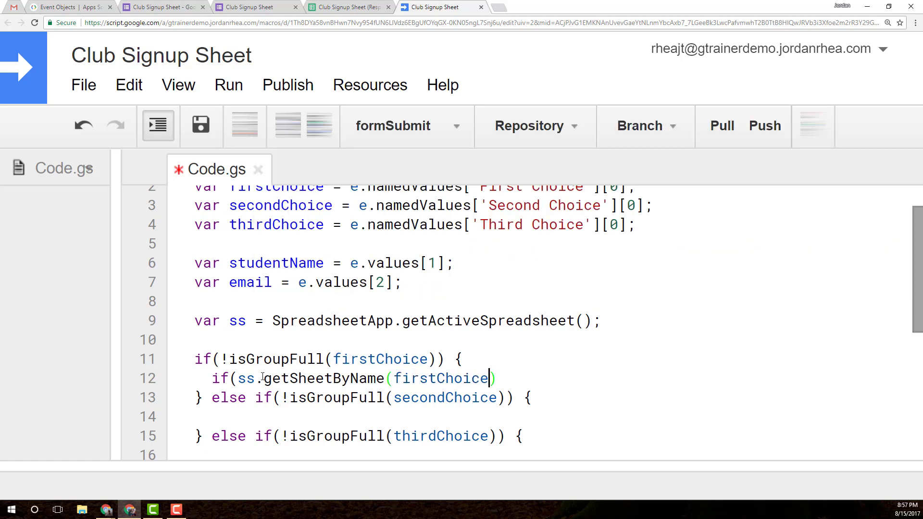
pyautogui.write(')')
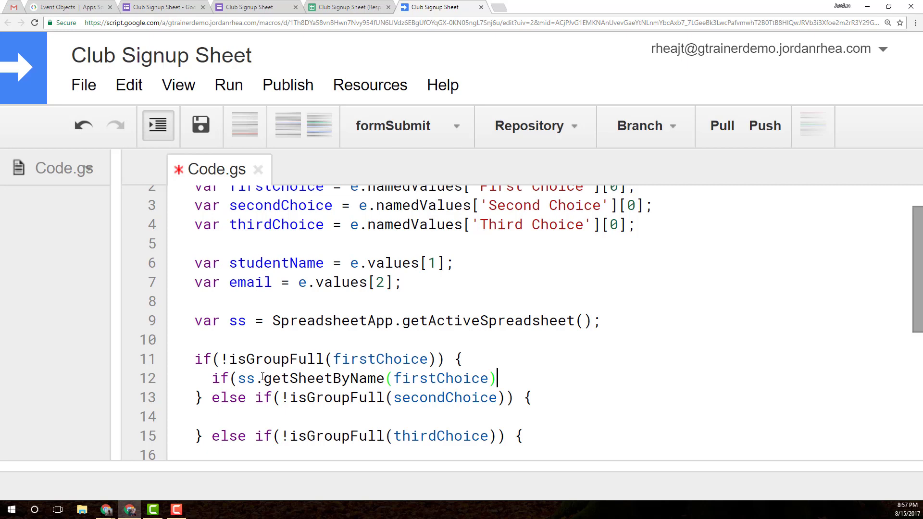
pyautogui.write('{')
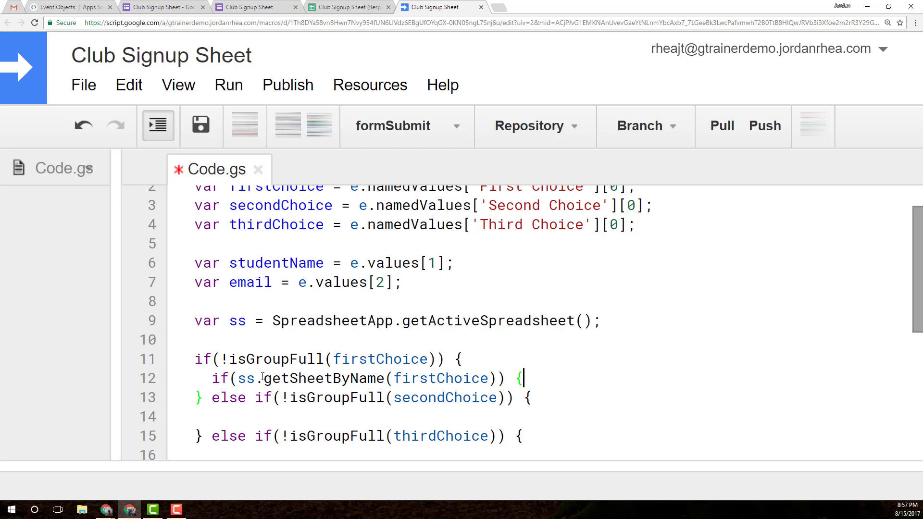
pyautogui.press('Enter')
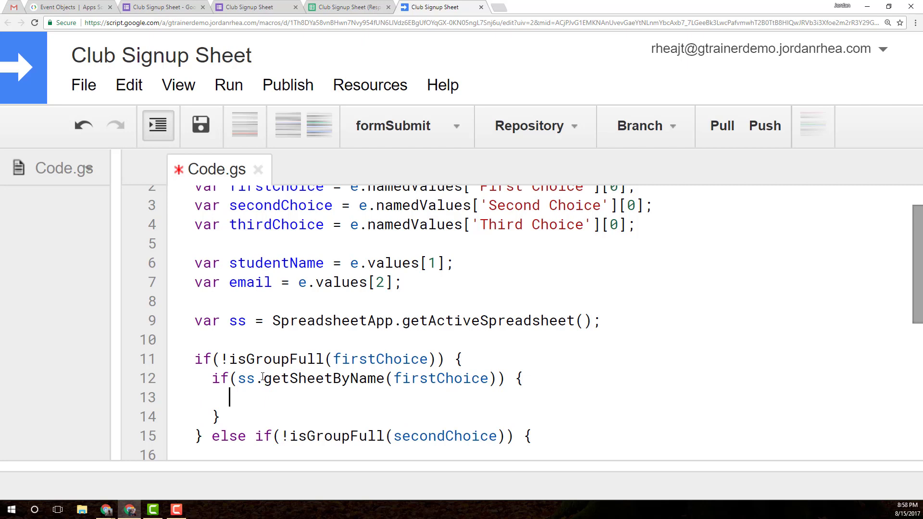
# Step: Append [studentName, email] to the firstChoice sheet and open an empty else block
pyautogui.write('ss.getSheetB')
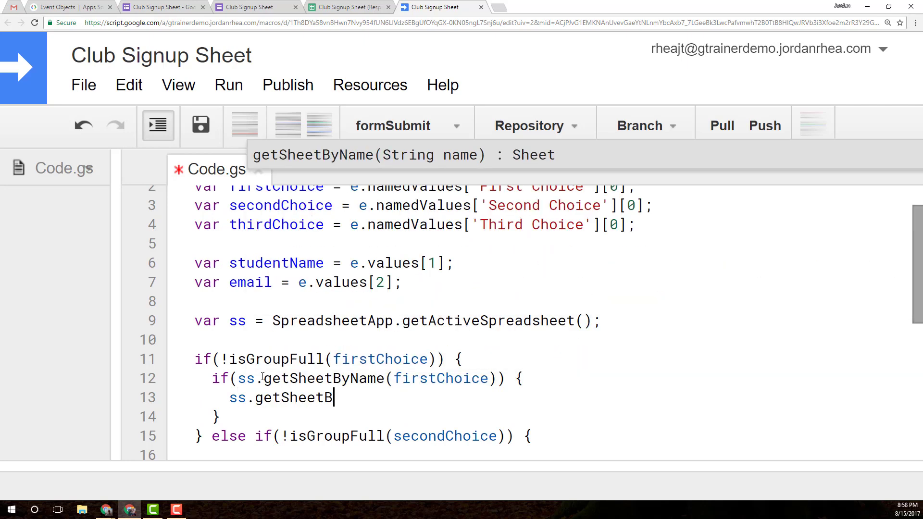
pyautogui.write('yName(')
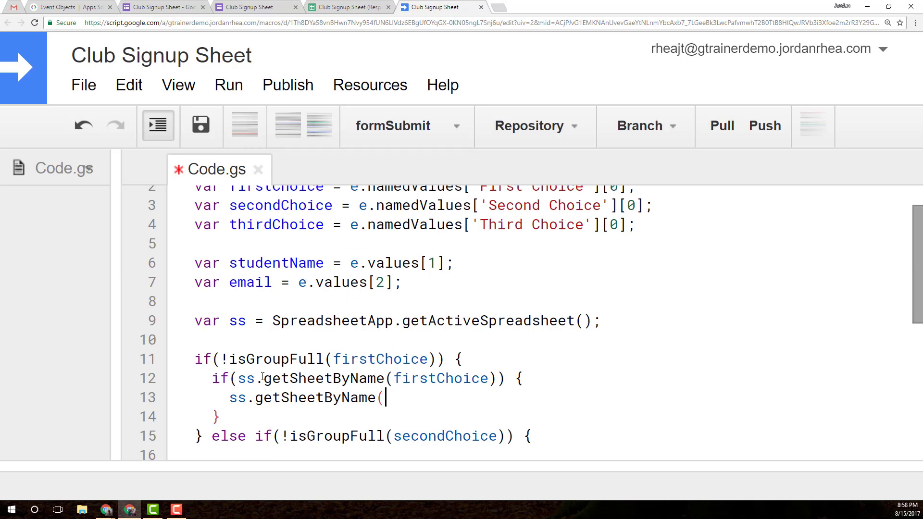
pyautogui.write('firstChoic')
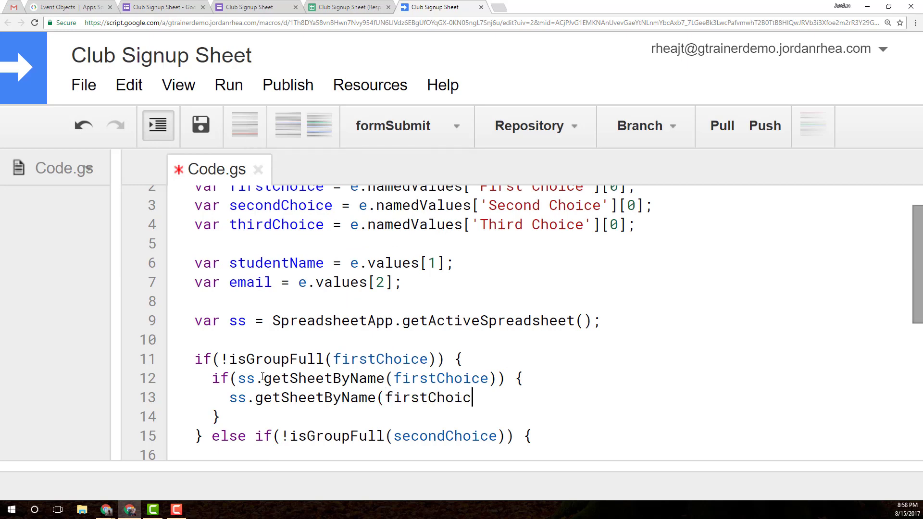
pyautogui.write('e)')
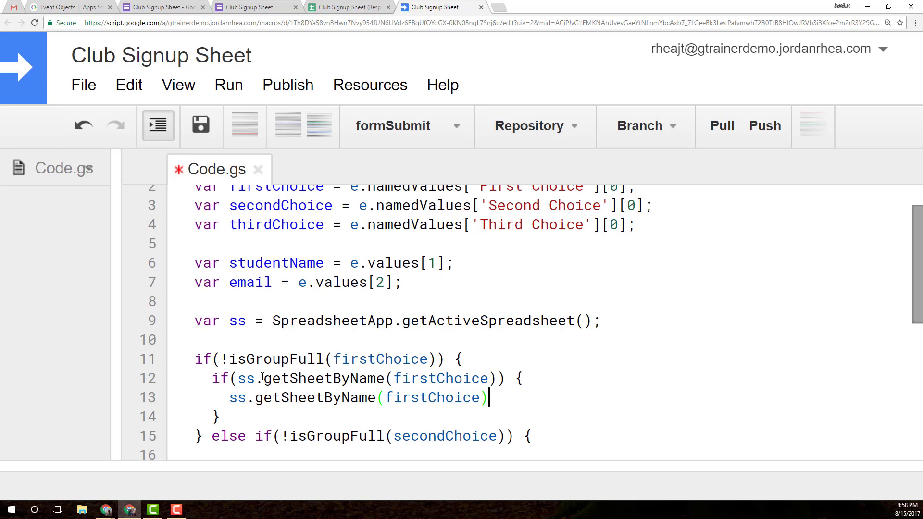
pyautogui.write('.appendRo')
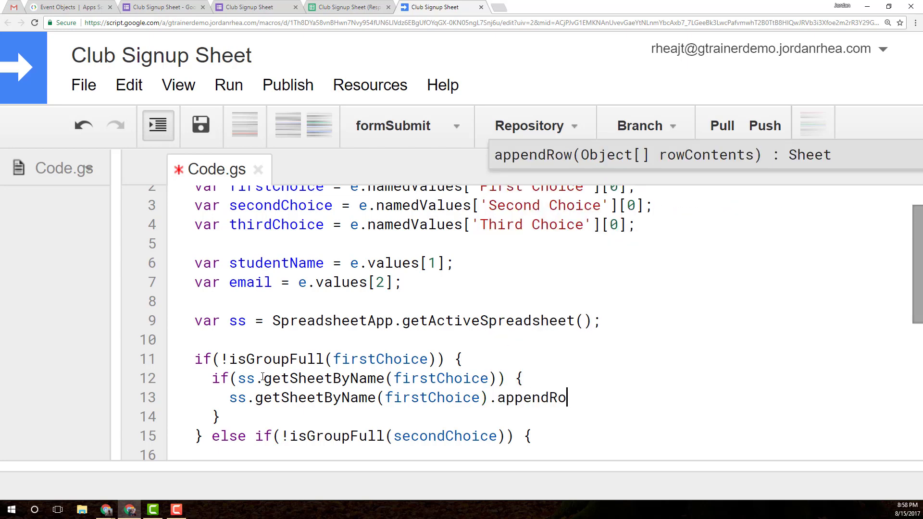
pyautogui.write('w([])')
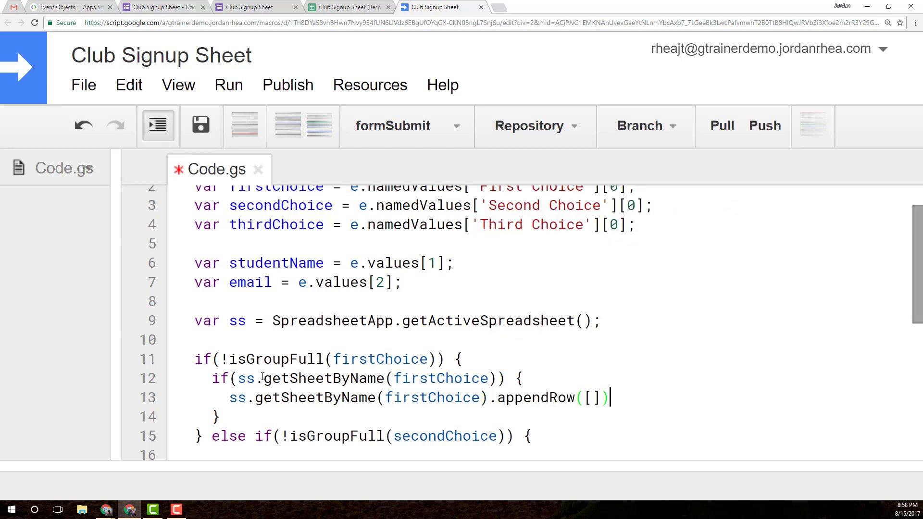
pyautogui.write(';')
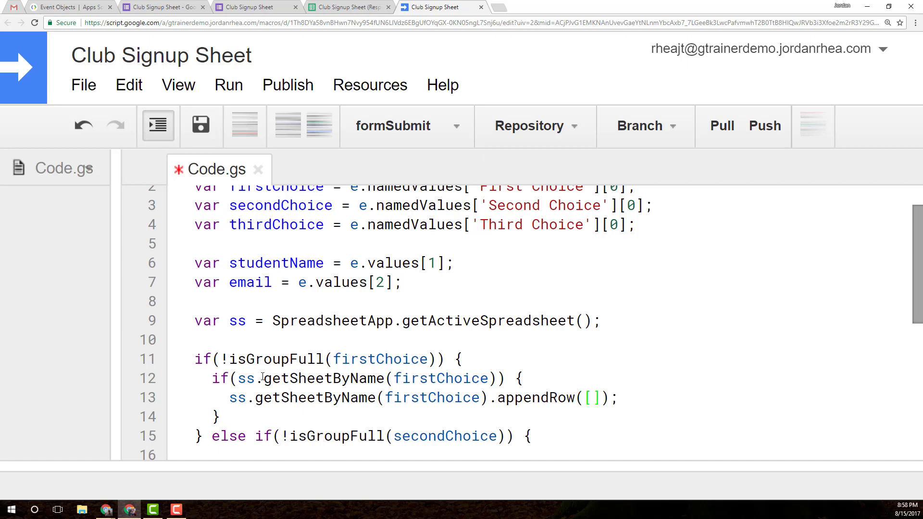
pyautogui.write('studentName,')
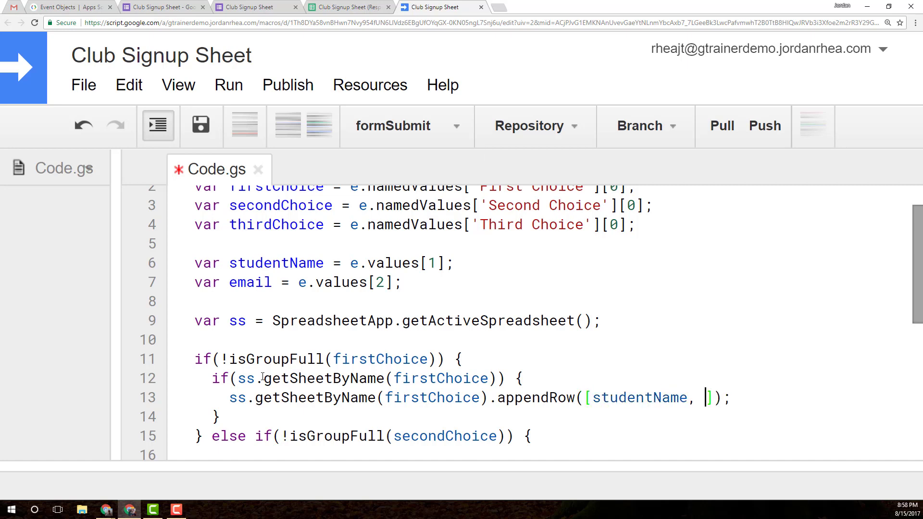
pyautogui.write('email')
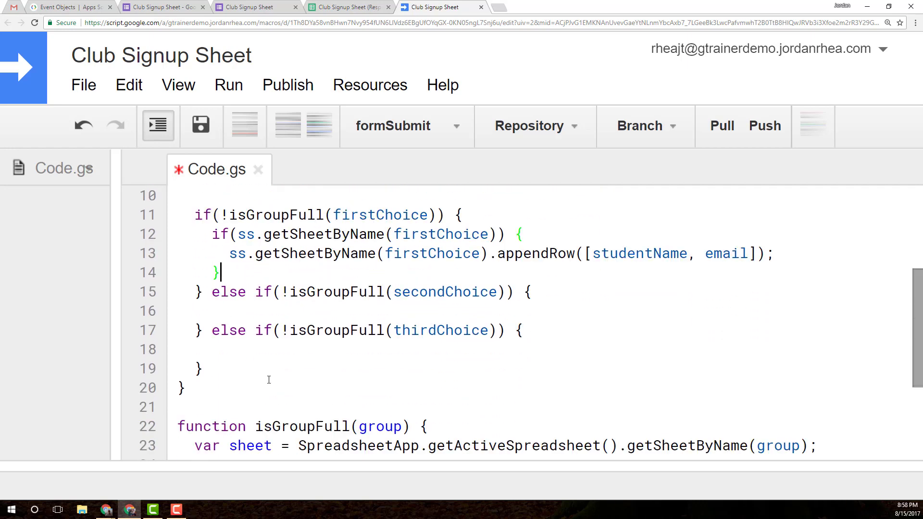
pyautogui.write('else {}')
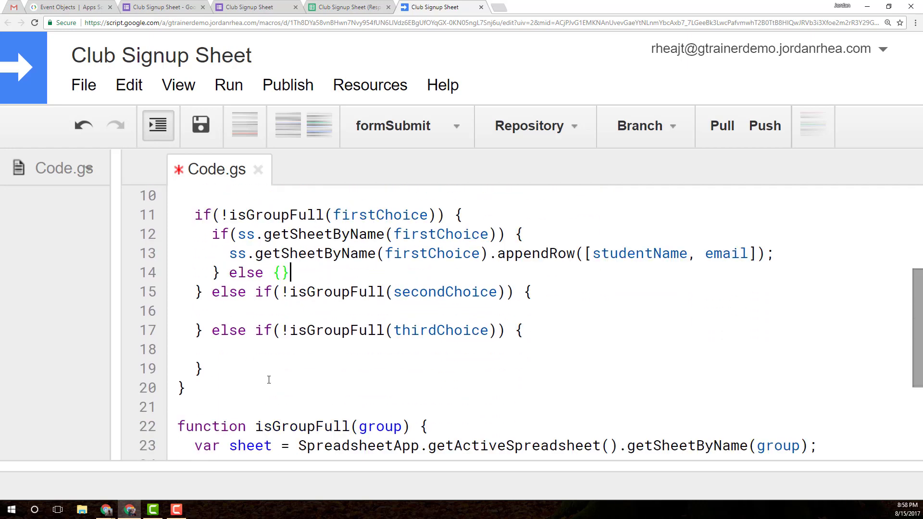
pyautogui.press('Enter')
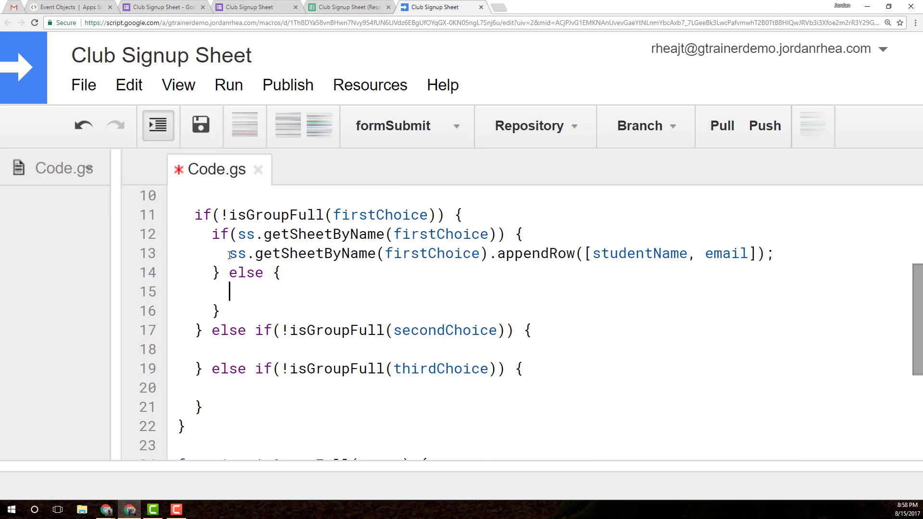
# Step: Reuse the appendRow line in the else with insertSheet(firstChoice) creating the sheet
pyautogui.moveTo(229, 252); pyautogui.dragTo(750, 252)
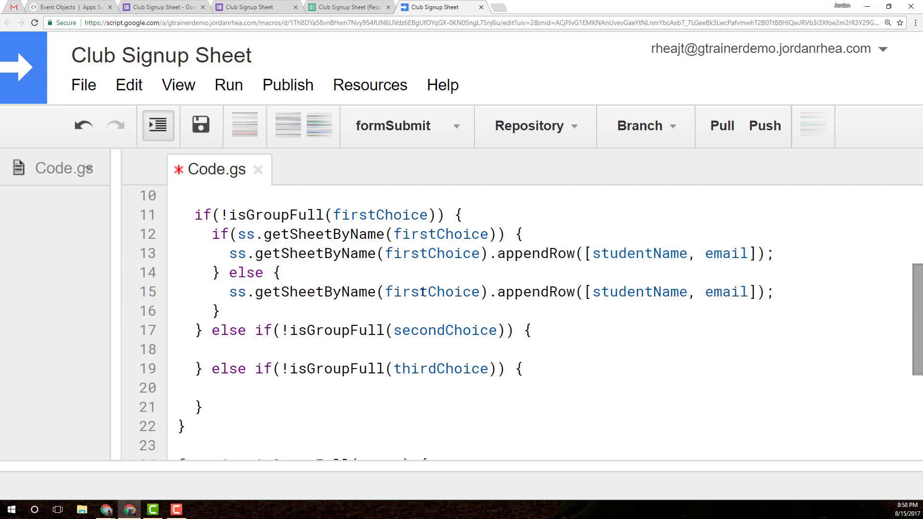
pyautogui.doubleClick(314, 293)
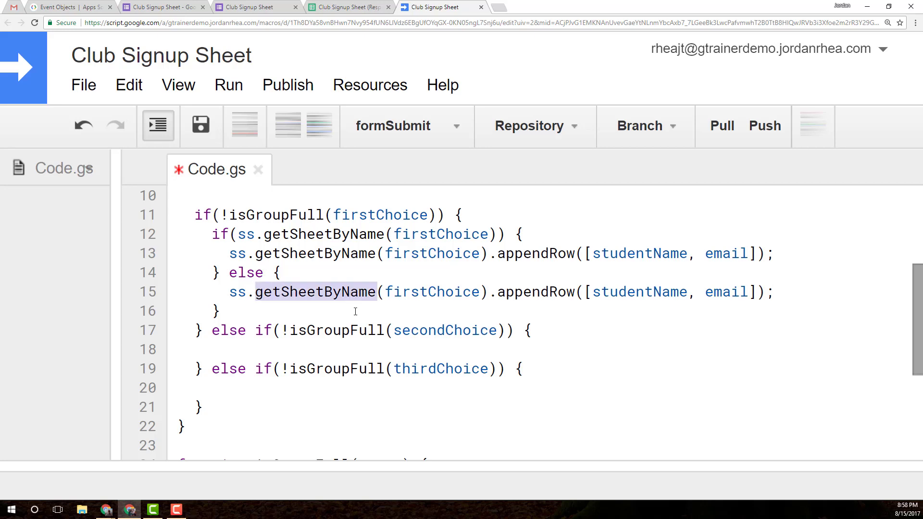
pyautogui.write('inser')
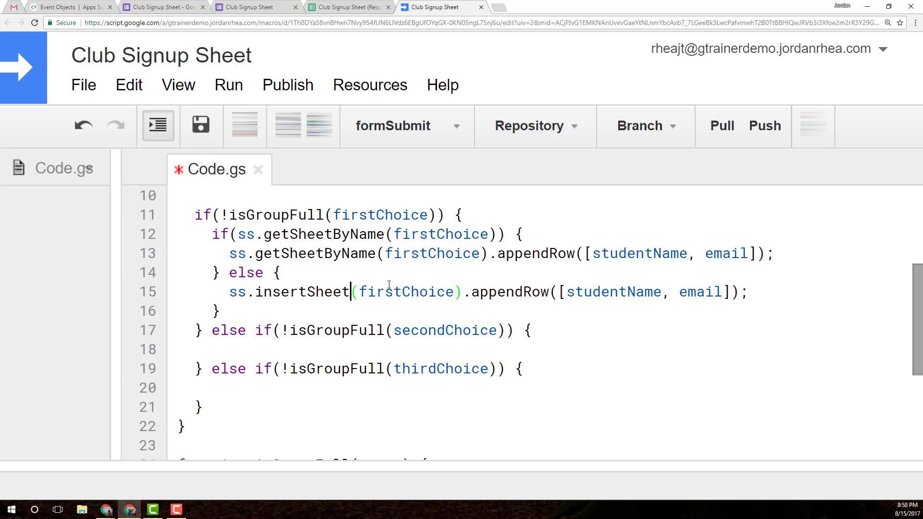
pyautogui.doubleClick(406, 292)
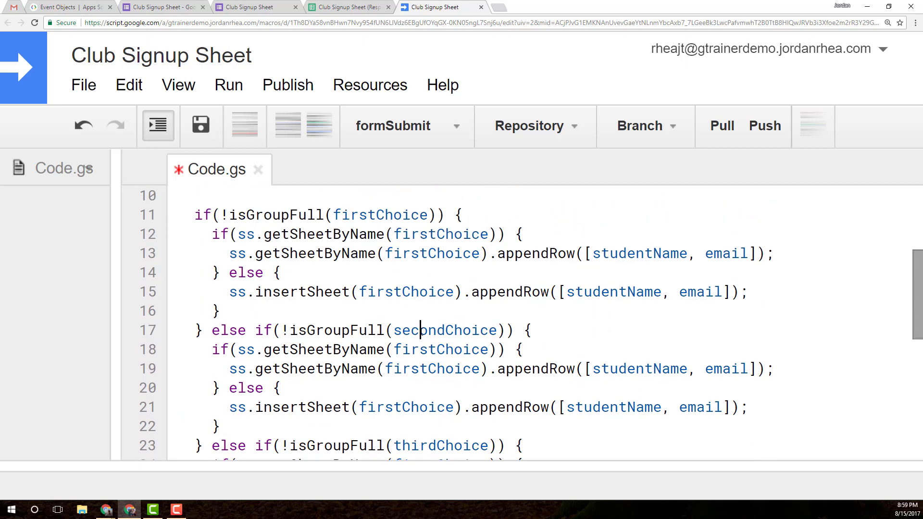
# Step: Rename firstChoice to secondChoice in the second-choice branch condition and review the branches below
pyautogui.doubleClick(444, 330)
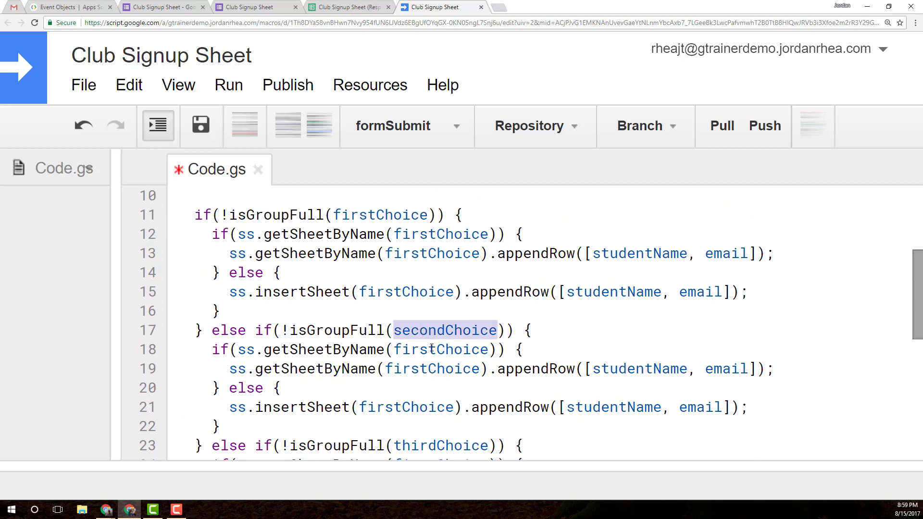
pyautogui.write('secondChoice')
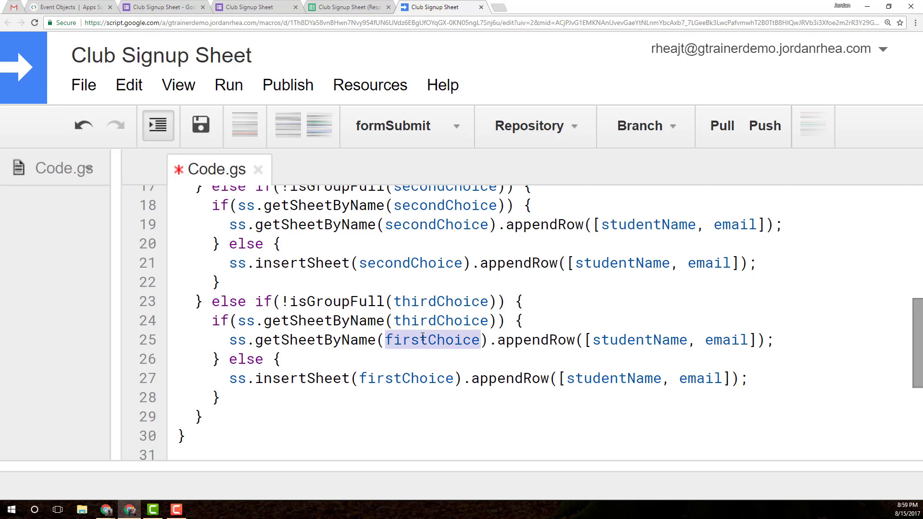
pyautogui.scroll(-3)
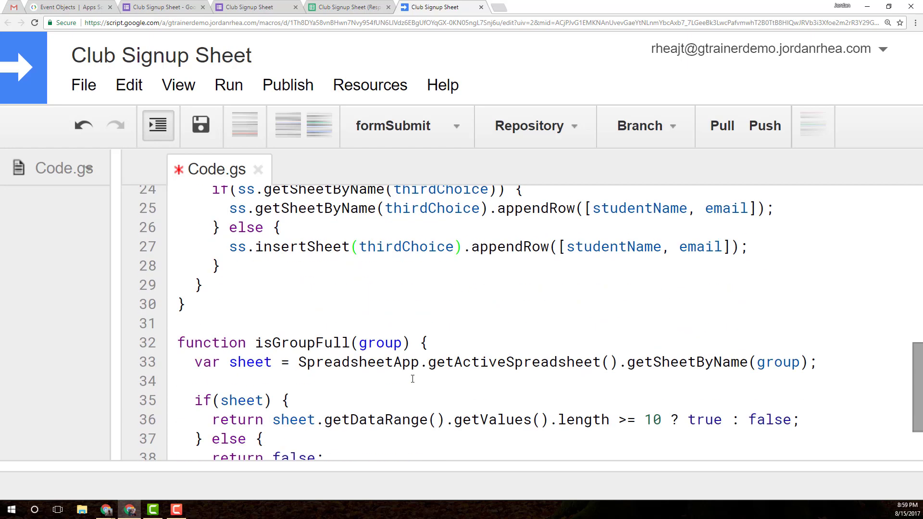
pyautogui.scroll(-3)
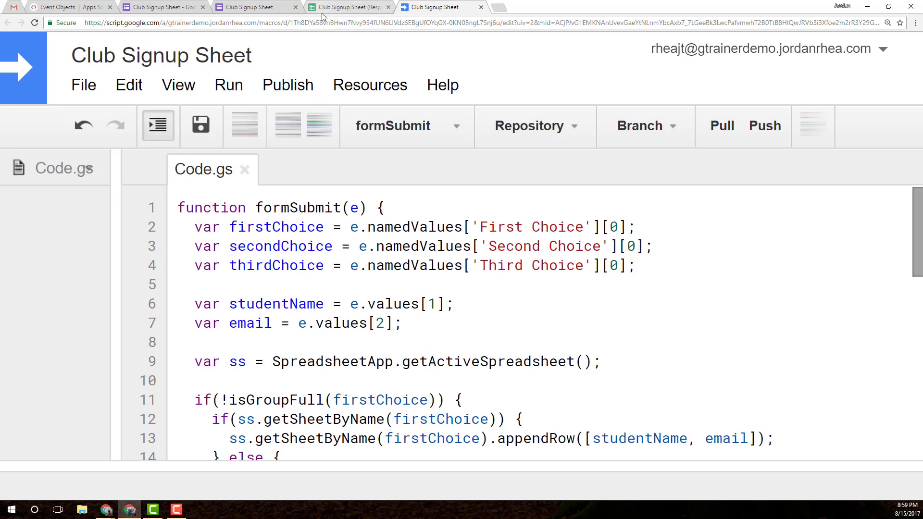
pyautogui.moveTo(347, 6)
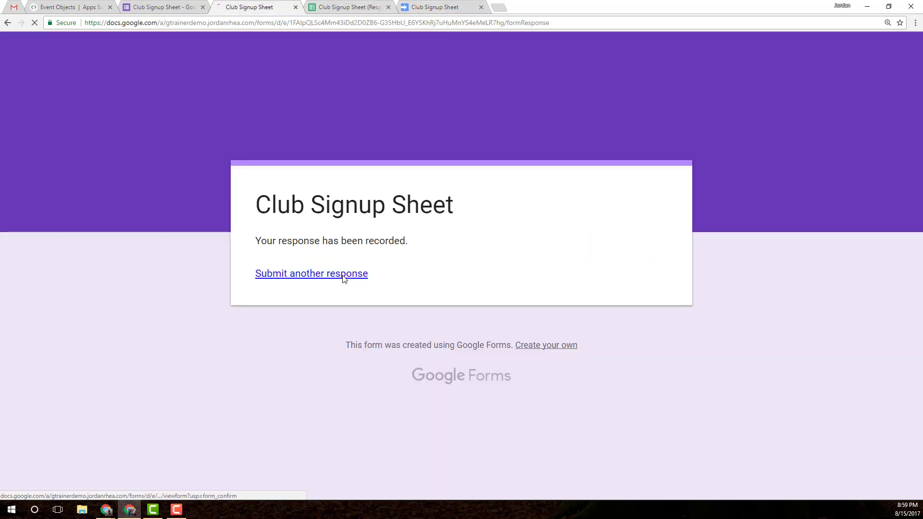
pyautogui.click(312, 273)
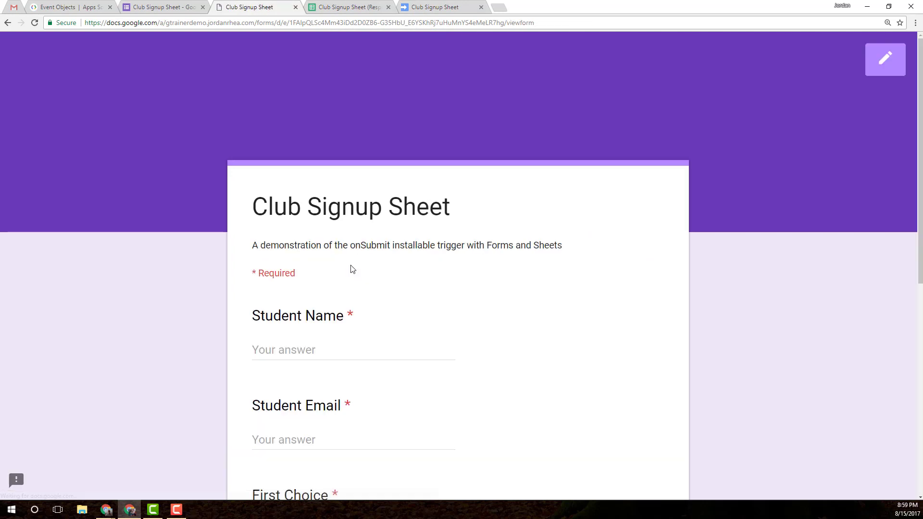
pyautogui.write('S')
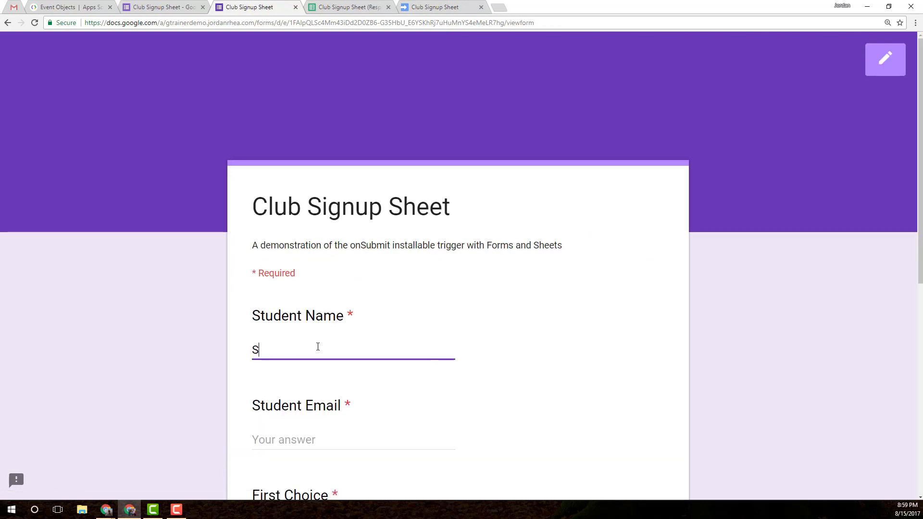
pyautogui.write('teve')
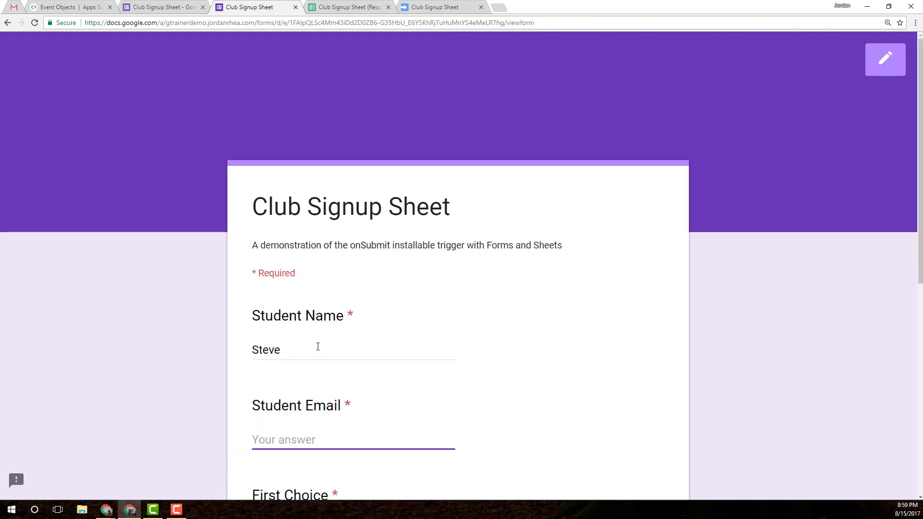
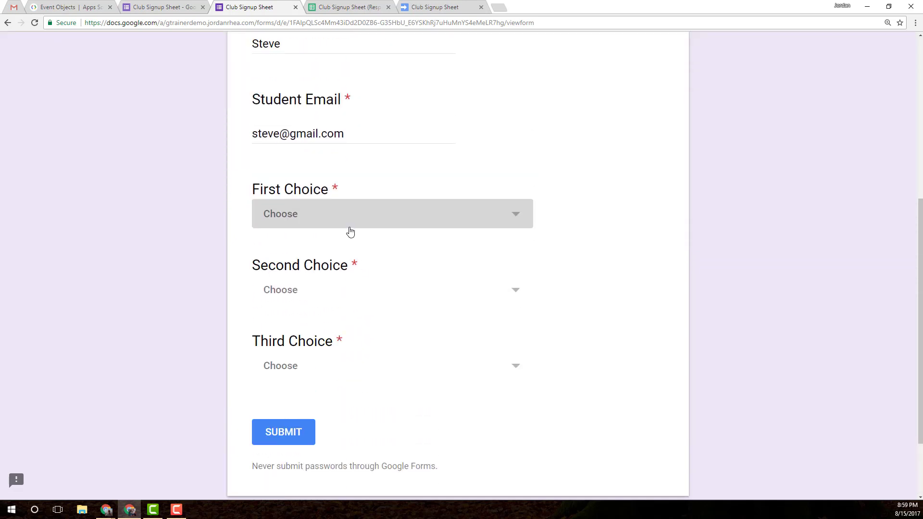
# Step: Choose Quidditch Club, Basketball Club and Board Game Club as the three choices and submit
pyautogui.click(391, 289)
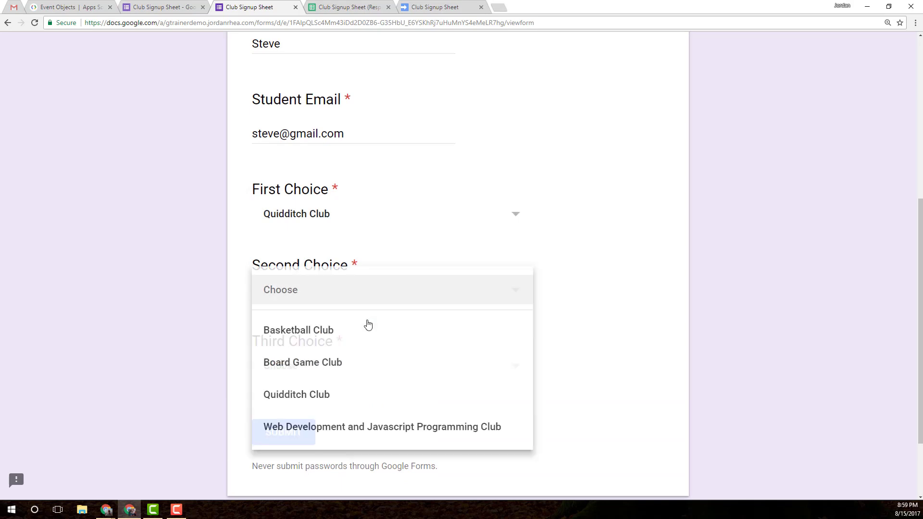
pyautogui.click(298, 330)
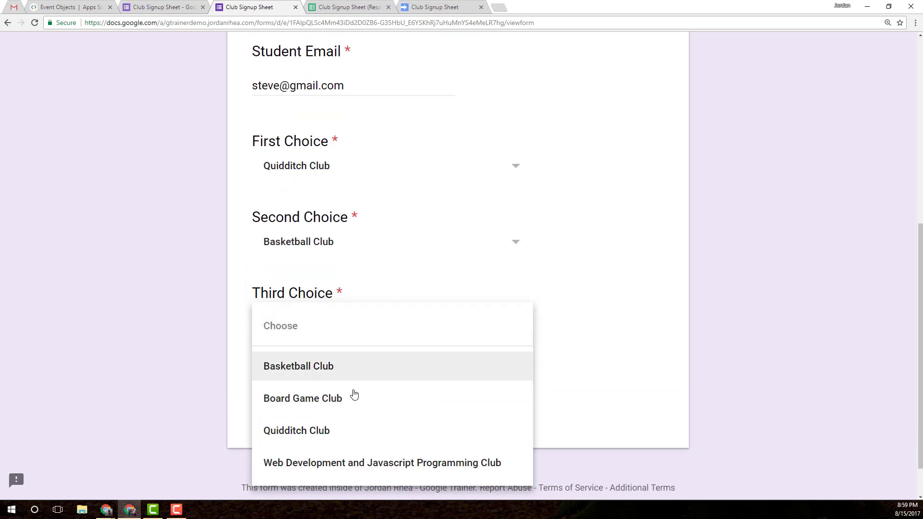
pyautogui.moveTo(355, 446)
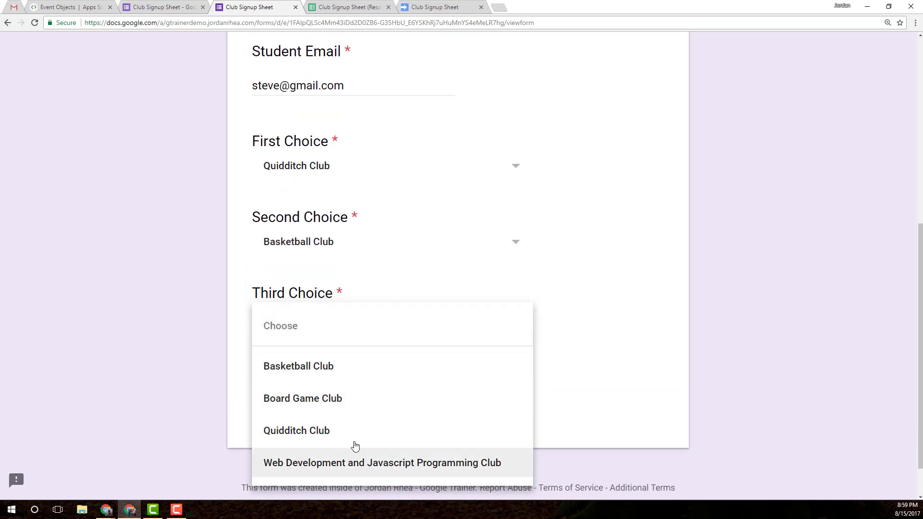
pyautogui.click(303, 398)
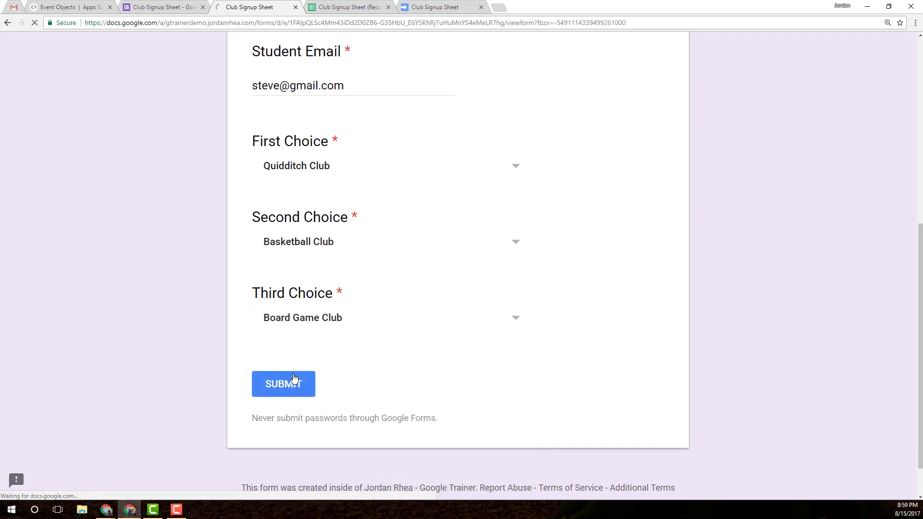
pyautogui.click(348, 7)
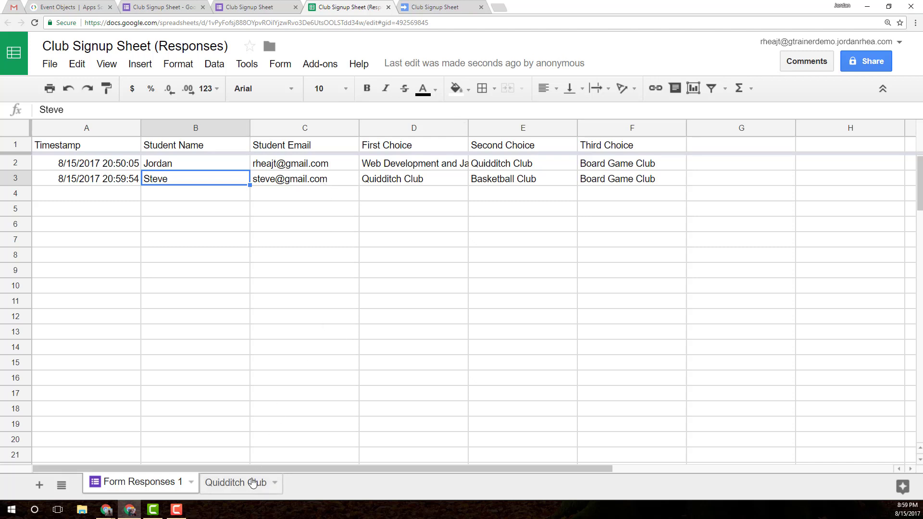
pyautogui.click(235, 481)
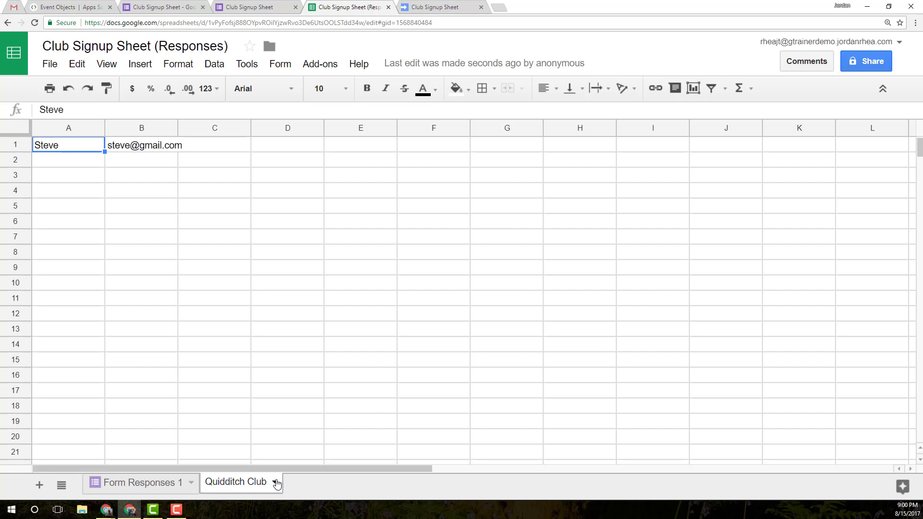
pyautogui.moveTo(136, 169)
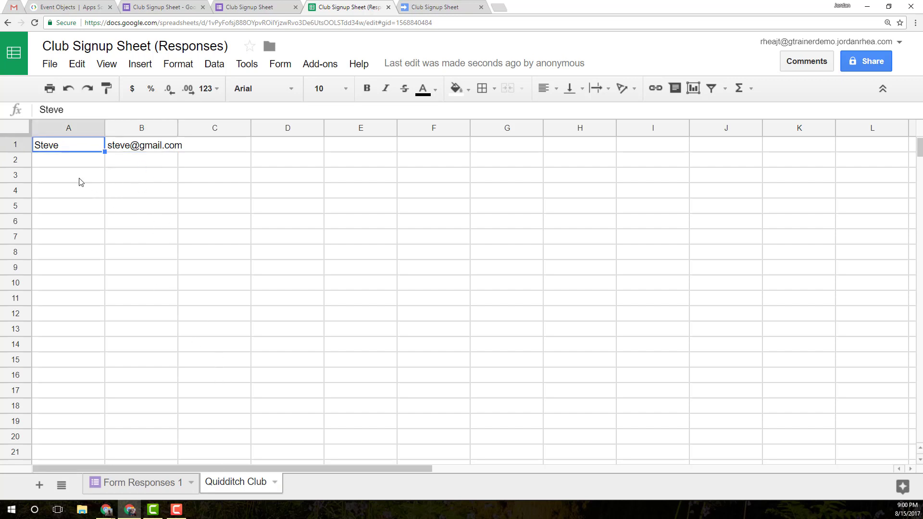
pyautogui.click(140, 146)
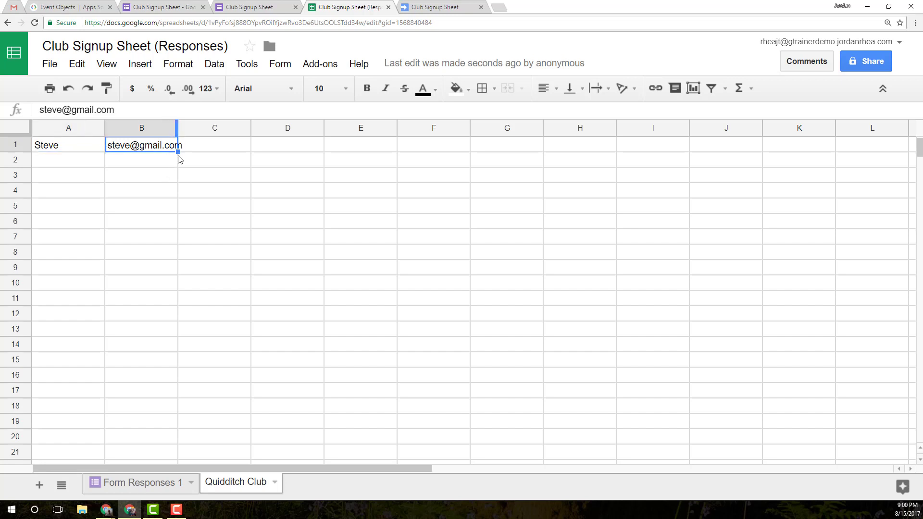
pyautogui.moveTo(202, 456)
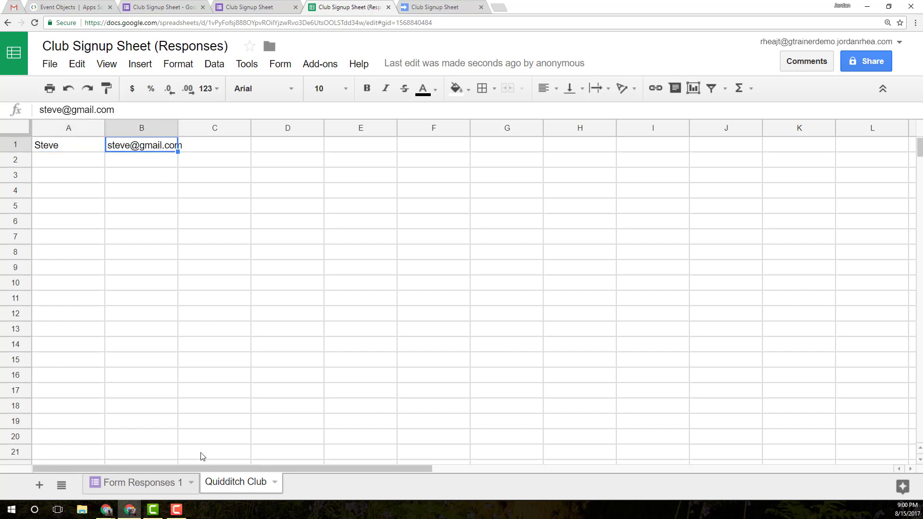
pyautogui.moveTo(264, 193)
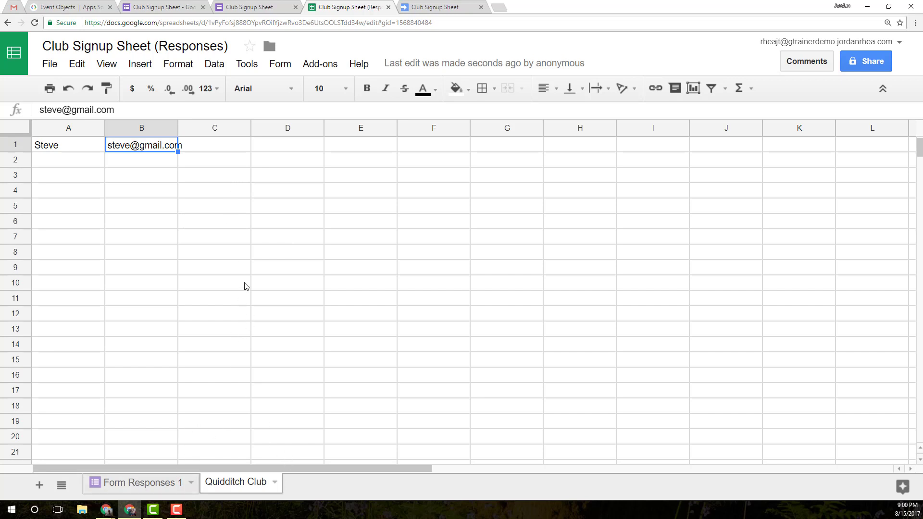
pyautogui.moveTo(214, 238)
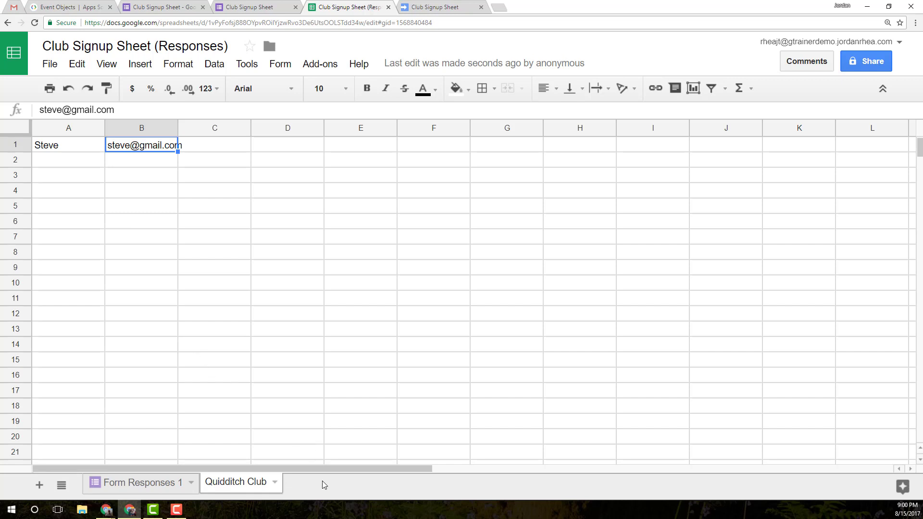
pyautogui.moveTo(185, 449)
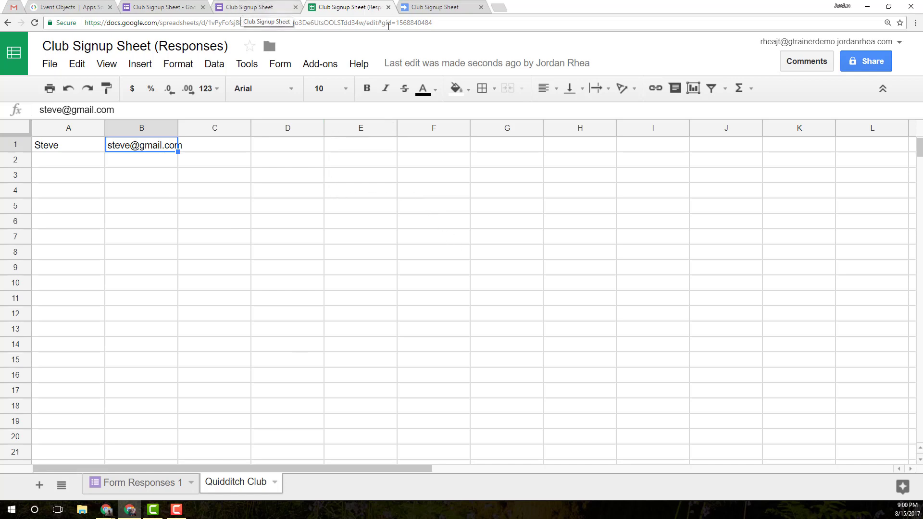
# Step: Add var studentData = [e.values[1], e.values[2]] after the email variable in formSubmit
pyautogui.click(438, 7)
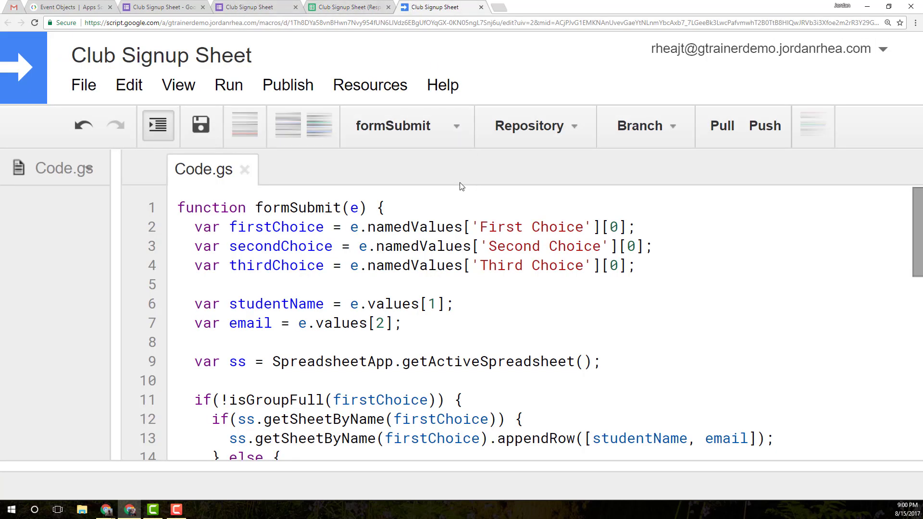
pyautogui.scroll(-3)
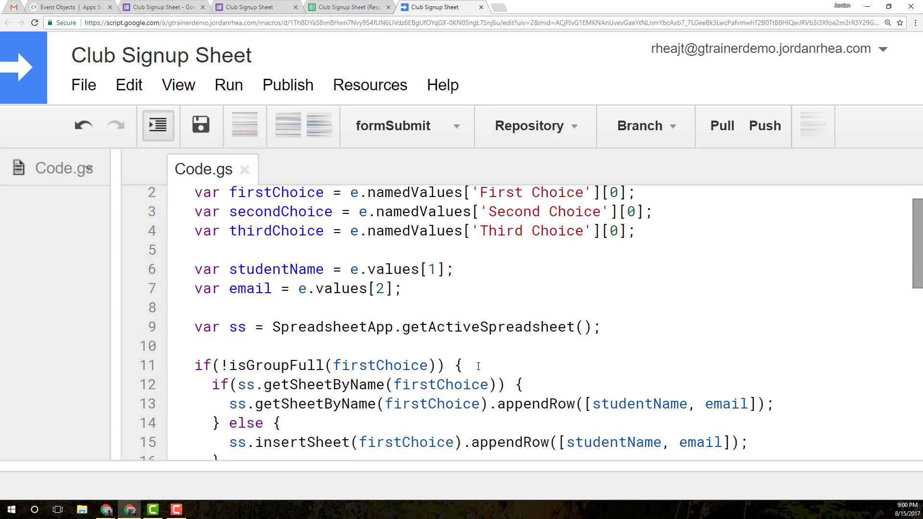
pyautogui.scroll(-3)
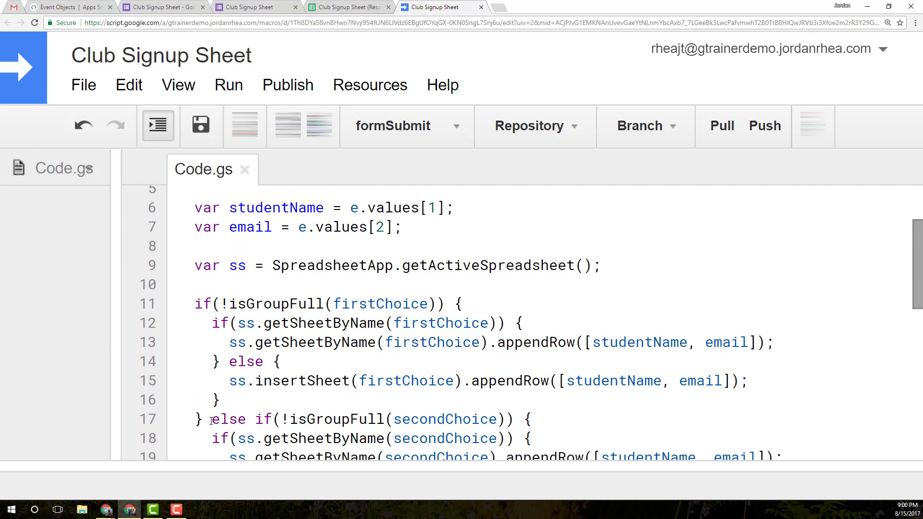
pyautogui.scroll(-3)
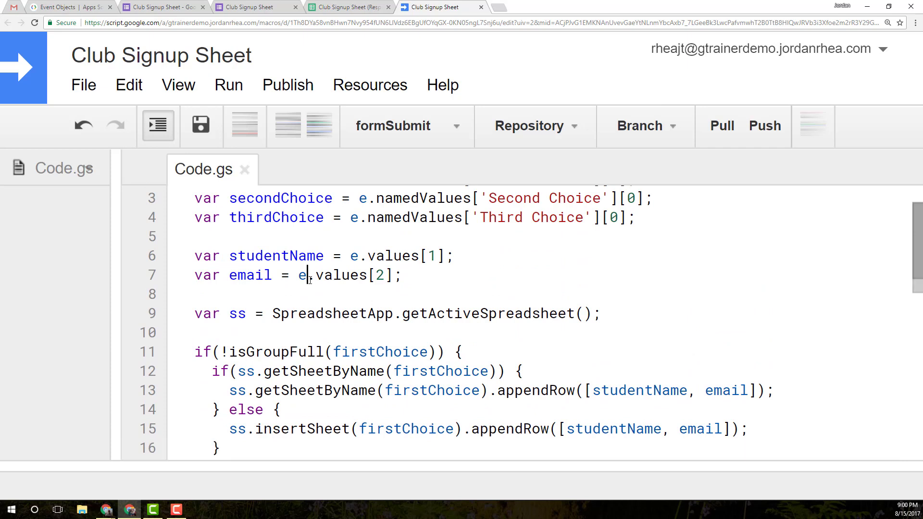
pyautogui.click(196, 294)
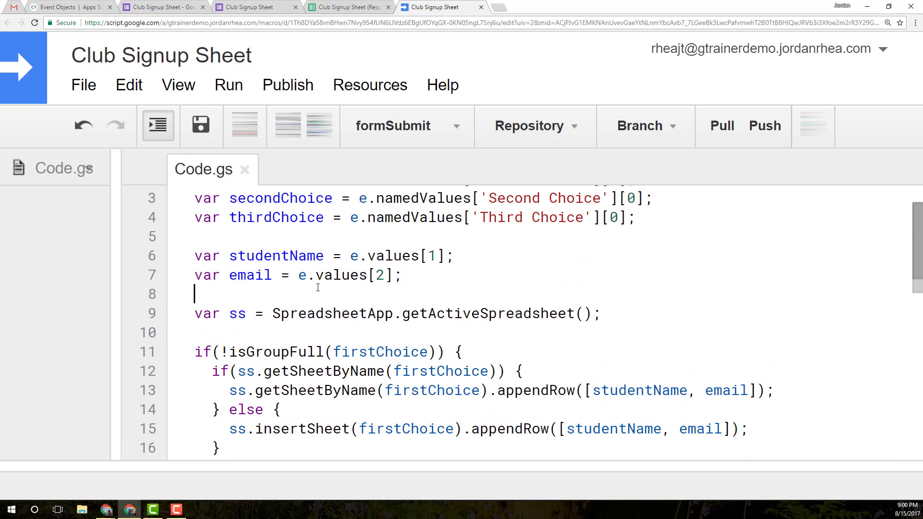
pyautogui.write('var stud')
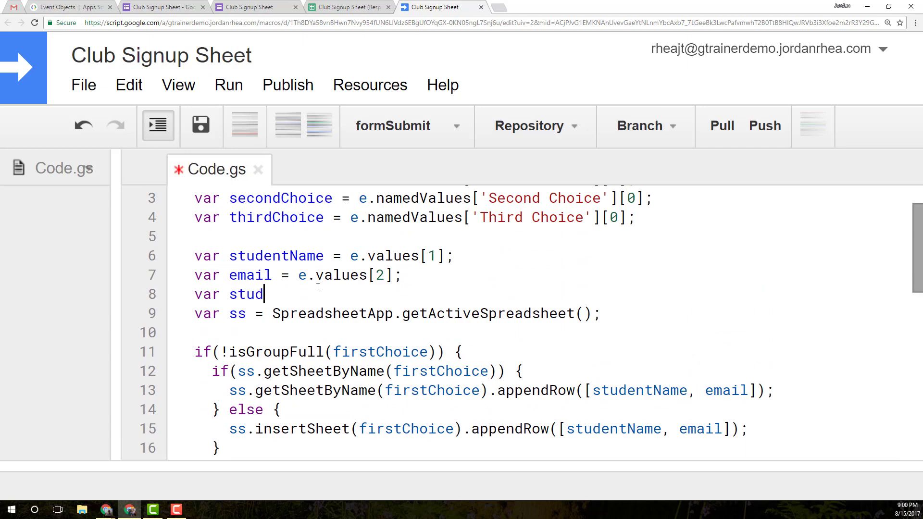
pyautogui.write('entData =')
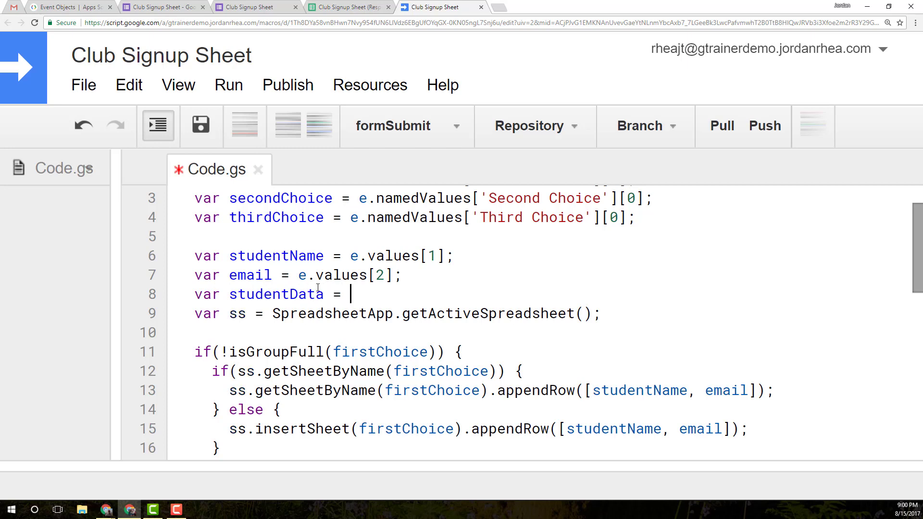
pyautogui.write('[];')
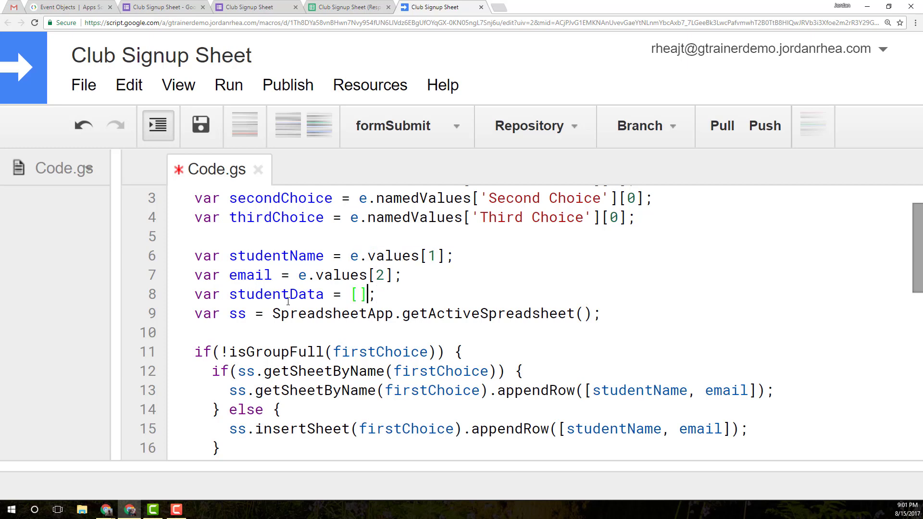
pyautogui.write('e.values[1]')
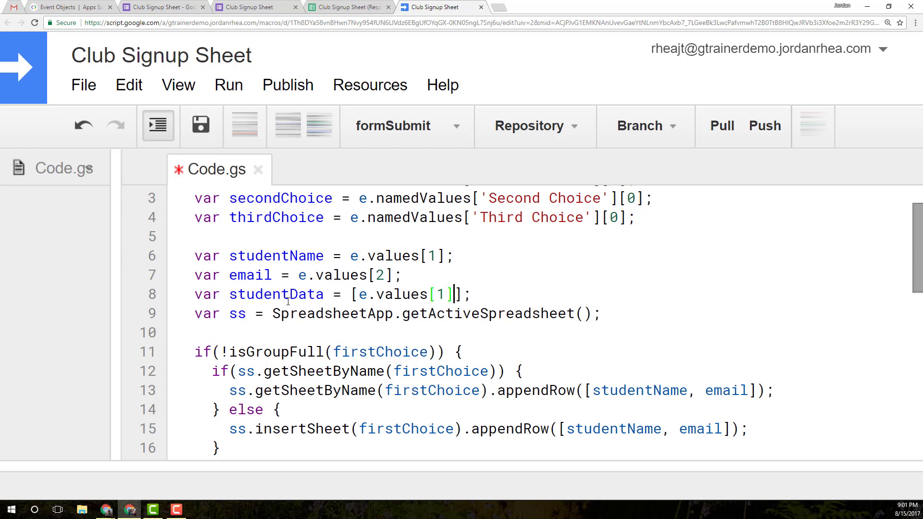
pyautogui.write(', e.values[1]')
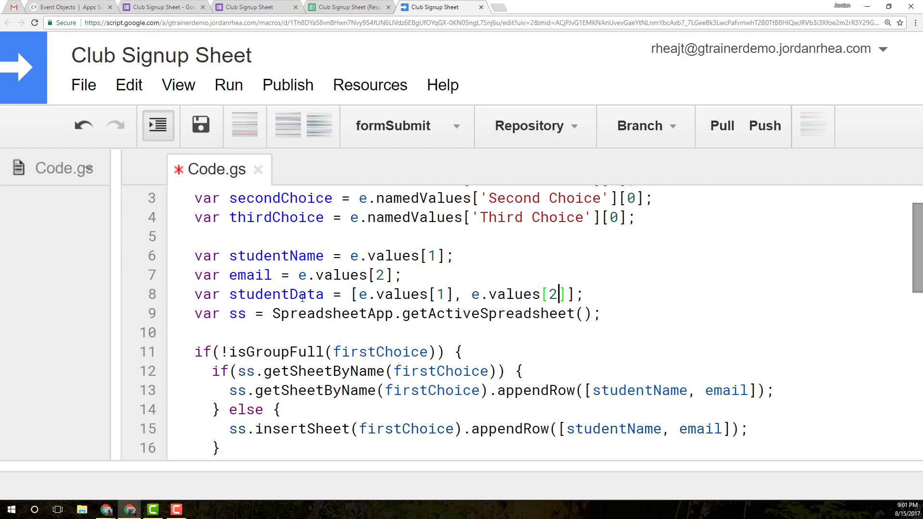
# Step: Pass studentData to appendRow in place of [studentName, email] and delete the separate name/email variables
pyautogui.scroll(-3)
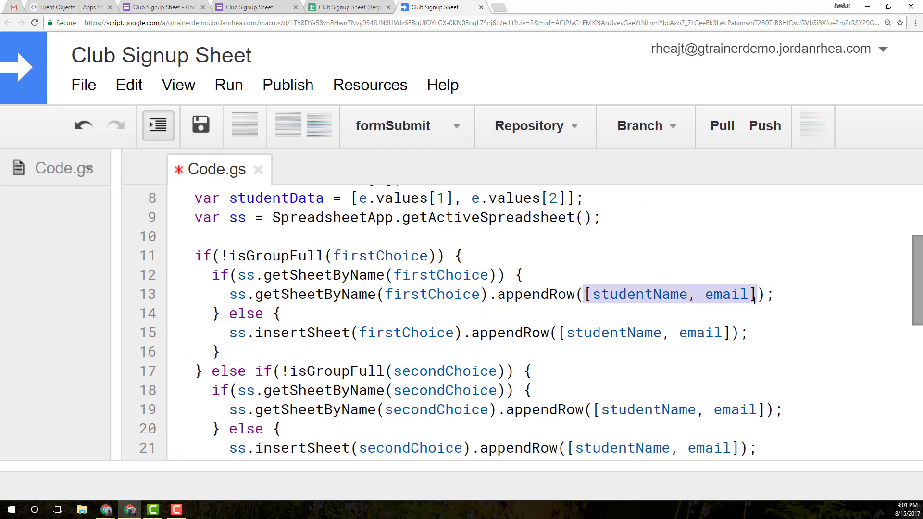
pyautogui.write('studentDat')
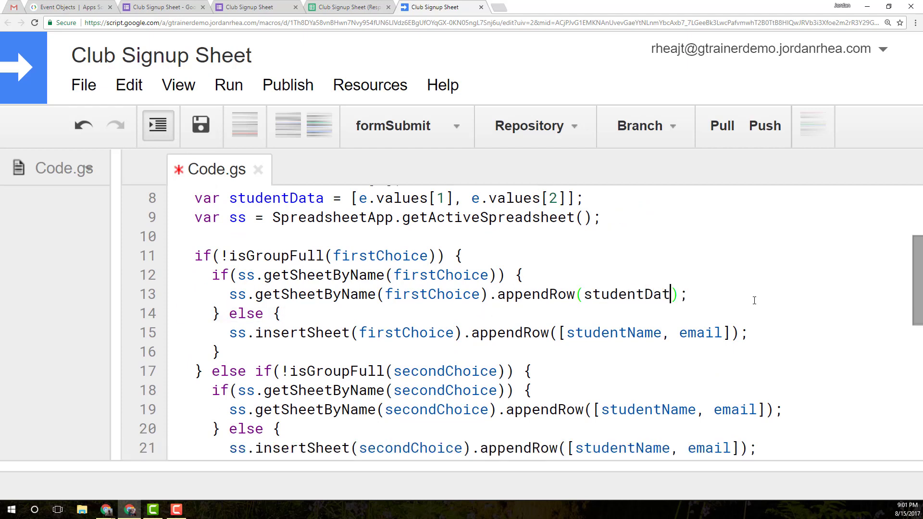
pyautogui.write('a')
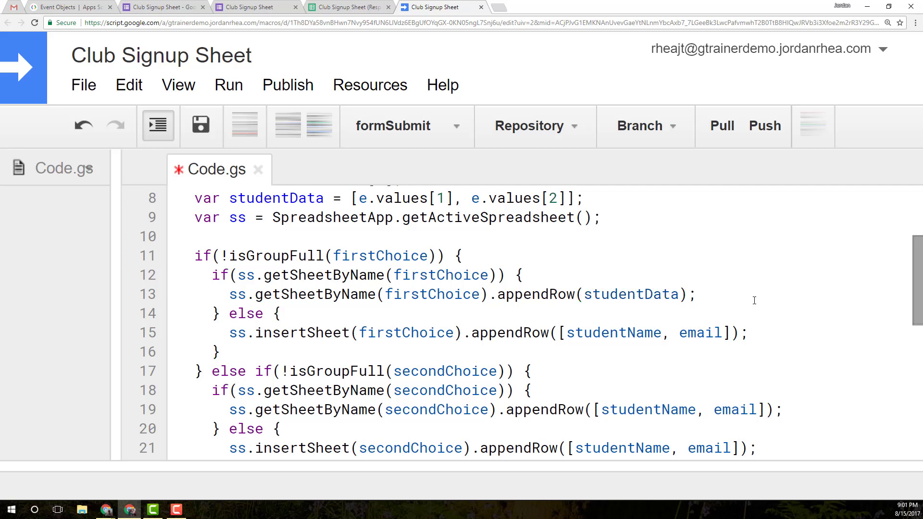
pyautogui.moveTo(283, 313); pyautogui.dragTo(733, 332)
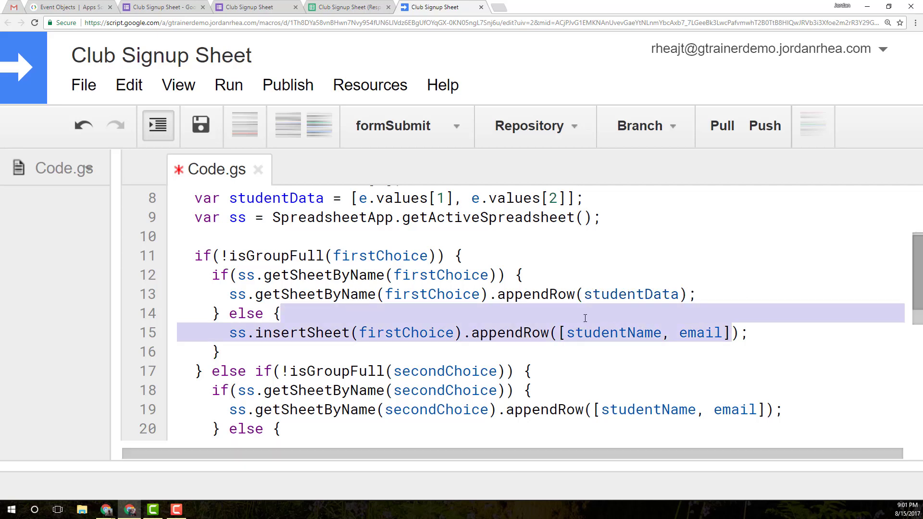
pyautogui.write('stude')
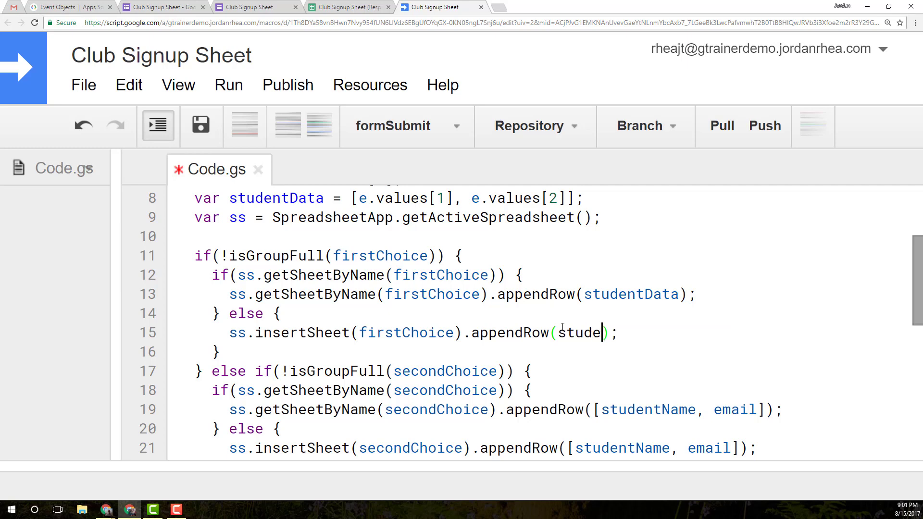
pyautogui.write('ntData')
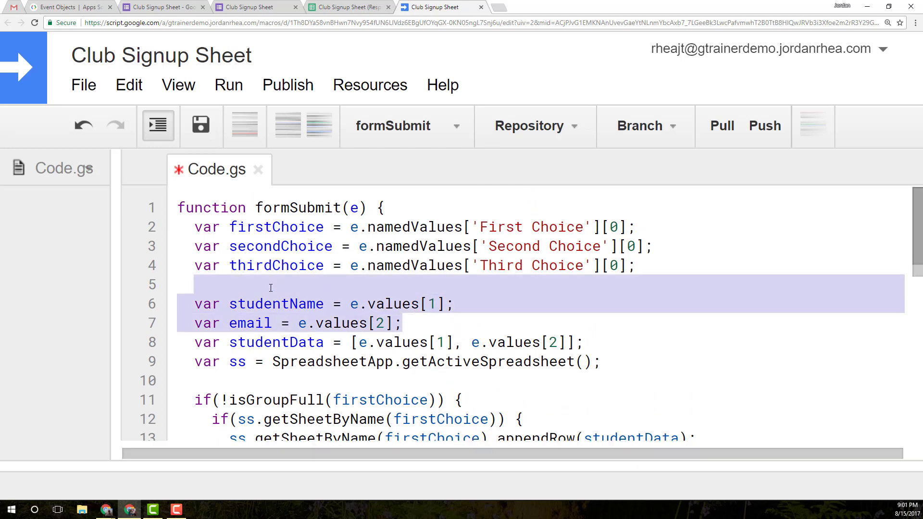
pyautogui.press('Delete')
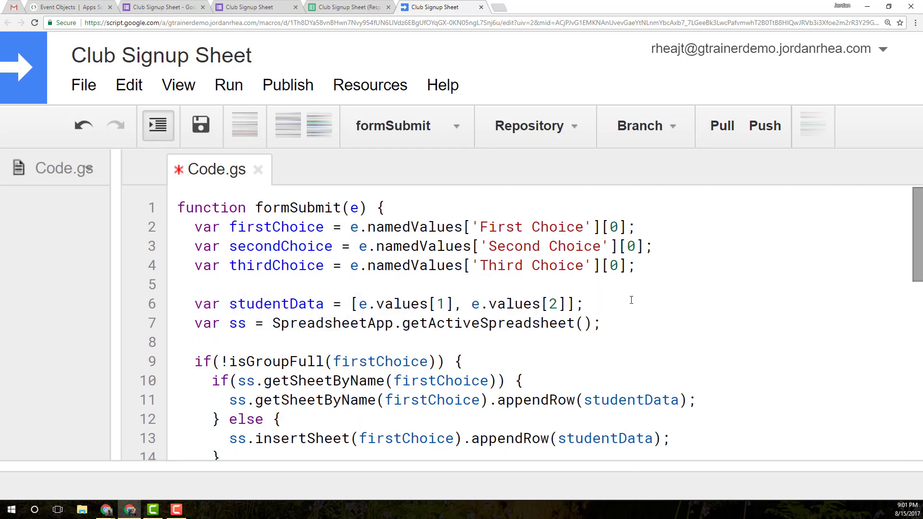
pyautogui.scroll(-3)
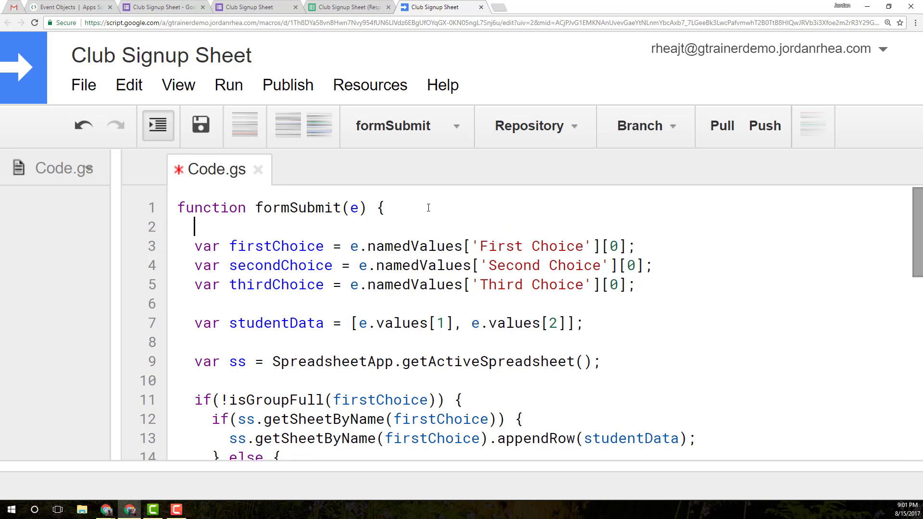
# Step: Build var choices = [...] from the e.namedValues First, Second and Third Choice lookups
pyautogui.write('var choic')
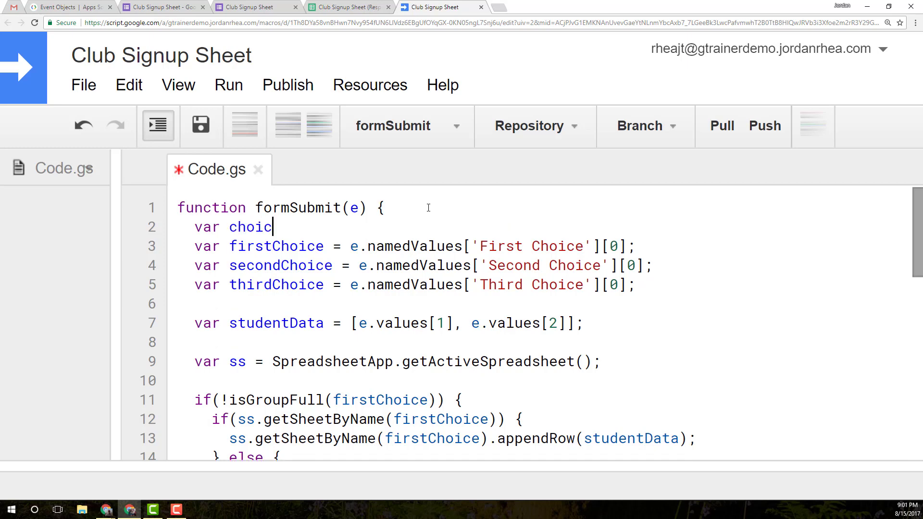
pyautogui.write('es = [];')
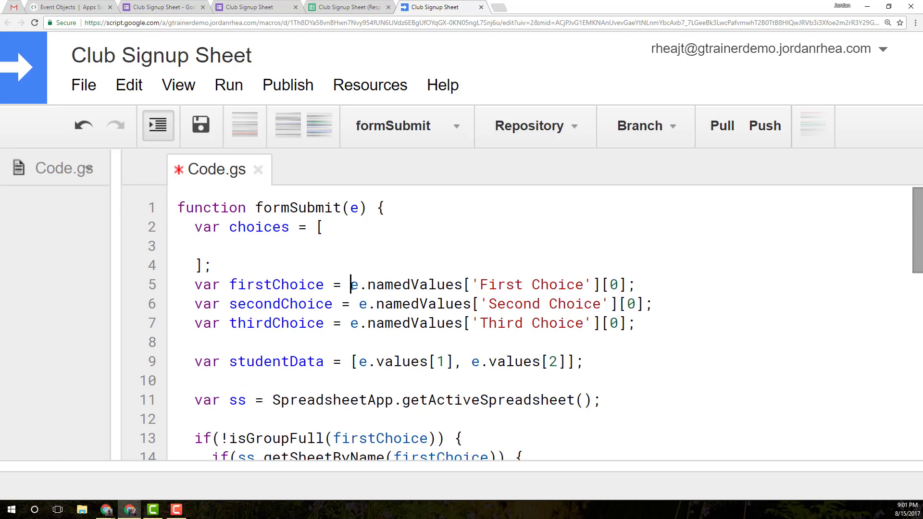
pyautogui.moveTo(351, 284); pyautogui.dragTo(627, 285)
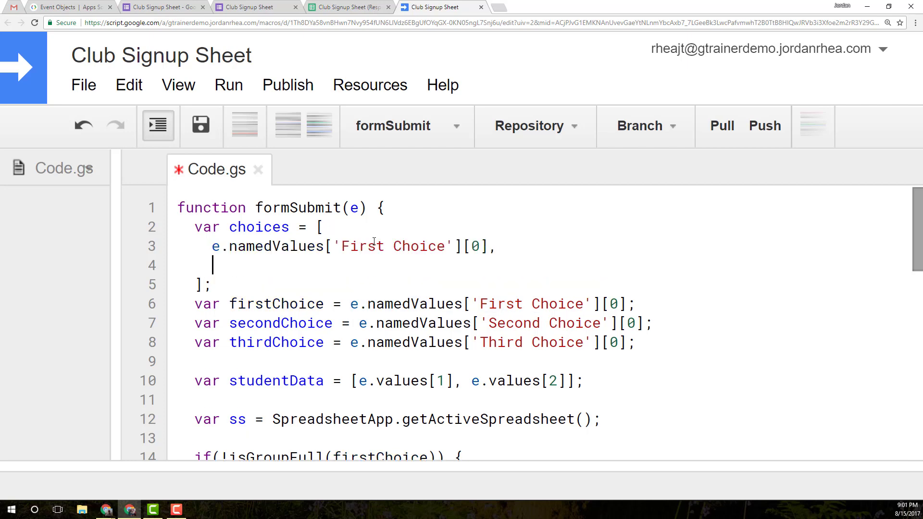
pyautogui.write("e.namedValues['First Choice'][0]")
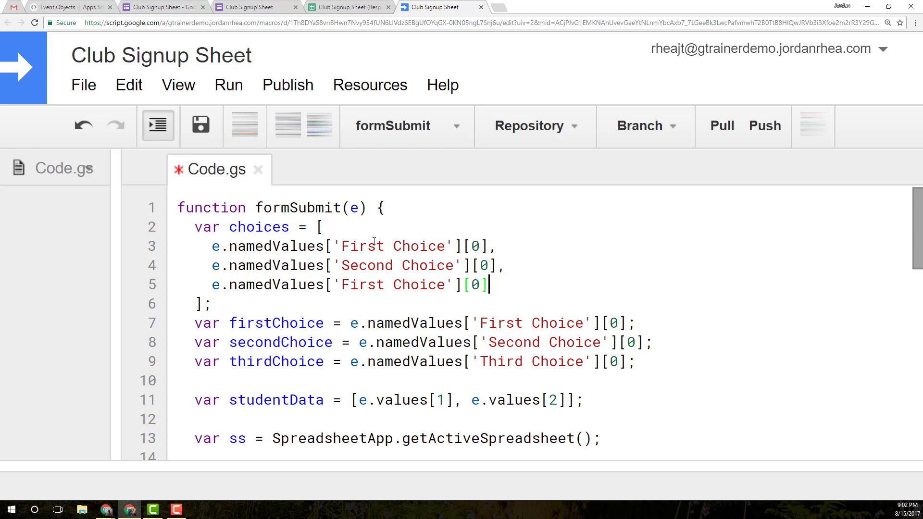
pyautogui.doubleClick(361, 285)
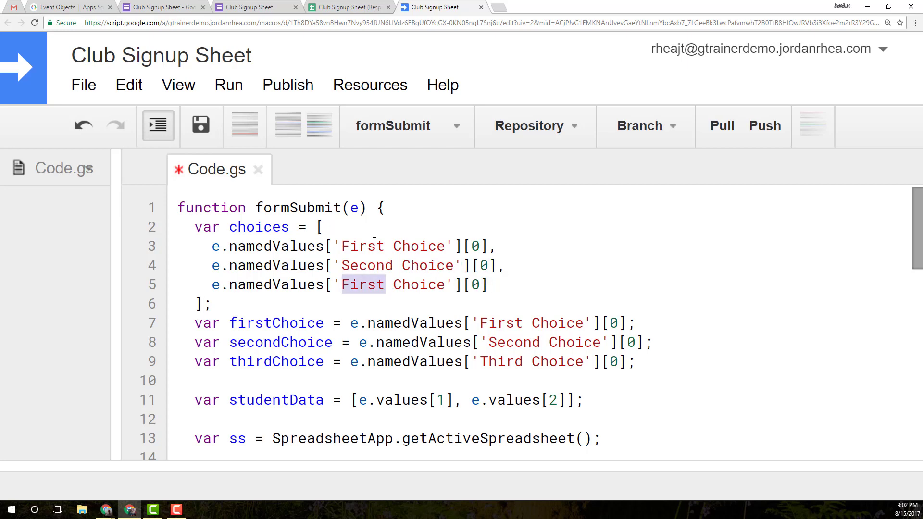
pyautogui.write('Third')
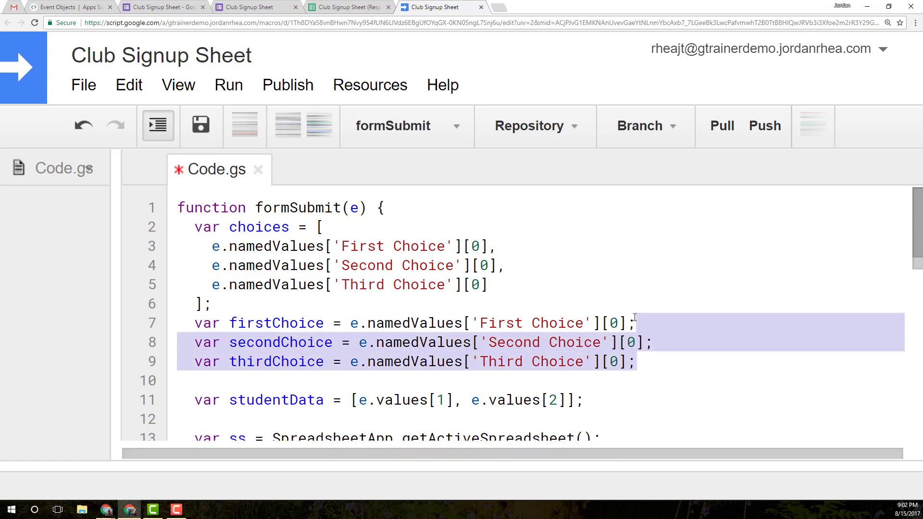
# Step: Remove the old choice variable lines, leaving a blank line above the first-choice check
pyautogui.press('Delete')
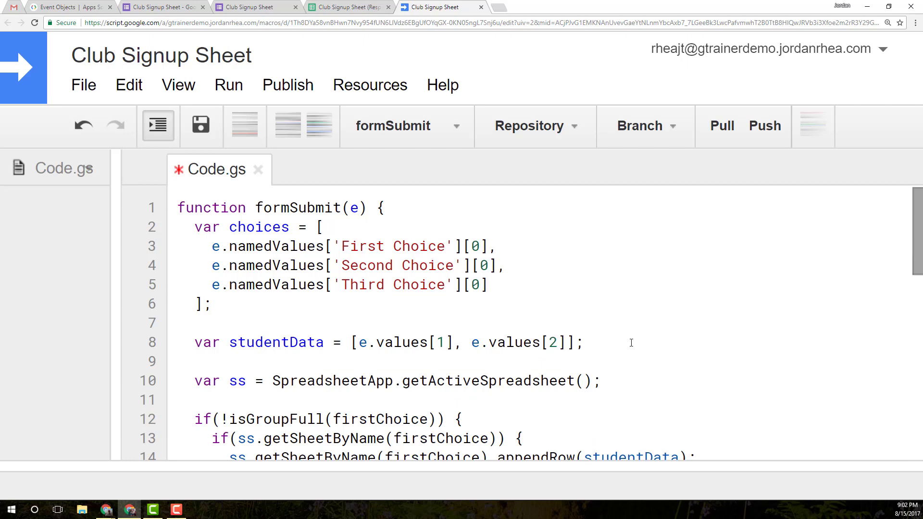
pyautogui.scroll(-3)
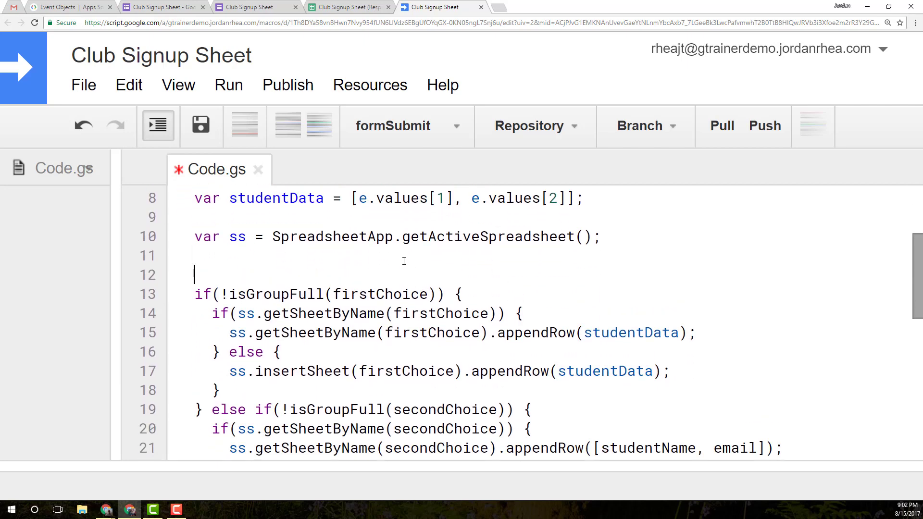
# Step: Wrap the first-choice check in for(var i = 0; i < choices.length; i++) and re-indent its body
pyautogui.write('fo')
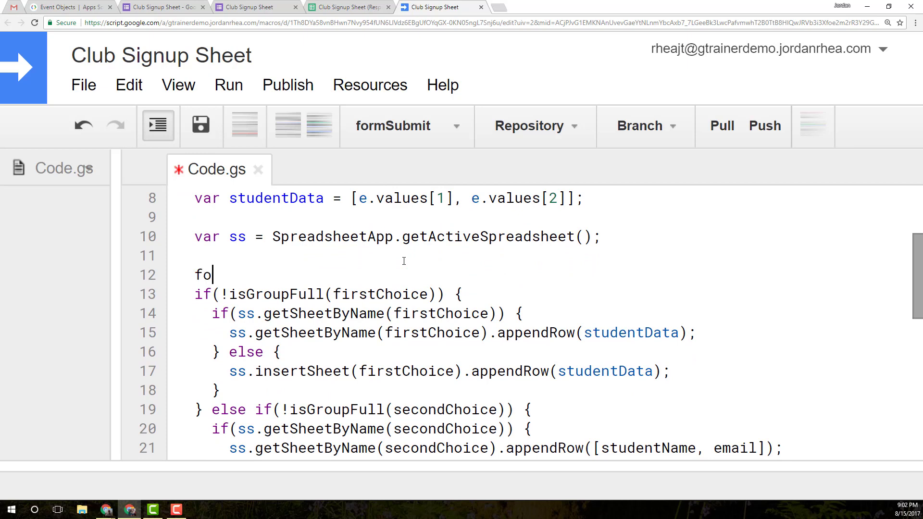
pyautogui.write('r(var')
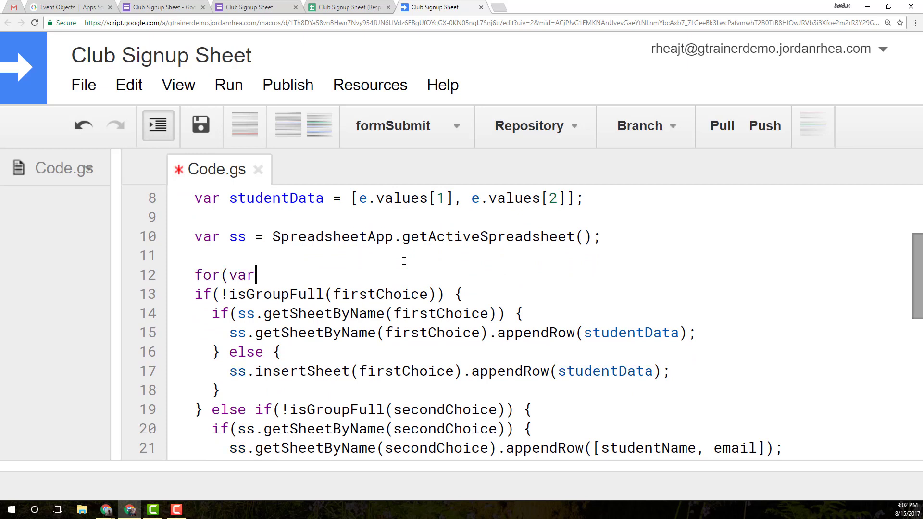
pyautogui.write('i')
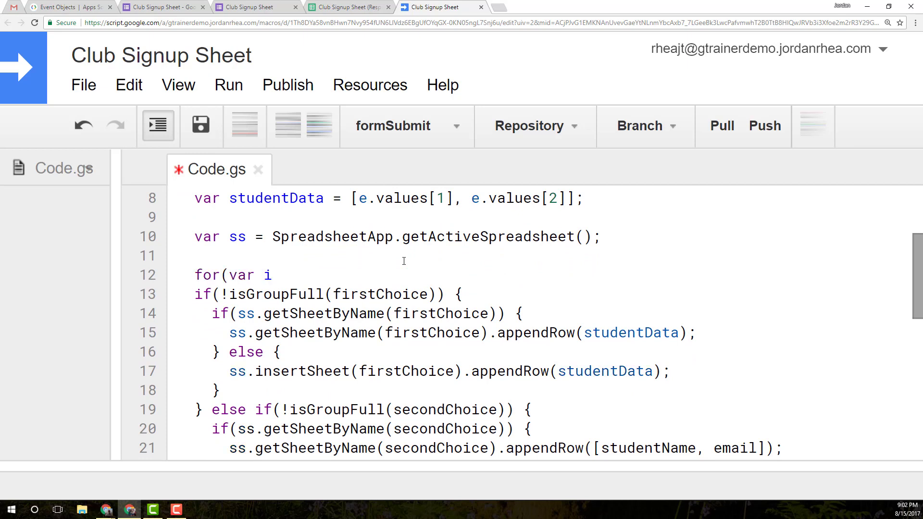
pyautogui.write('= 0;')
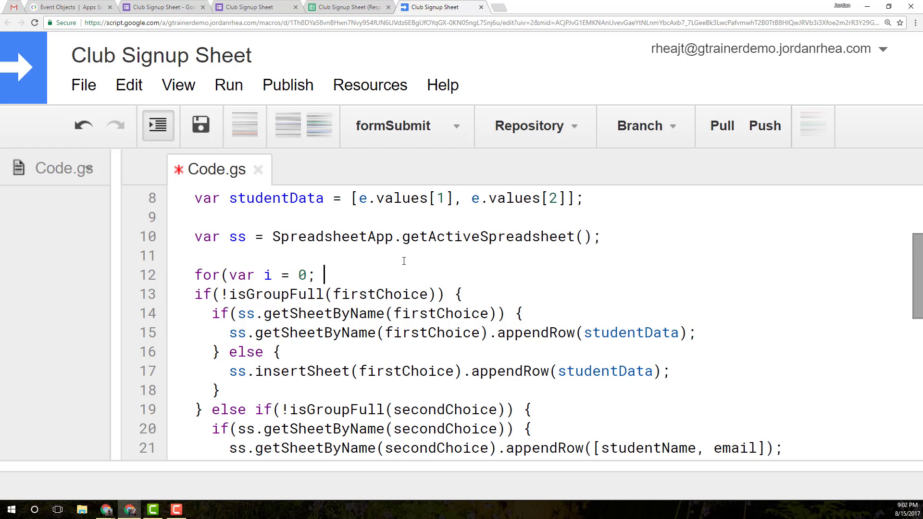
pyautogui.write('i < choices.leng')
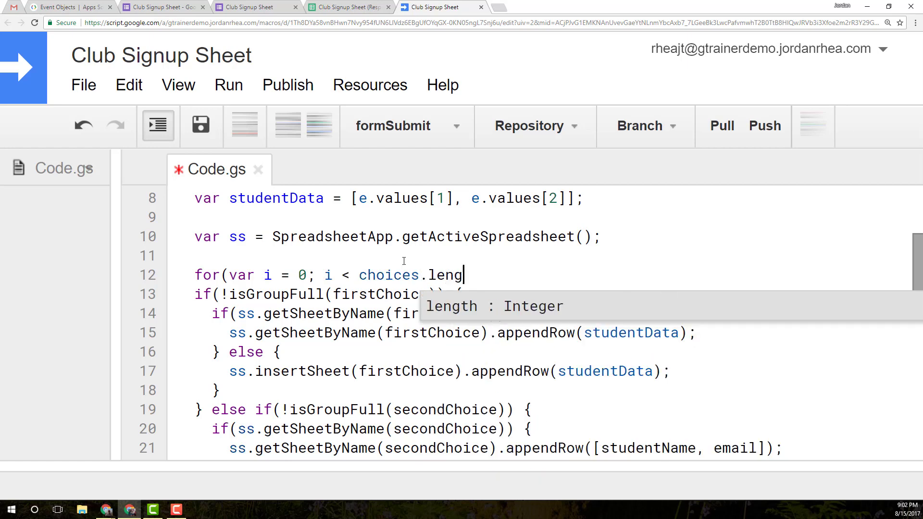
pyautogui.write('th; i++) {')
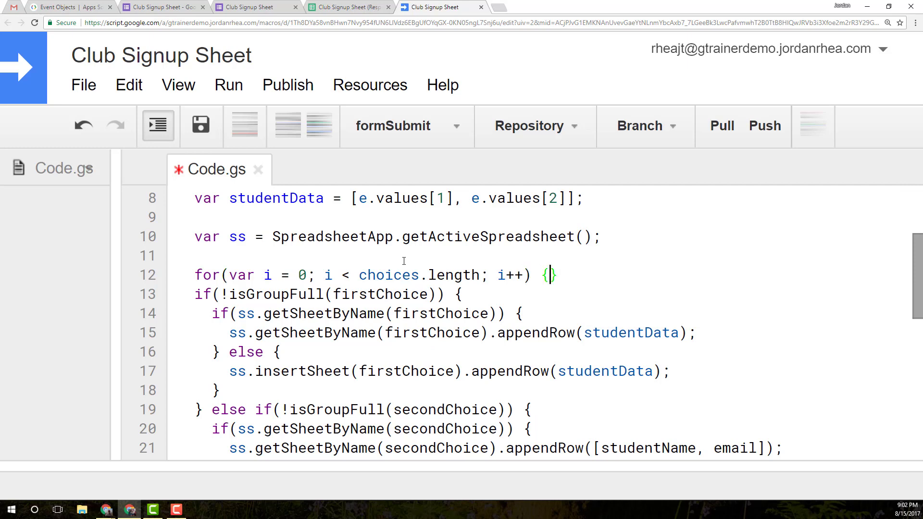
pyautogui.press('enter')
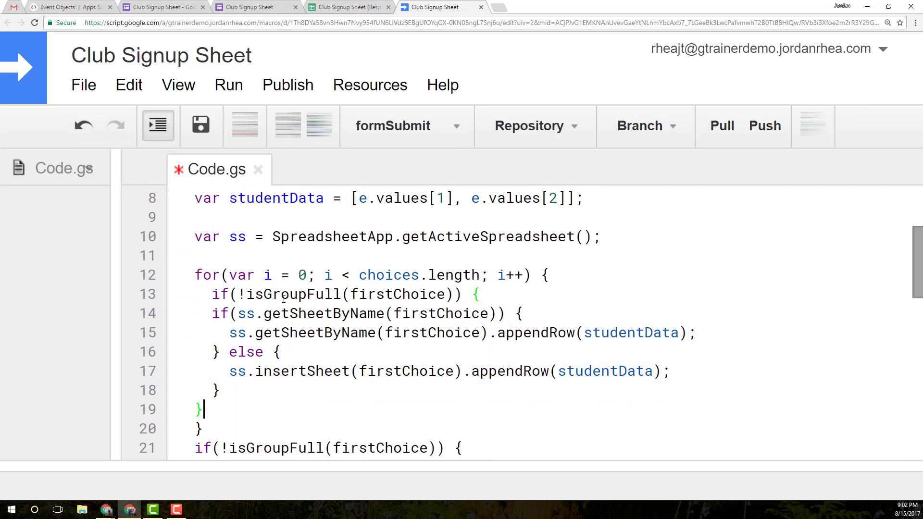
pyautogui.moveTo(236, 314); pyautogui.dragTo(202, 410)
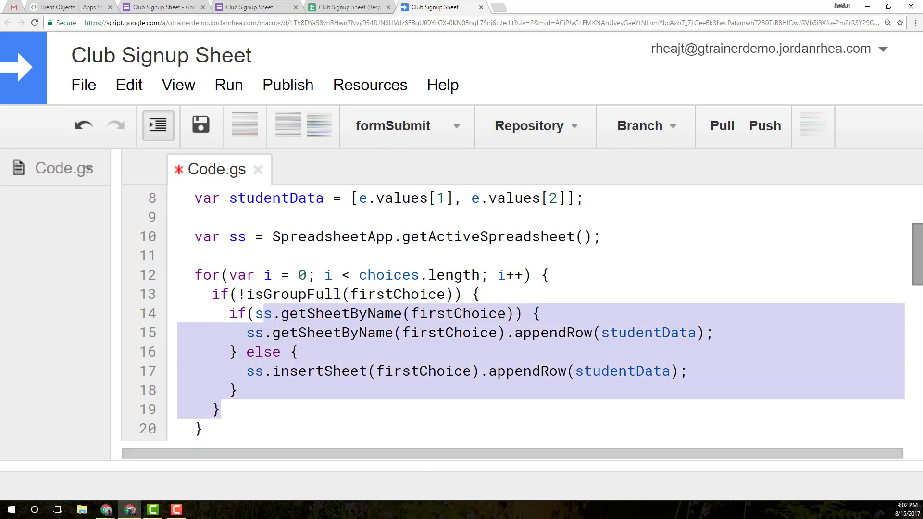
pyautogui.scroll(-3)
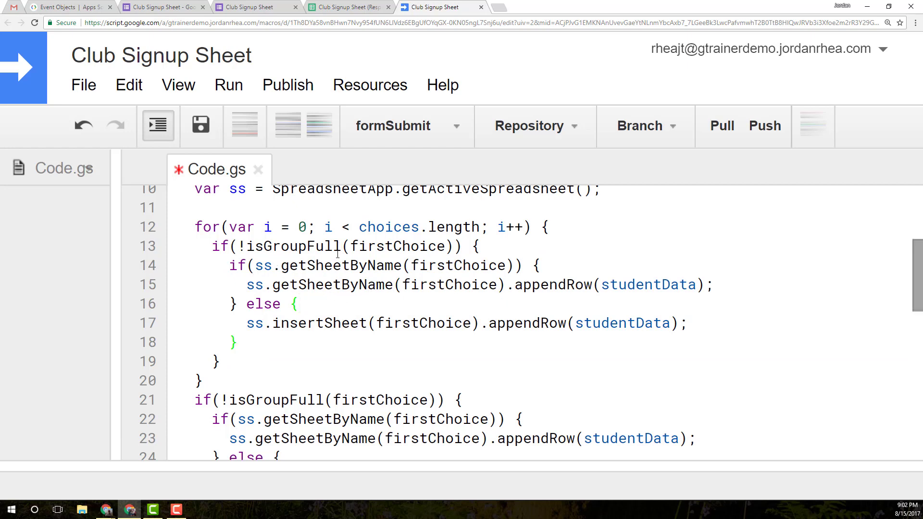
# Step: Replace every firstChoice inside the loop with choices[i]
pyautogui.doubleClick(396, 246)
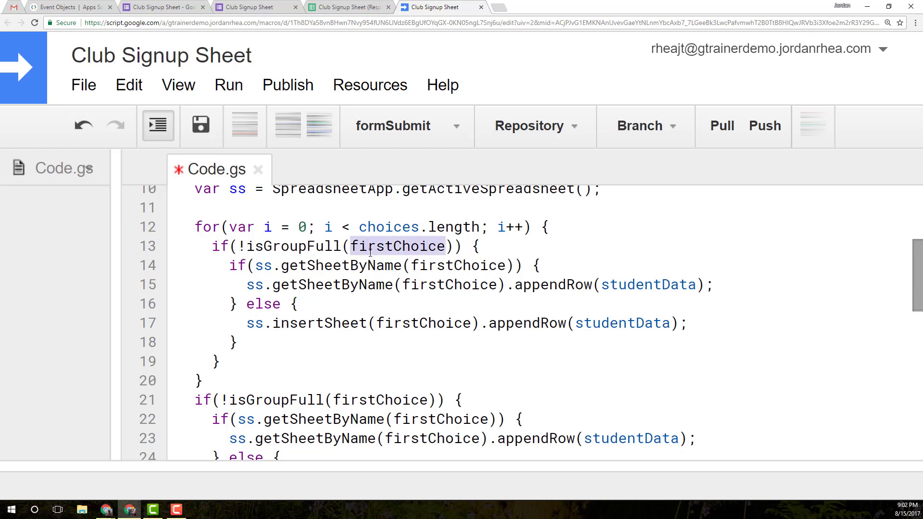
pyautogui.write('choices')
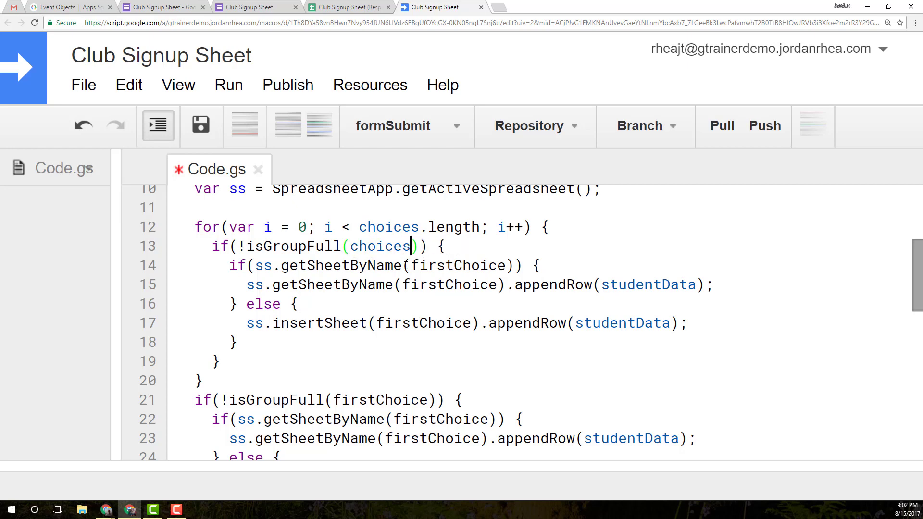
pyautogui.write('[')
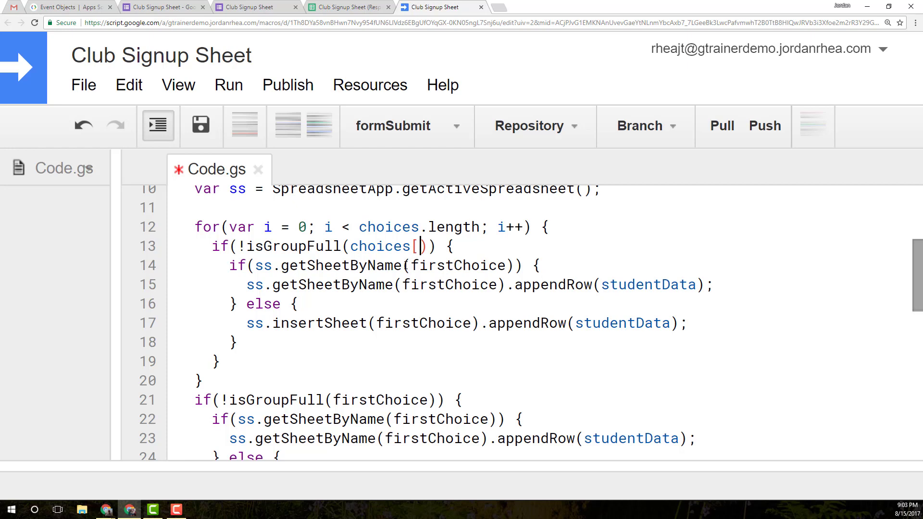
pyautogui.write('i')
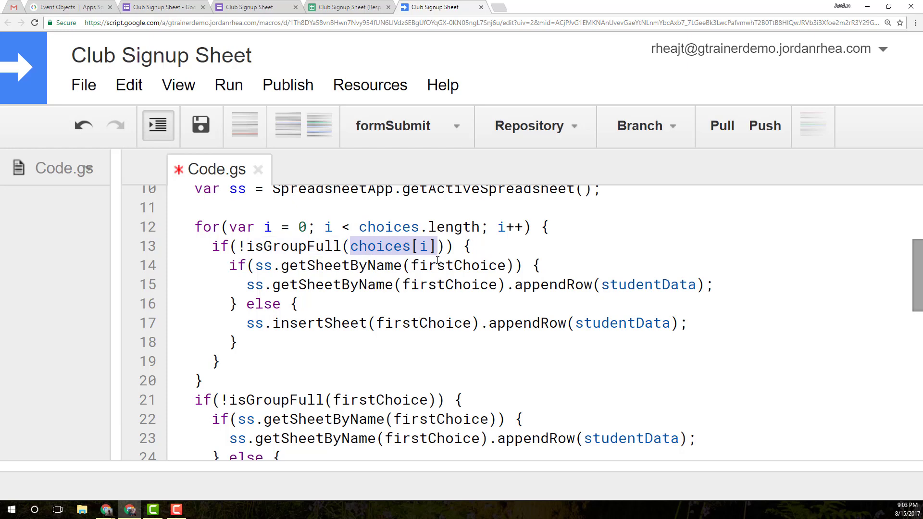
pyautogui.write('choices[i]')
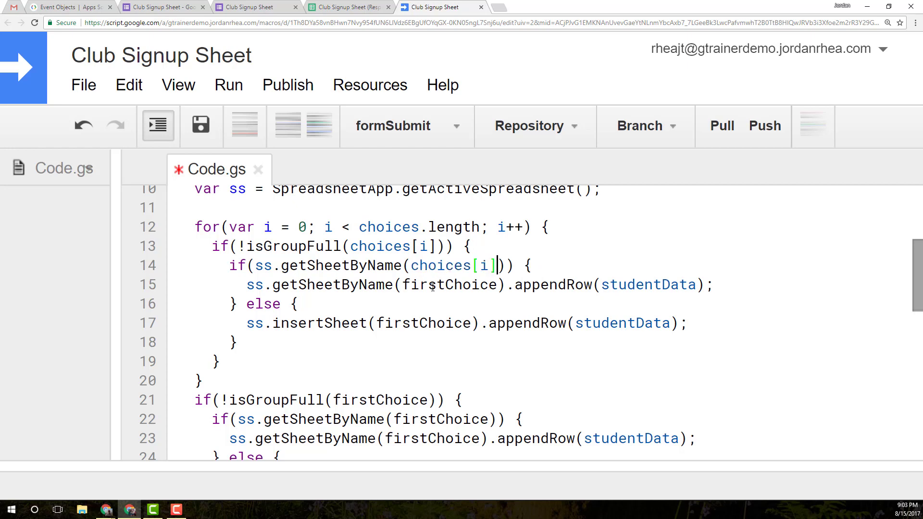
pyautogui.write('choices[i]')
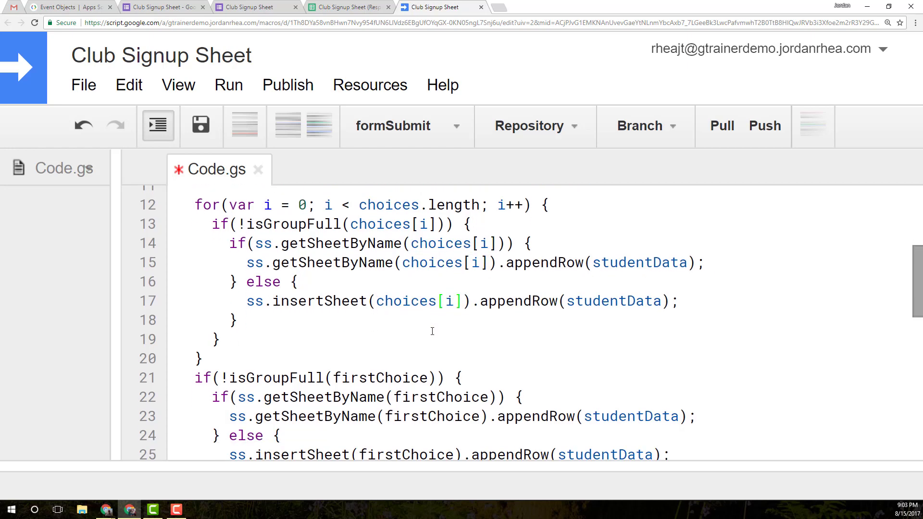
pyautogui.scroll(-3)
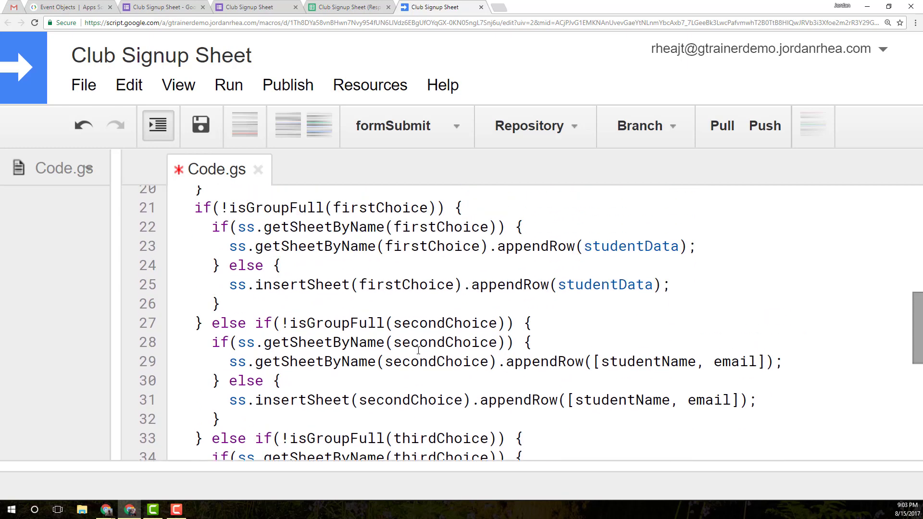
# Step: Scroll down to the old first/second/third choice if–else chain below the loop
pyautogui.scroll(-3)
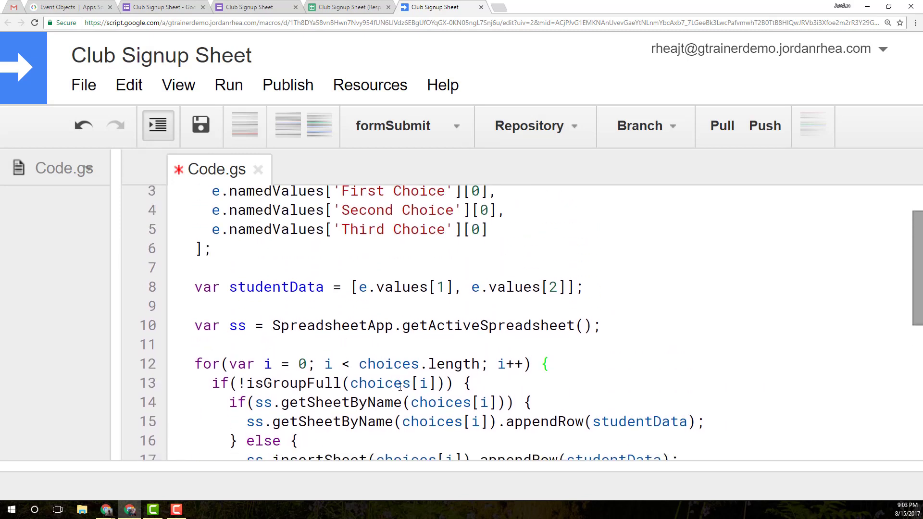
pyautogui.scroll(-3)
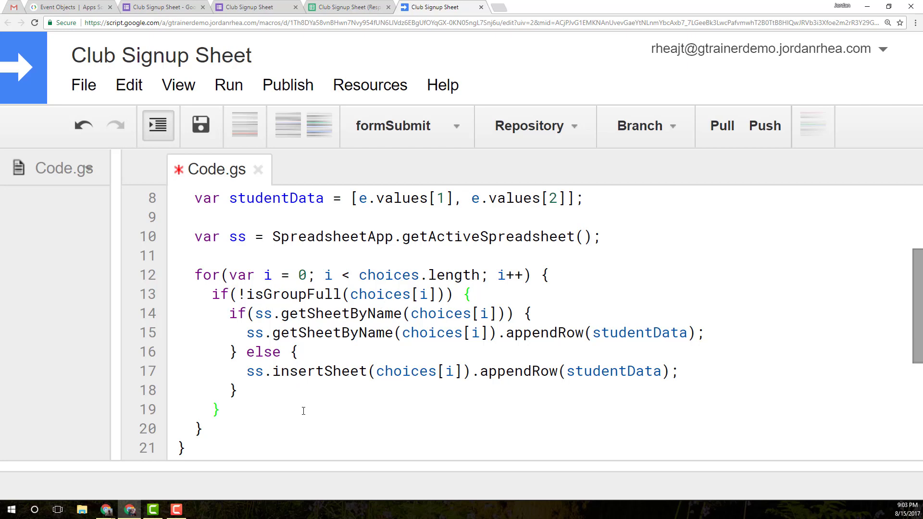
pyautogui.moveTo(310, 382)
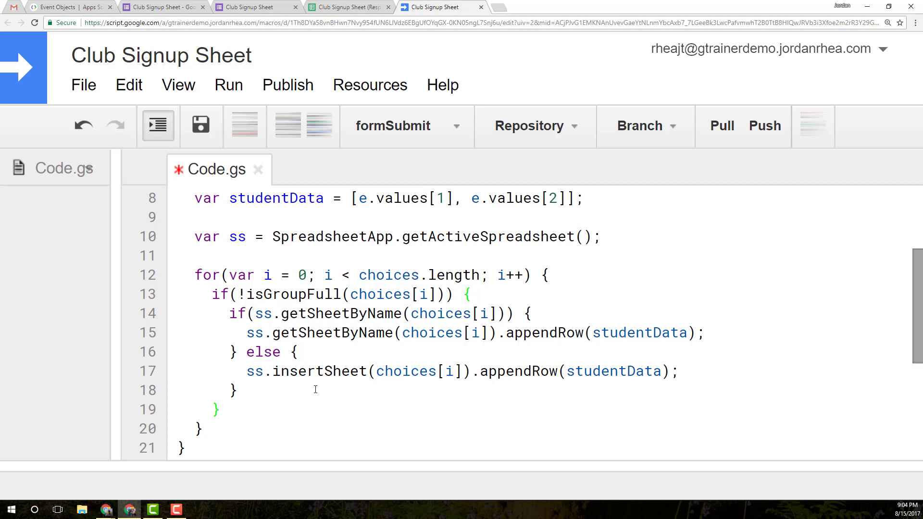
# Step: Add break; after the isGroupFull check inside the loop and save the script
pyautogui.click(221, 409)
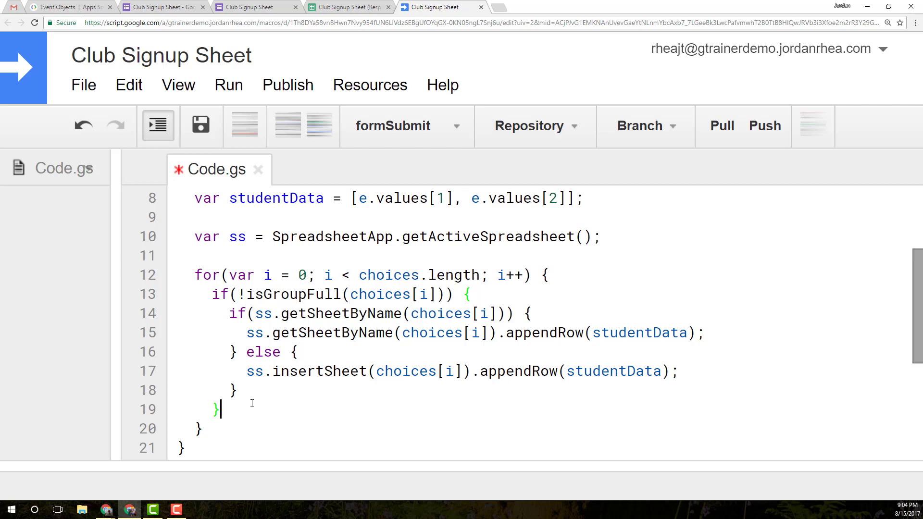
pyautogui.moveTo(264, 396)
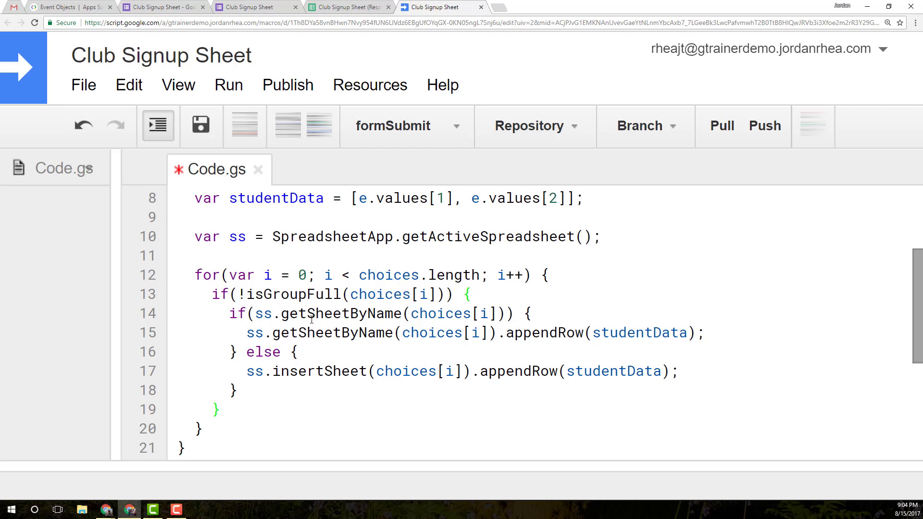
pyautogui.write('break')
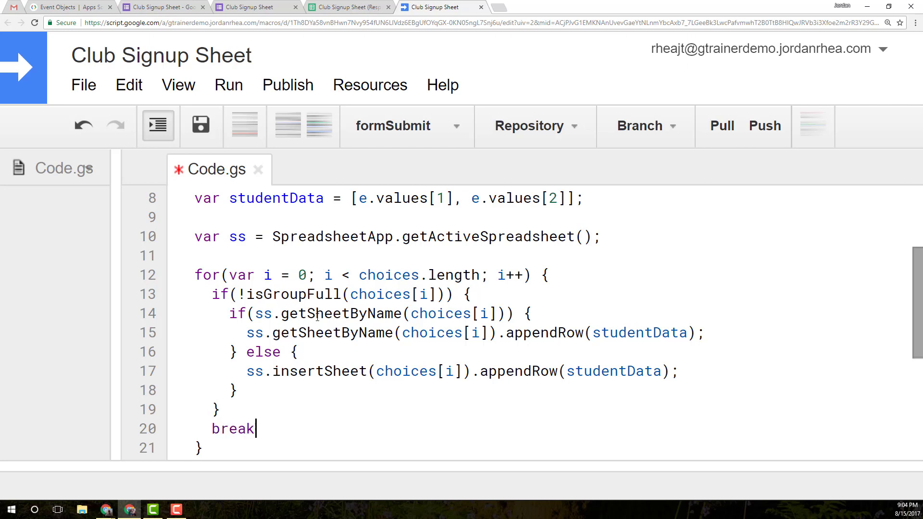
pyautogui.write(';')
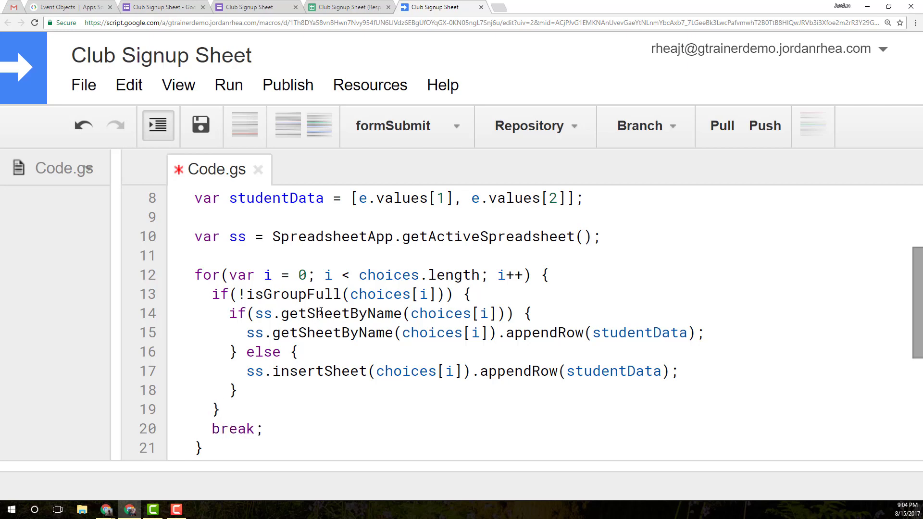
pyautogui.scroll(-3)
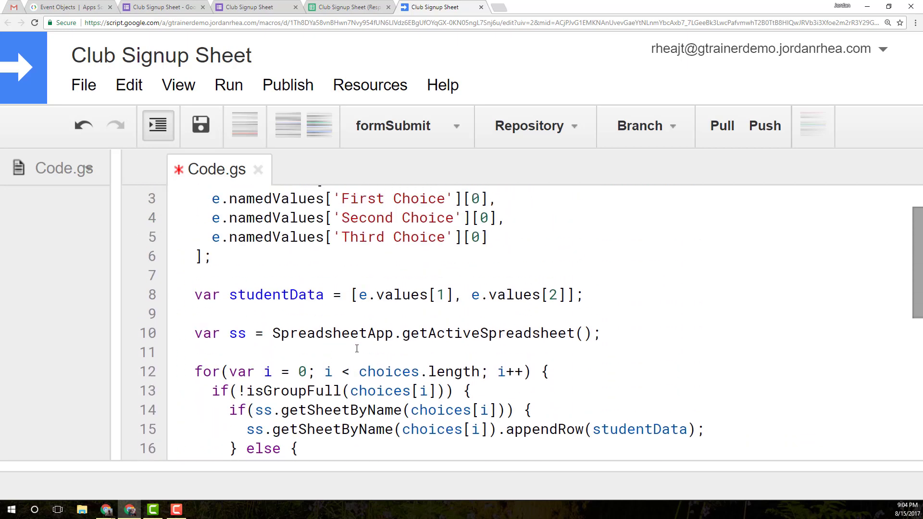
pyautogui.click(200, 124)
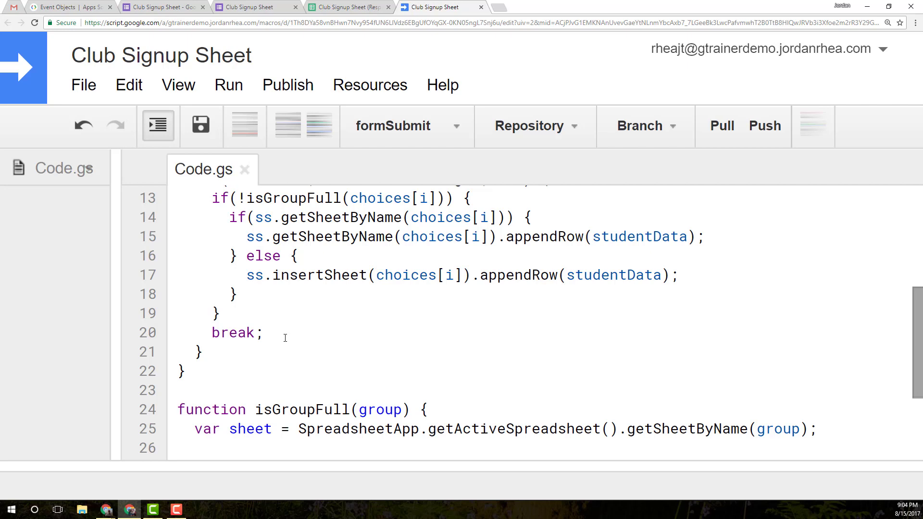
pyautogui.moveTo(290, 345)
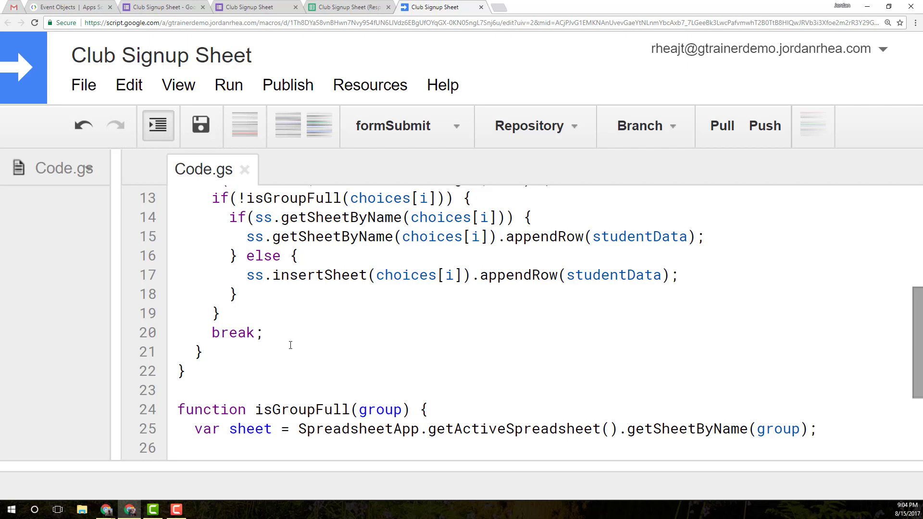
pyautogui.moveTo(299, 331)
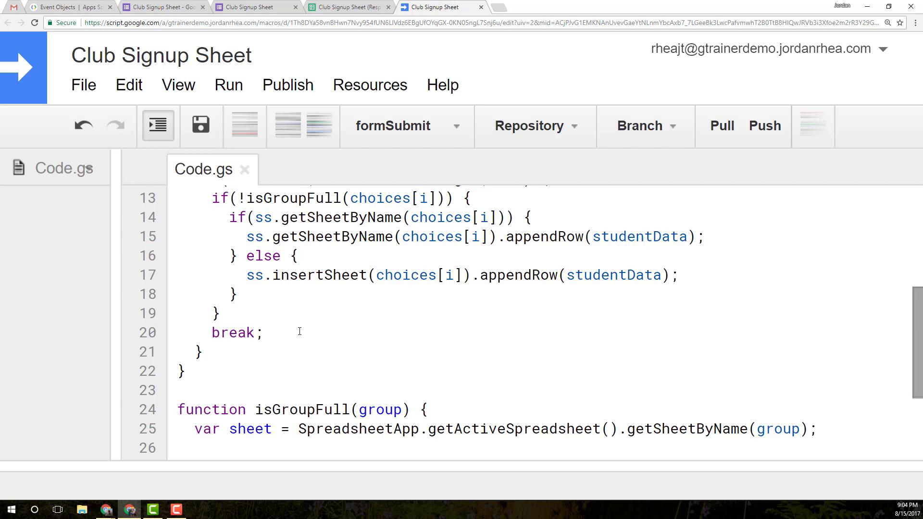
pyautogui.click(263, 333)
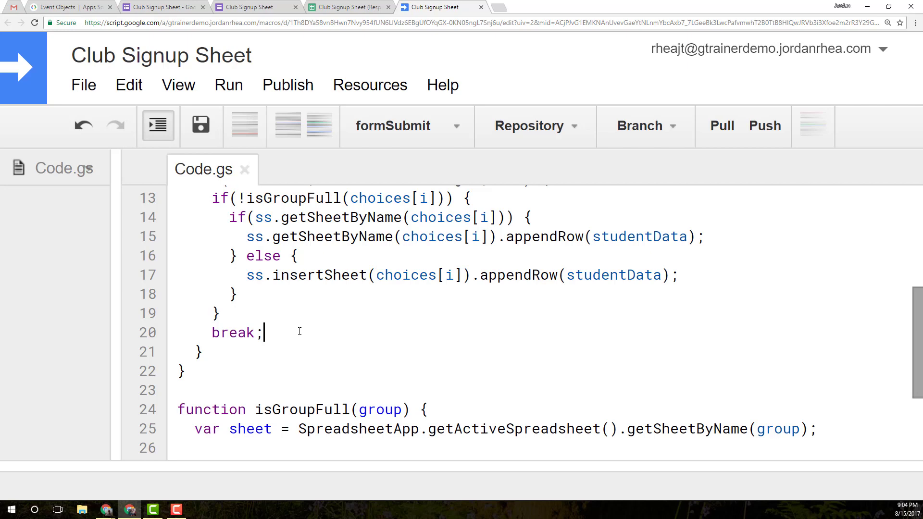